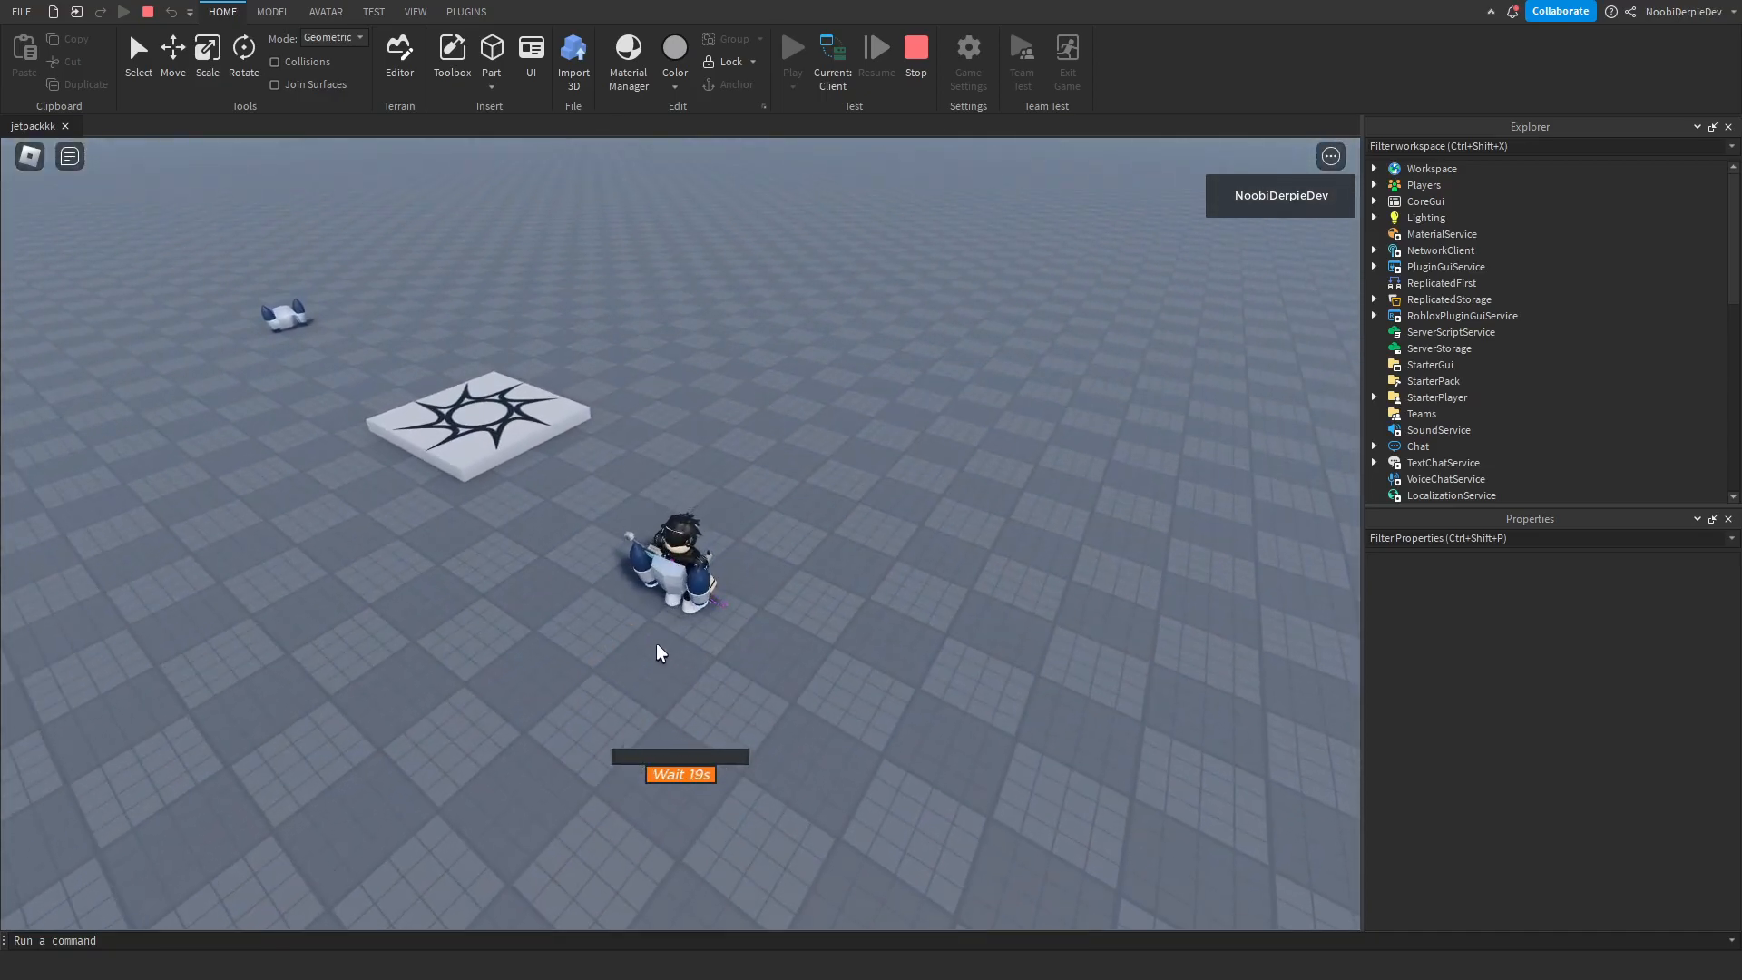
{"action": "mouse_move", "coordinate": [383, 558]}
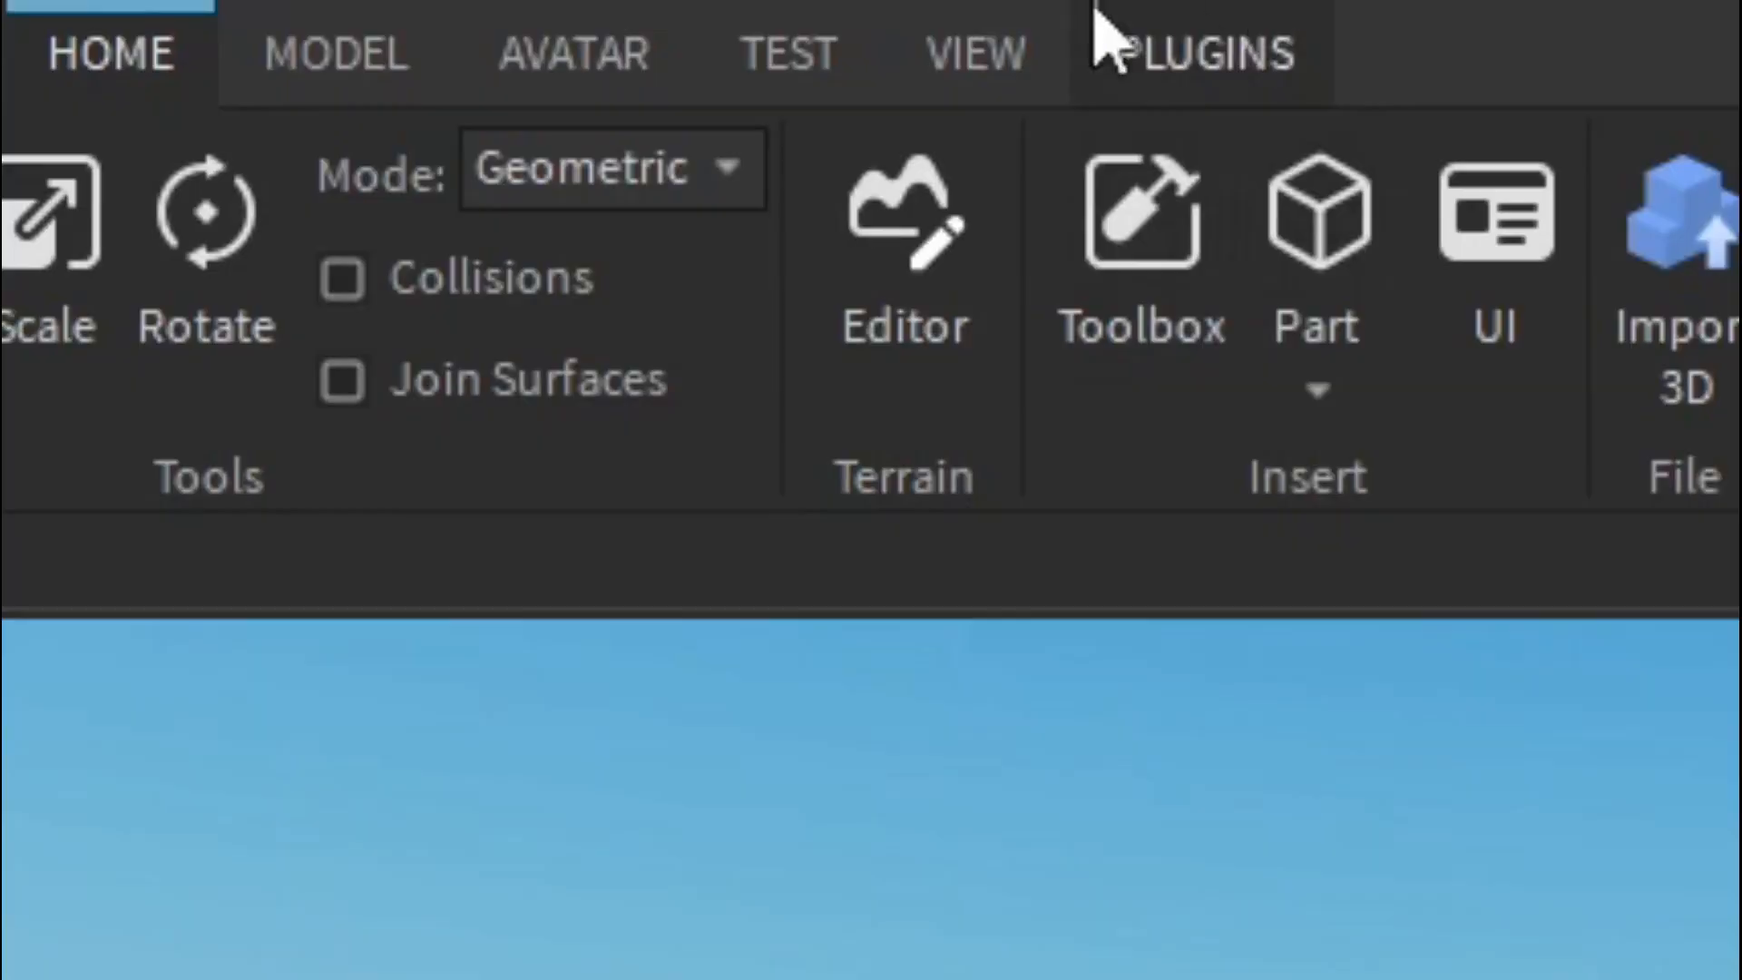
Insert JetpackNoobie from My Models via the Toolbox, accepting the scripts warning
{"action": "left_click", "coordinate": [971, 52]}
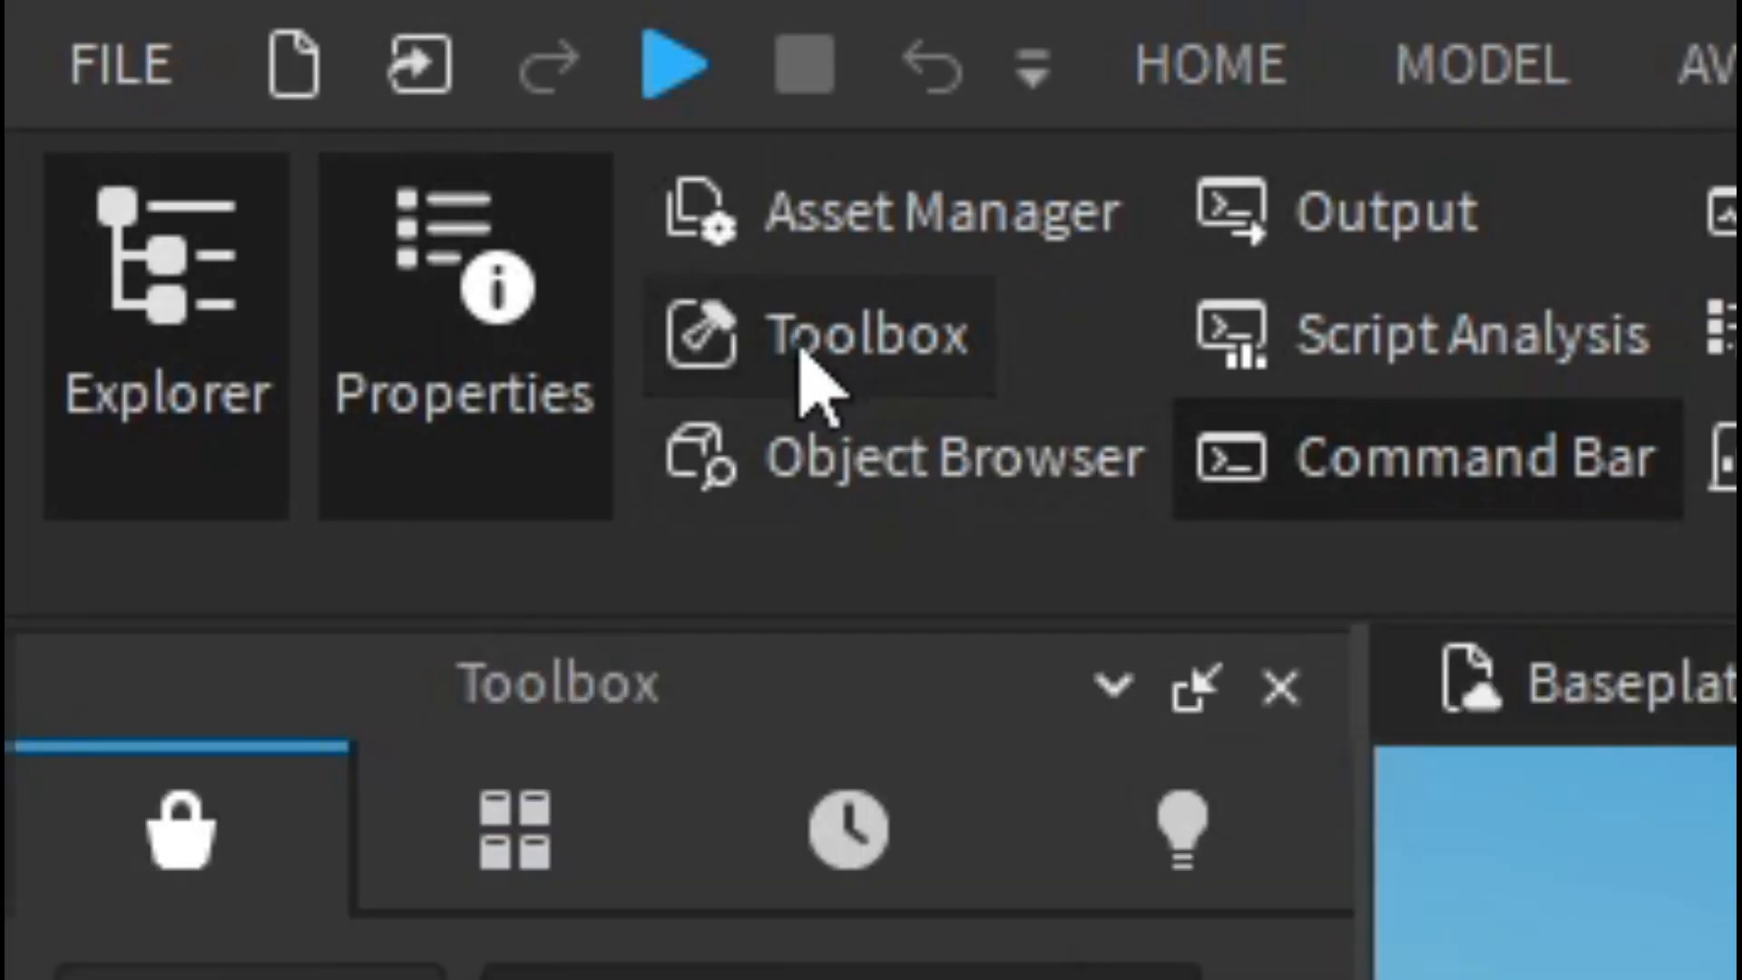
{"action": "left_click", "coordinate": [864, 334]}
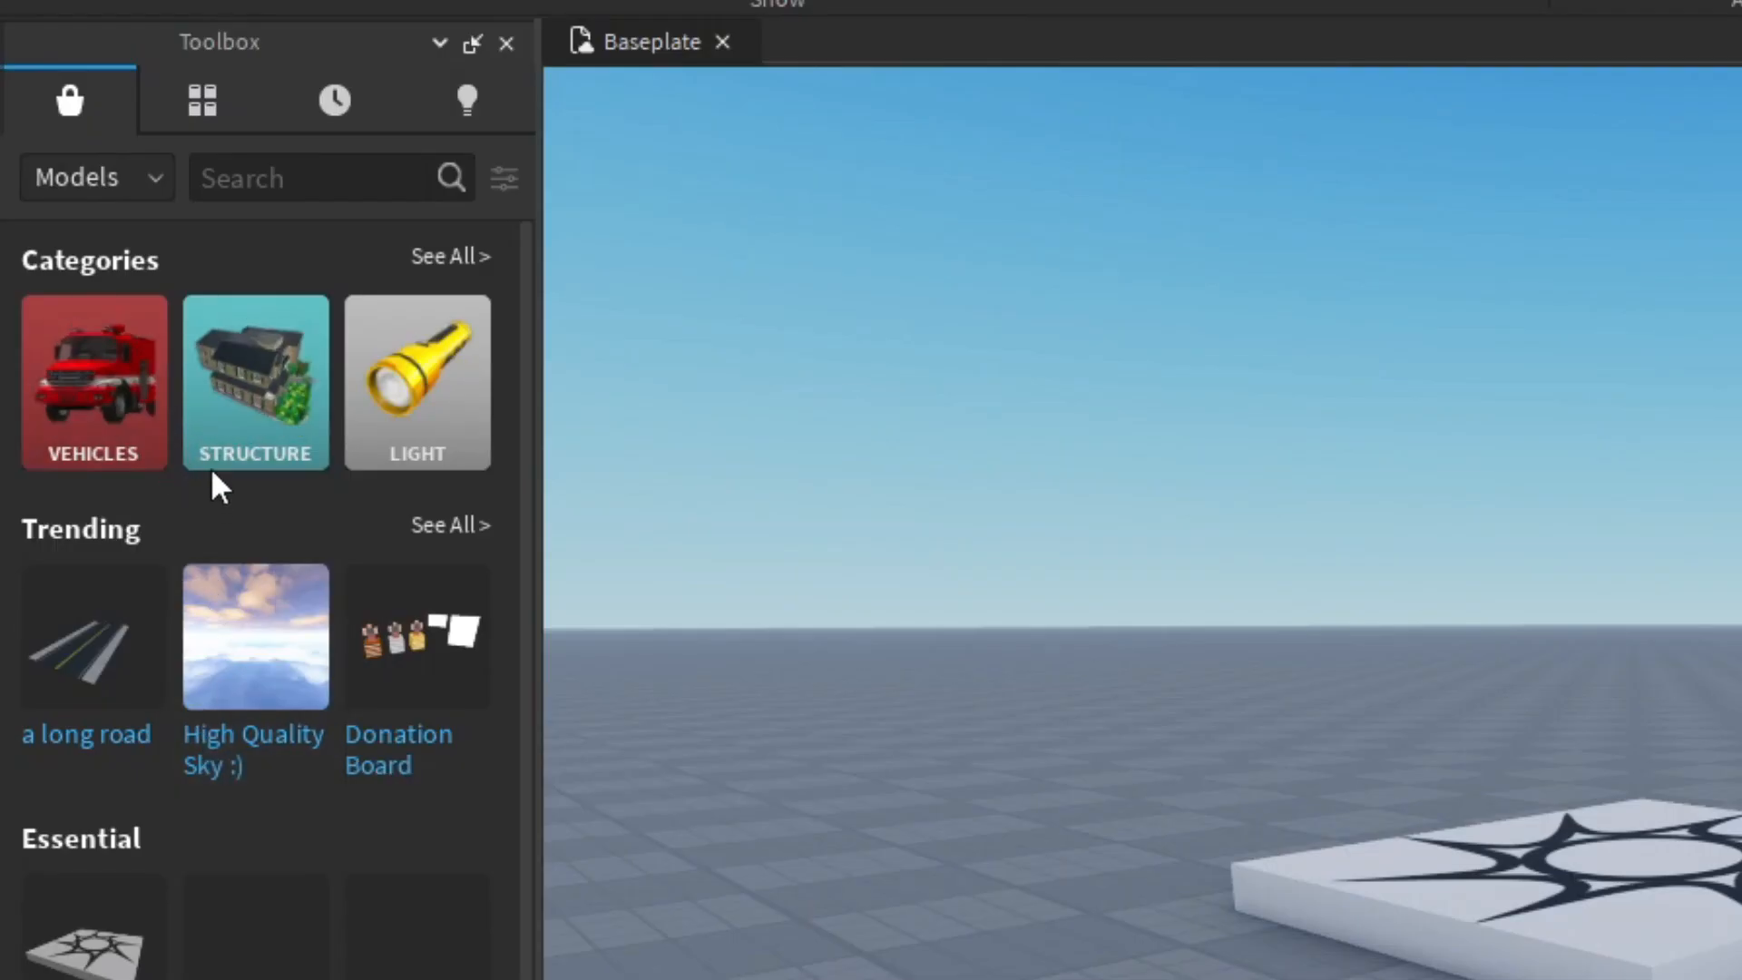
{"action": "mouse_move", "coordinate": [580, 54]}
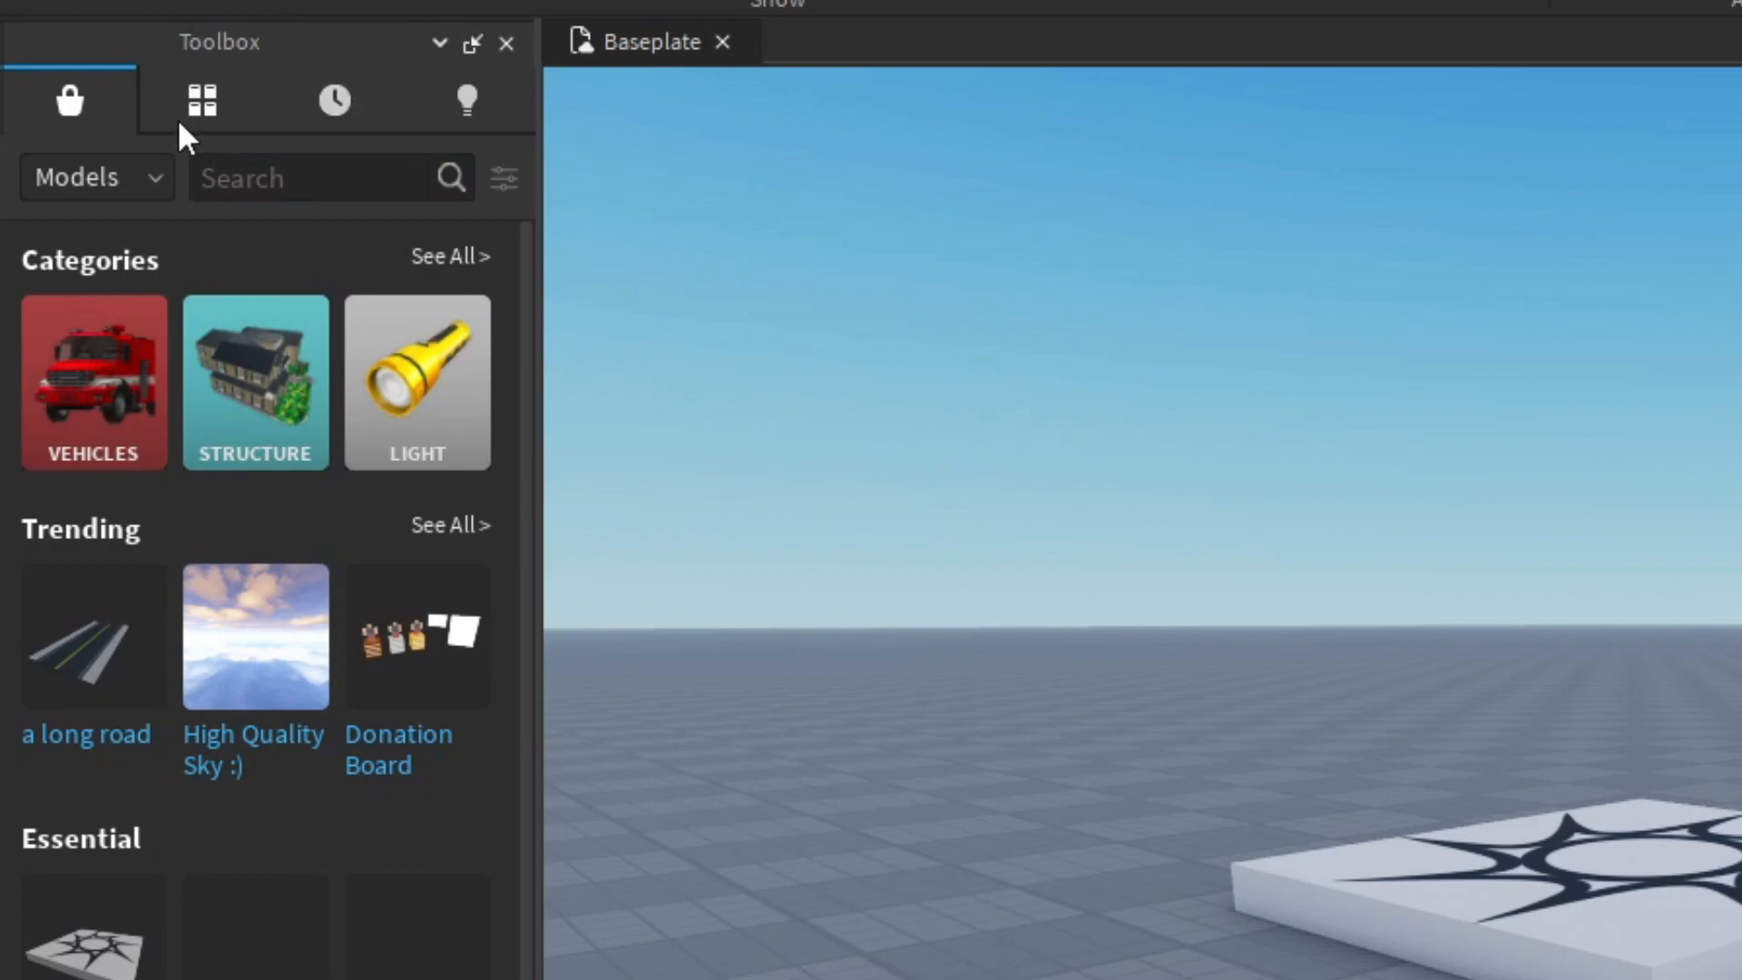
{"action": "mouse_move", "coordinate": [234, 109]}
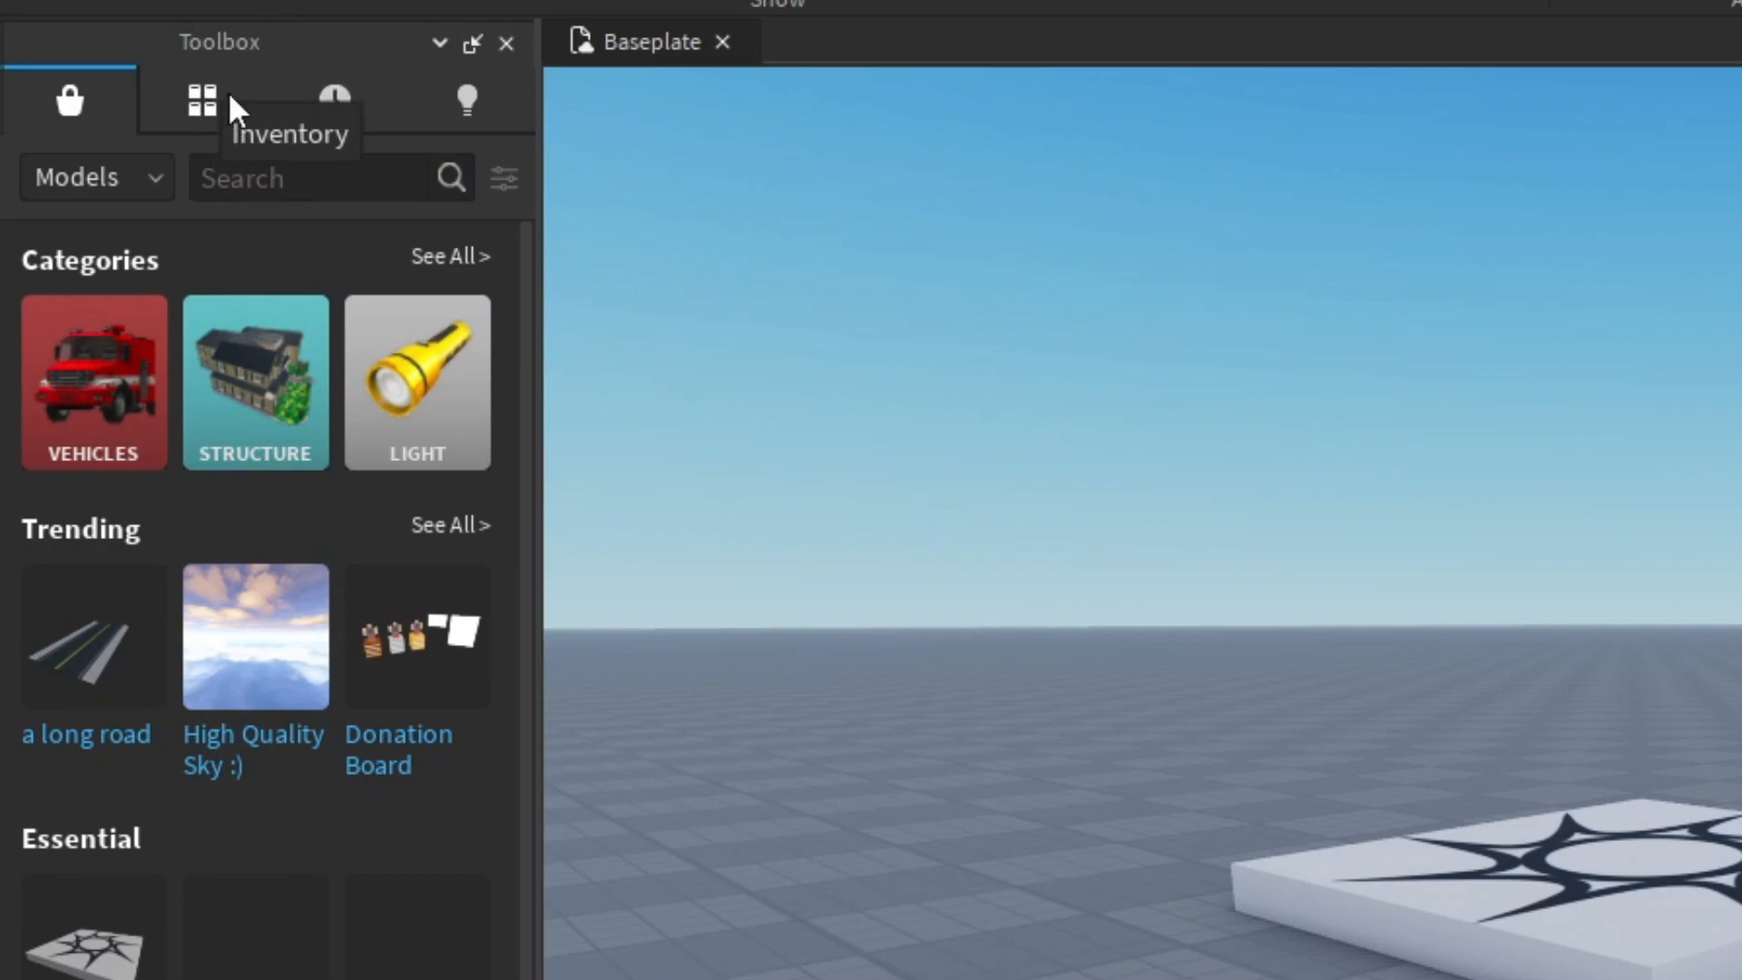
{"action": "left_click", "coordinate": [197, 96]}
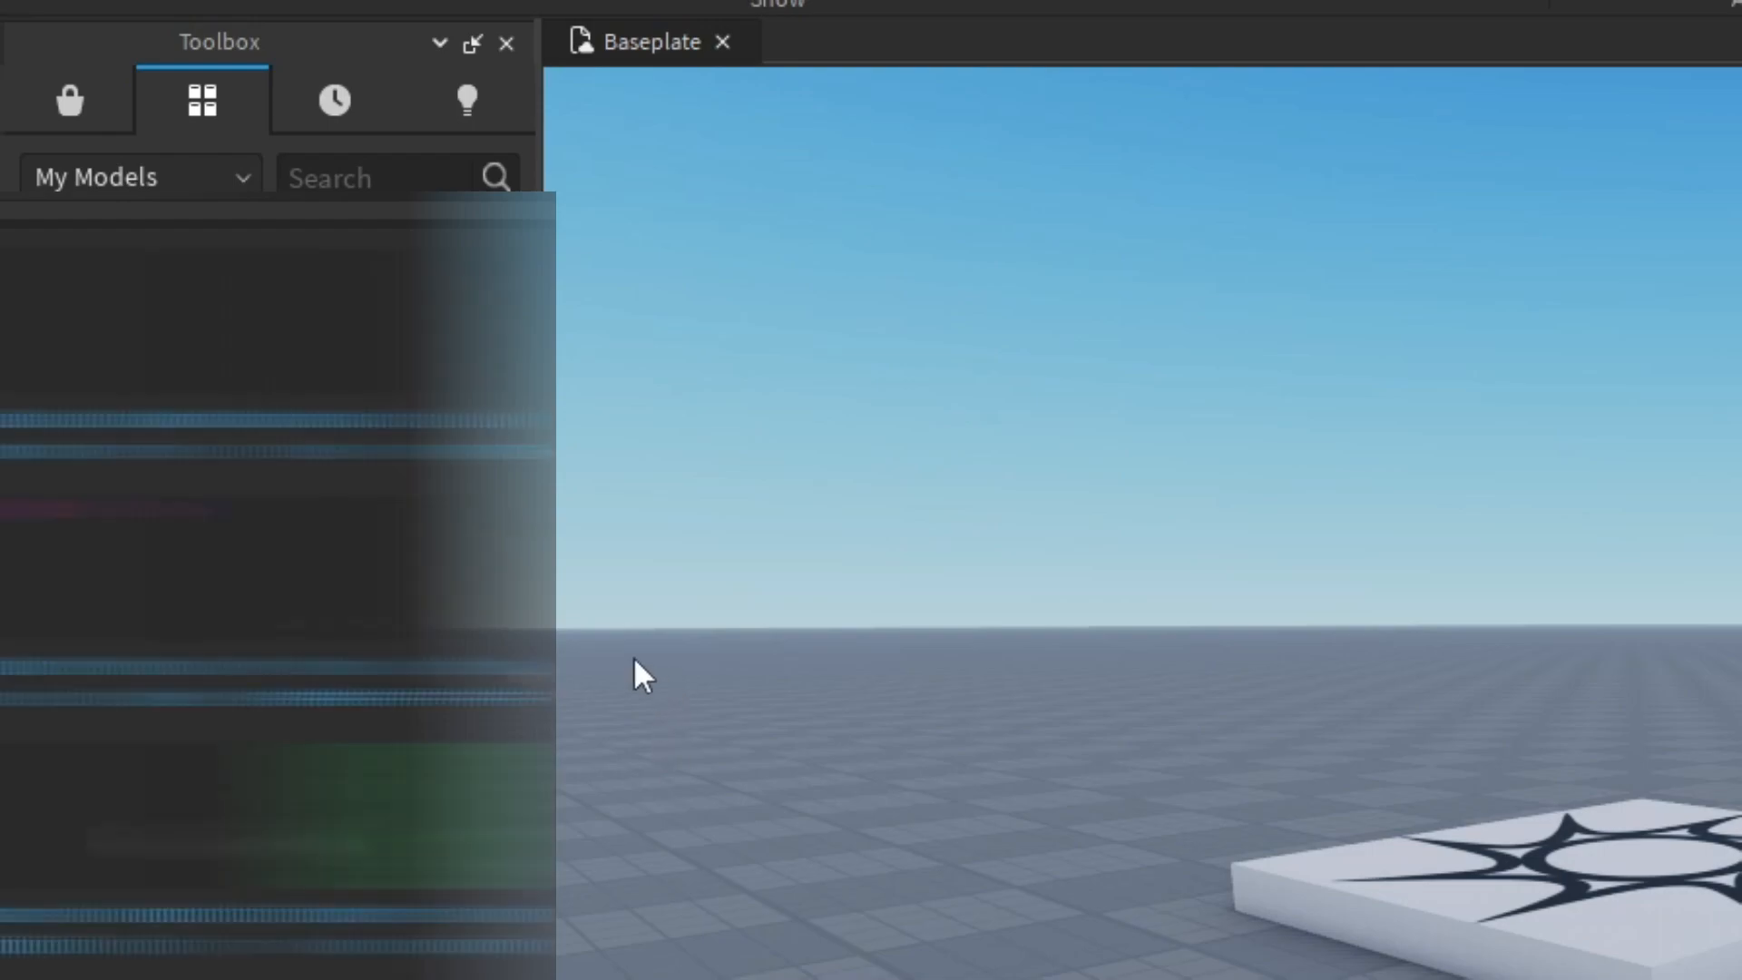
{"action": "mouse_move", "coordinate": [770, 867]}
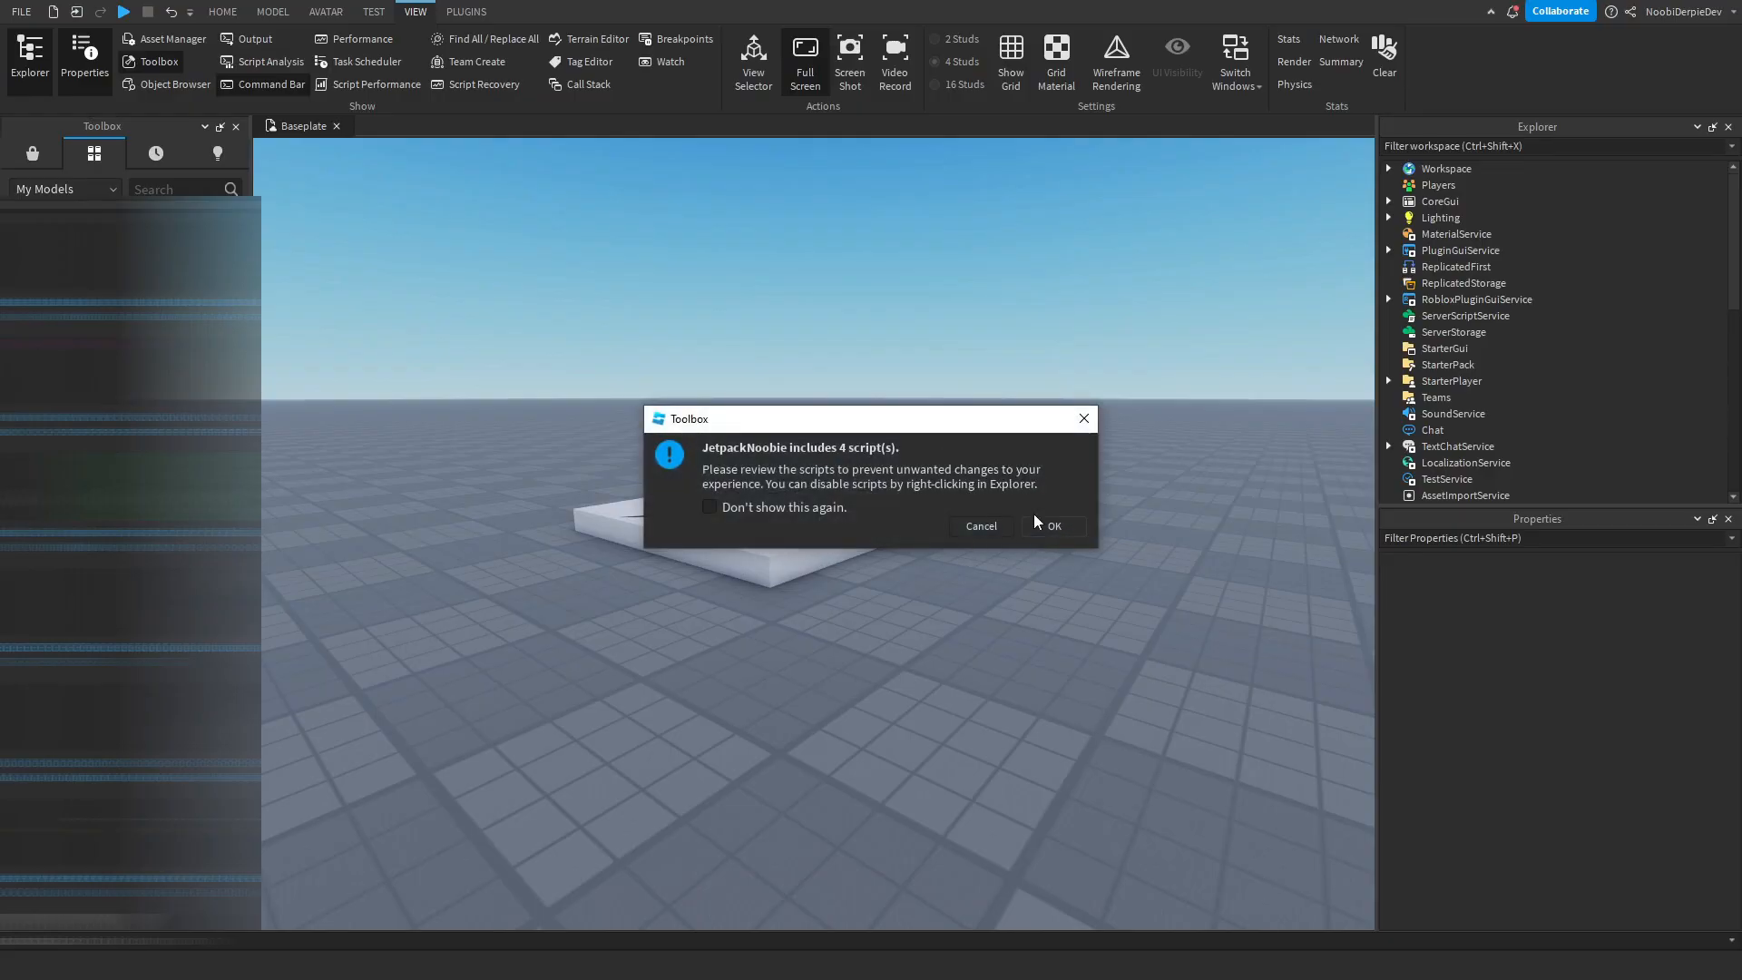
{"action": "left_click", "coordinate": [1052, 526]}
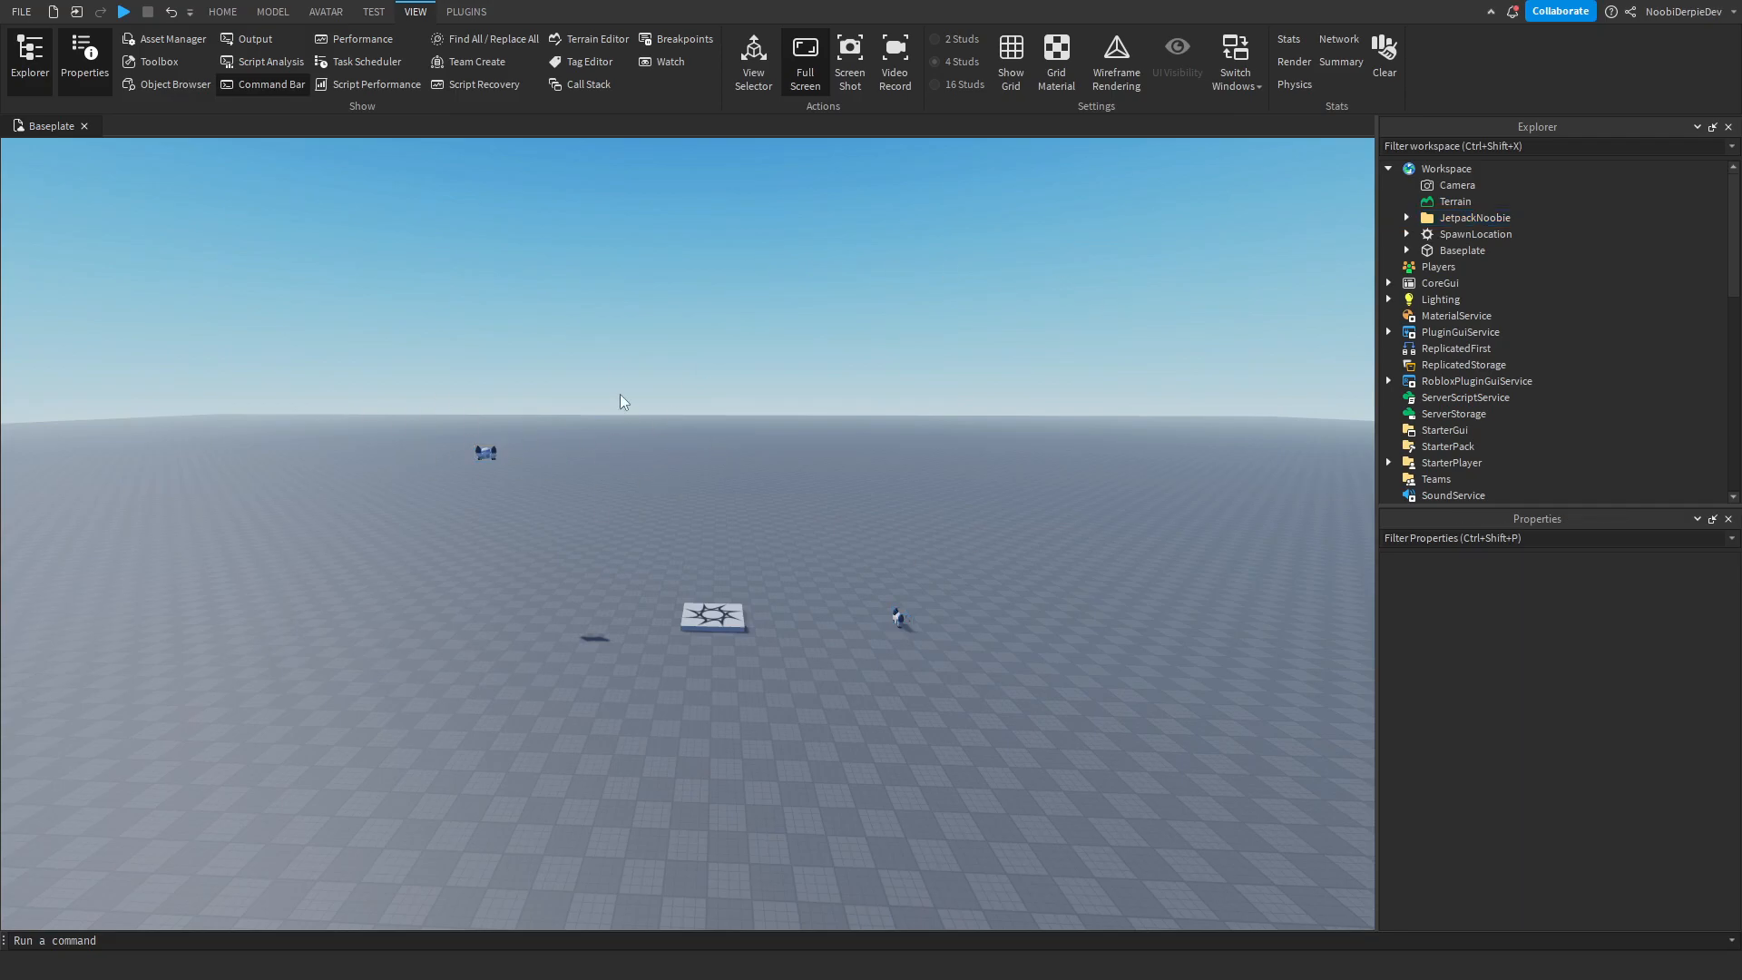
Expand JetpackNoobie and remove its Credits script
{"action": "left_click", "coordinate": [1406, 218]}
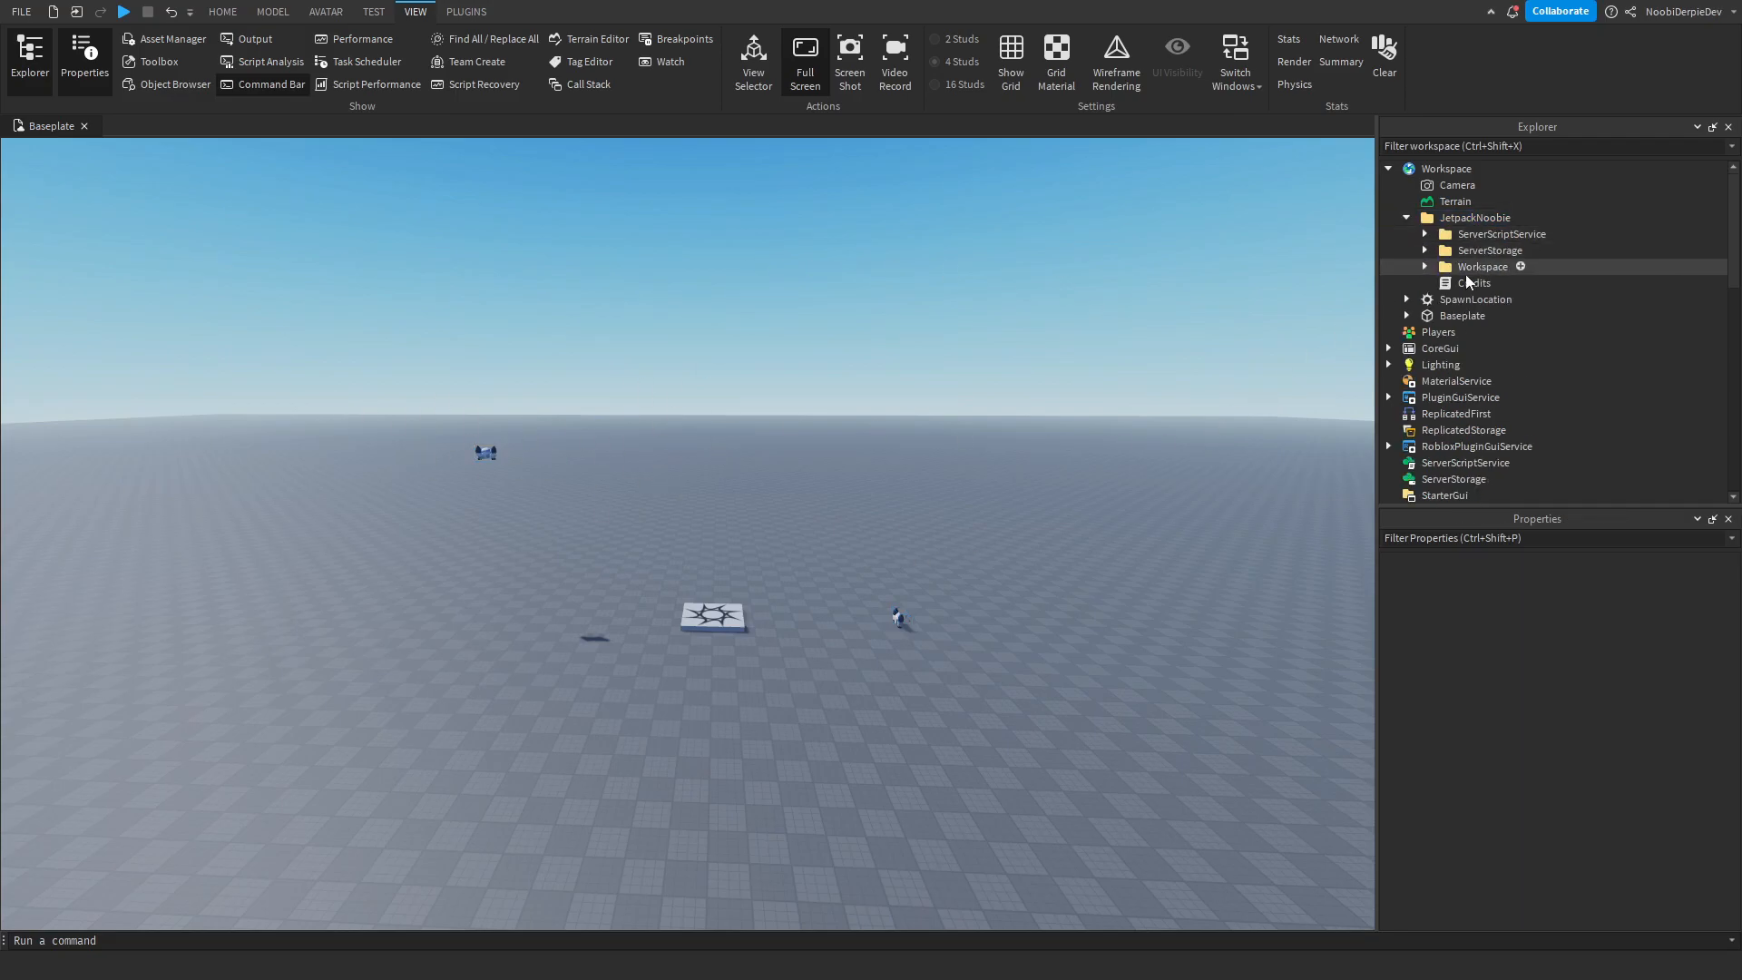
{"action": "double_click", "coordinate": [1473, 282]}
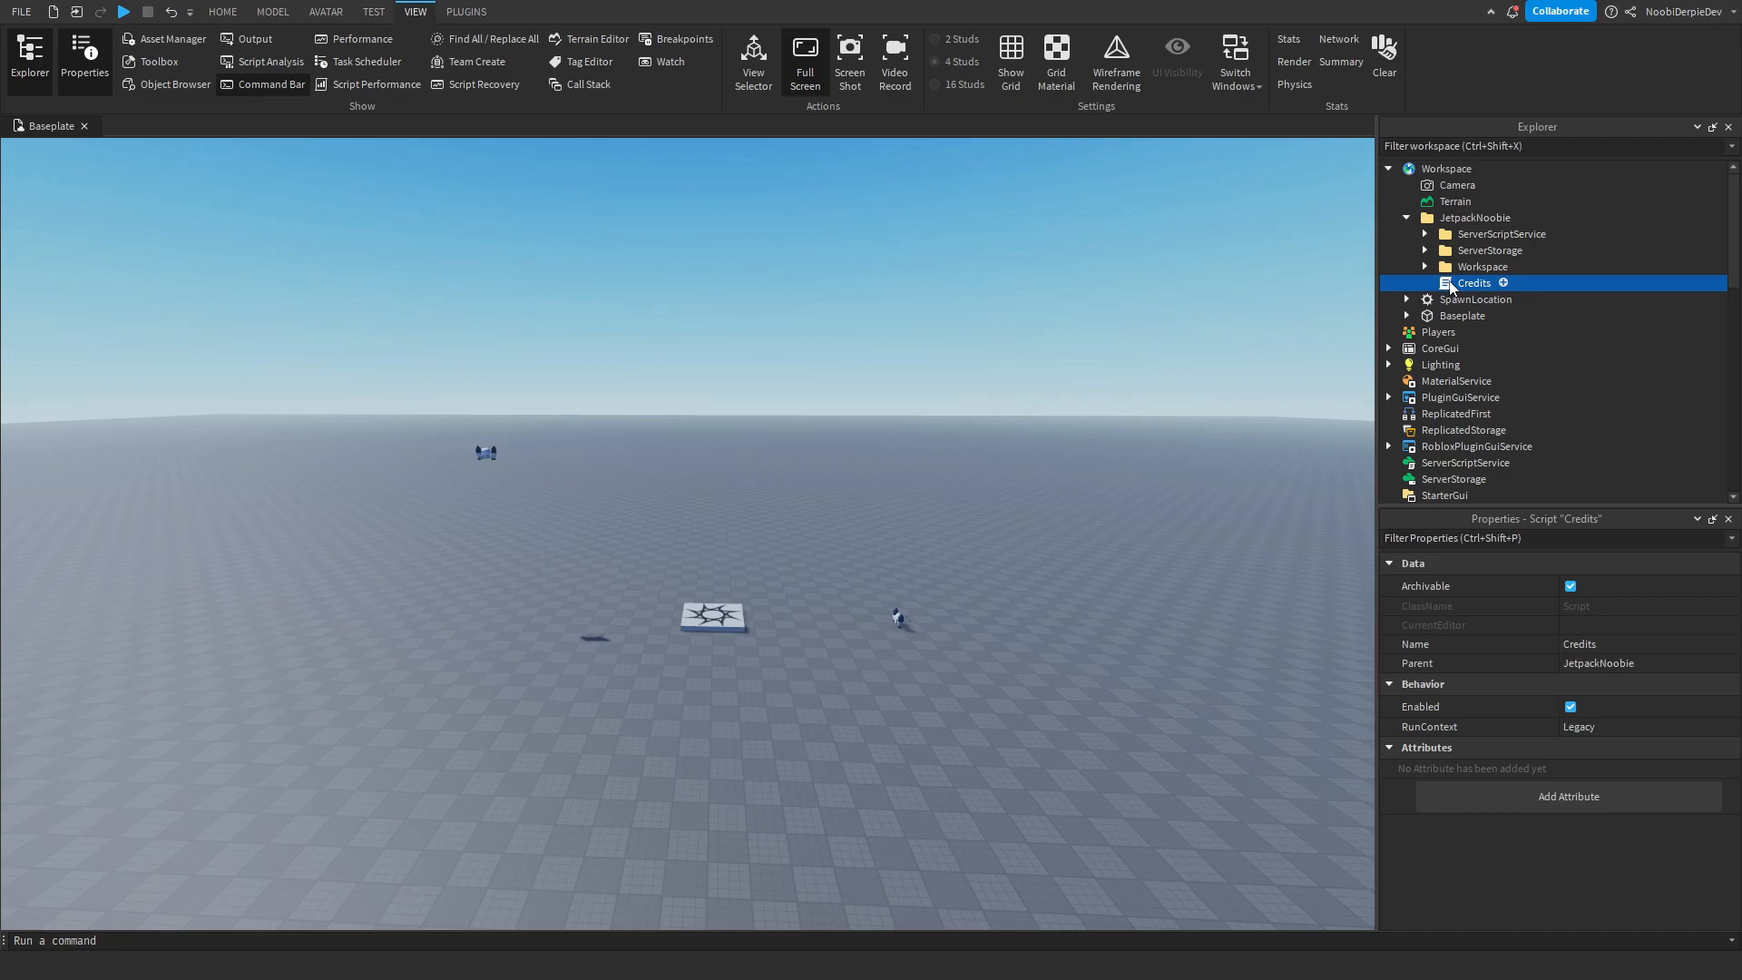
{"action": "left_click", "coordinate": [1426, 265]}
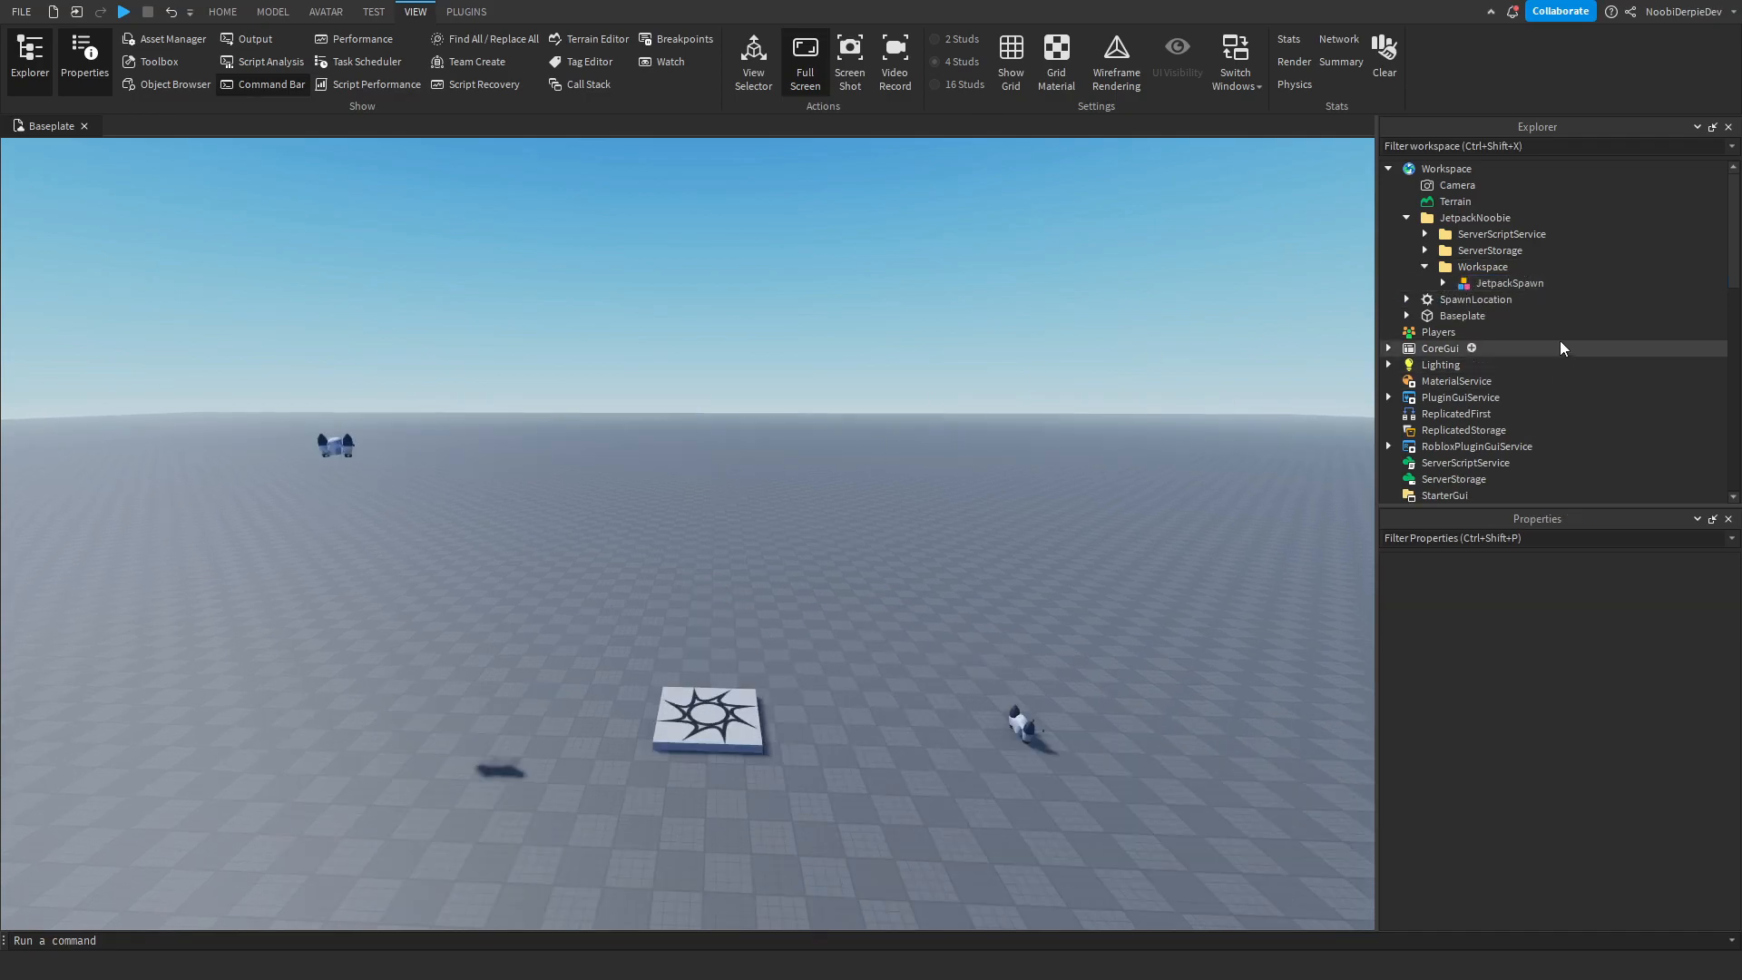
Move JetpackSpawn to Workspace, Server to ServerScriptService and Jetpack to ServerStorage
{"action": "left_click", "coordinate": [1488, 249]}
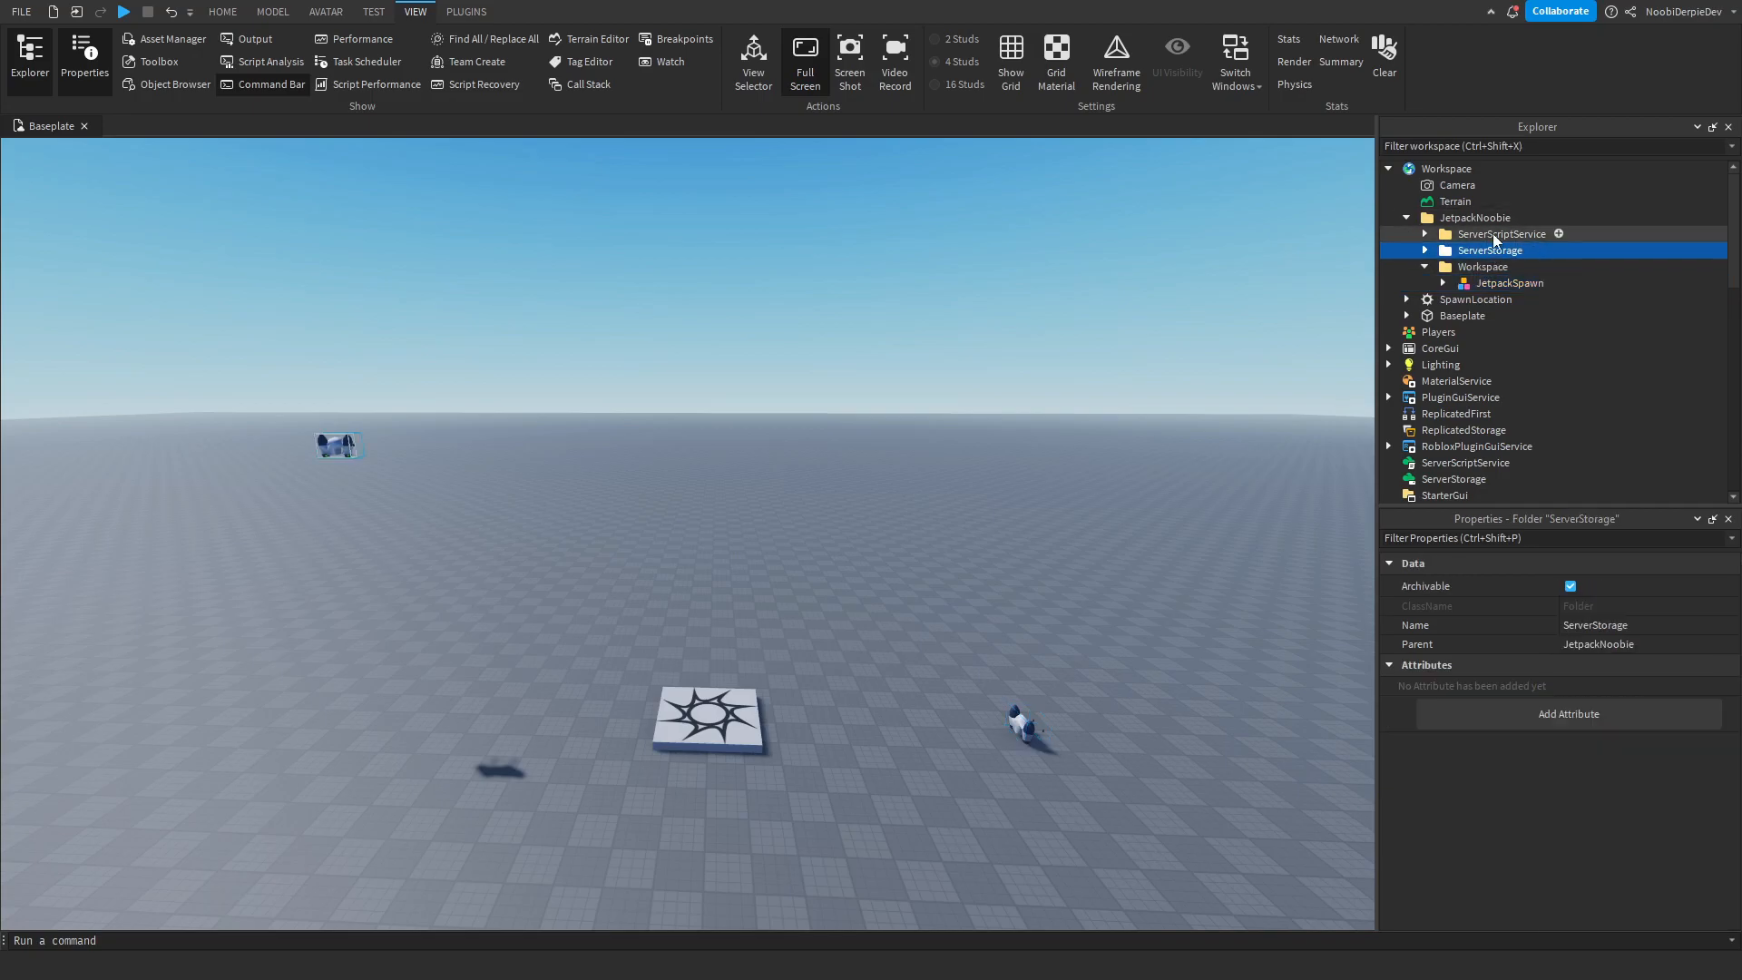
{"action": "left_click", "coordinate": [1481, 265]}
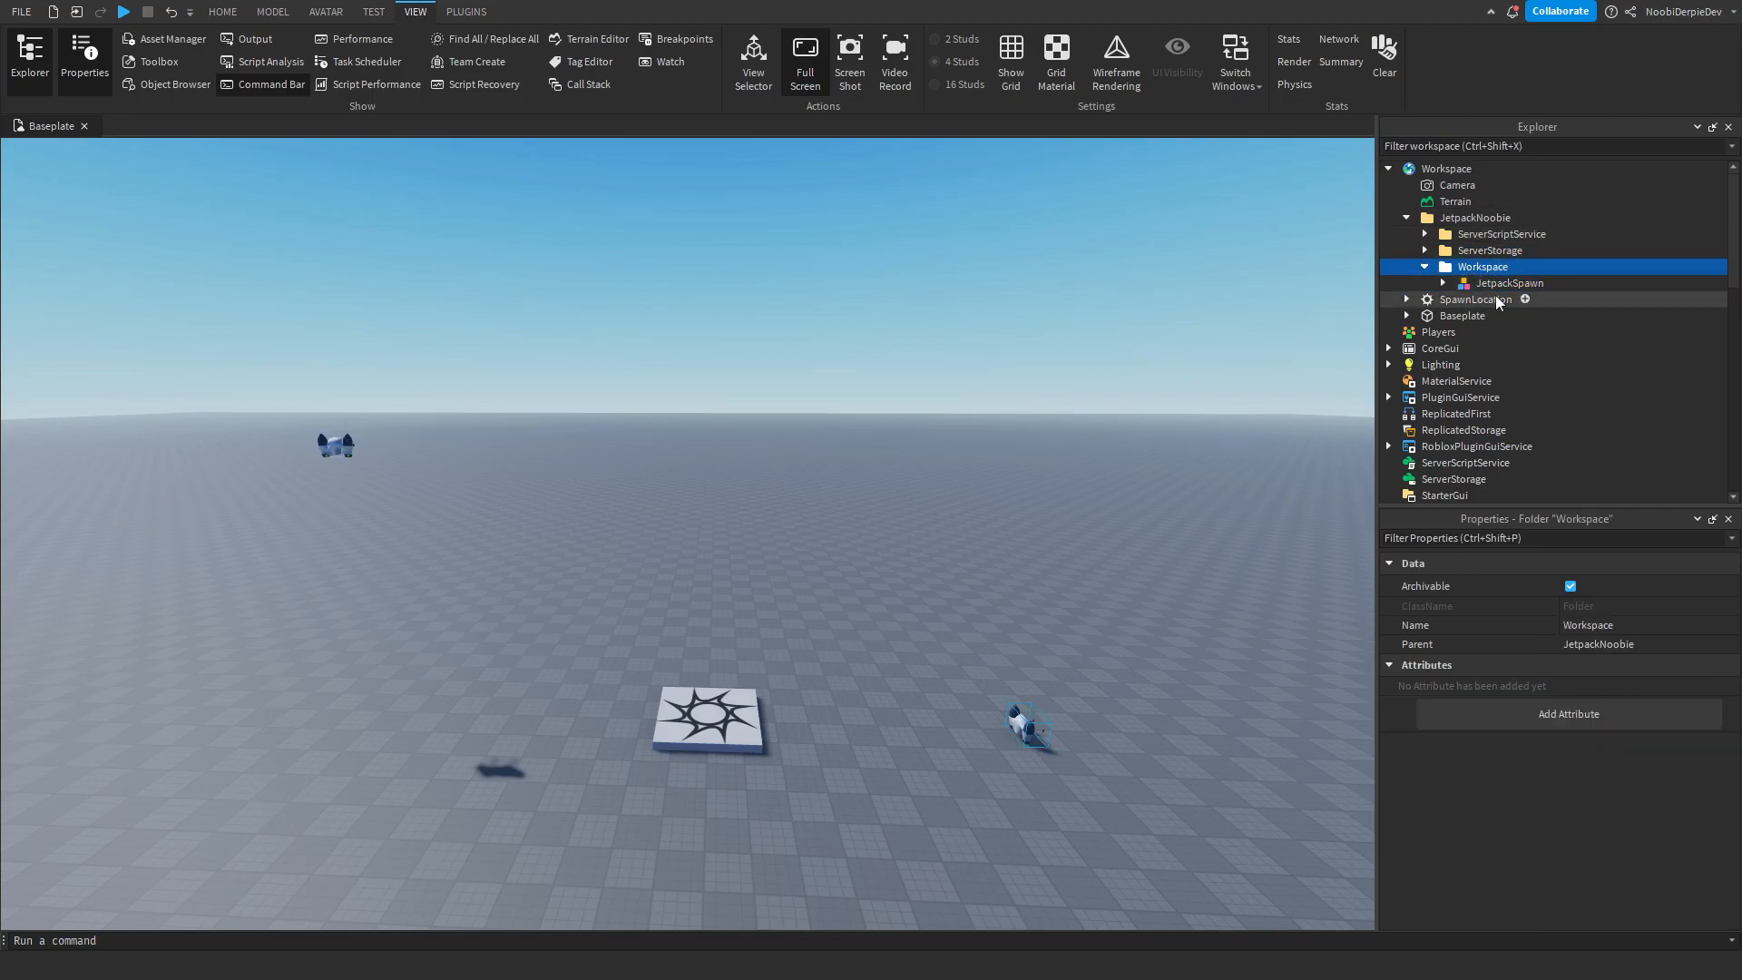
{"action": "left_click", "coordinate": [1504, 281]}
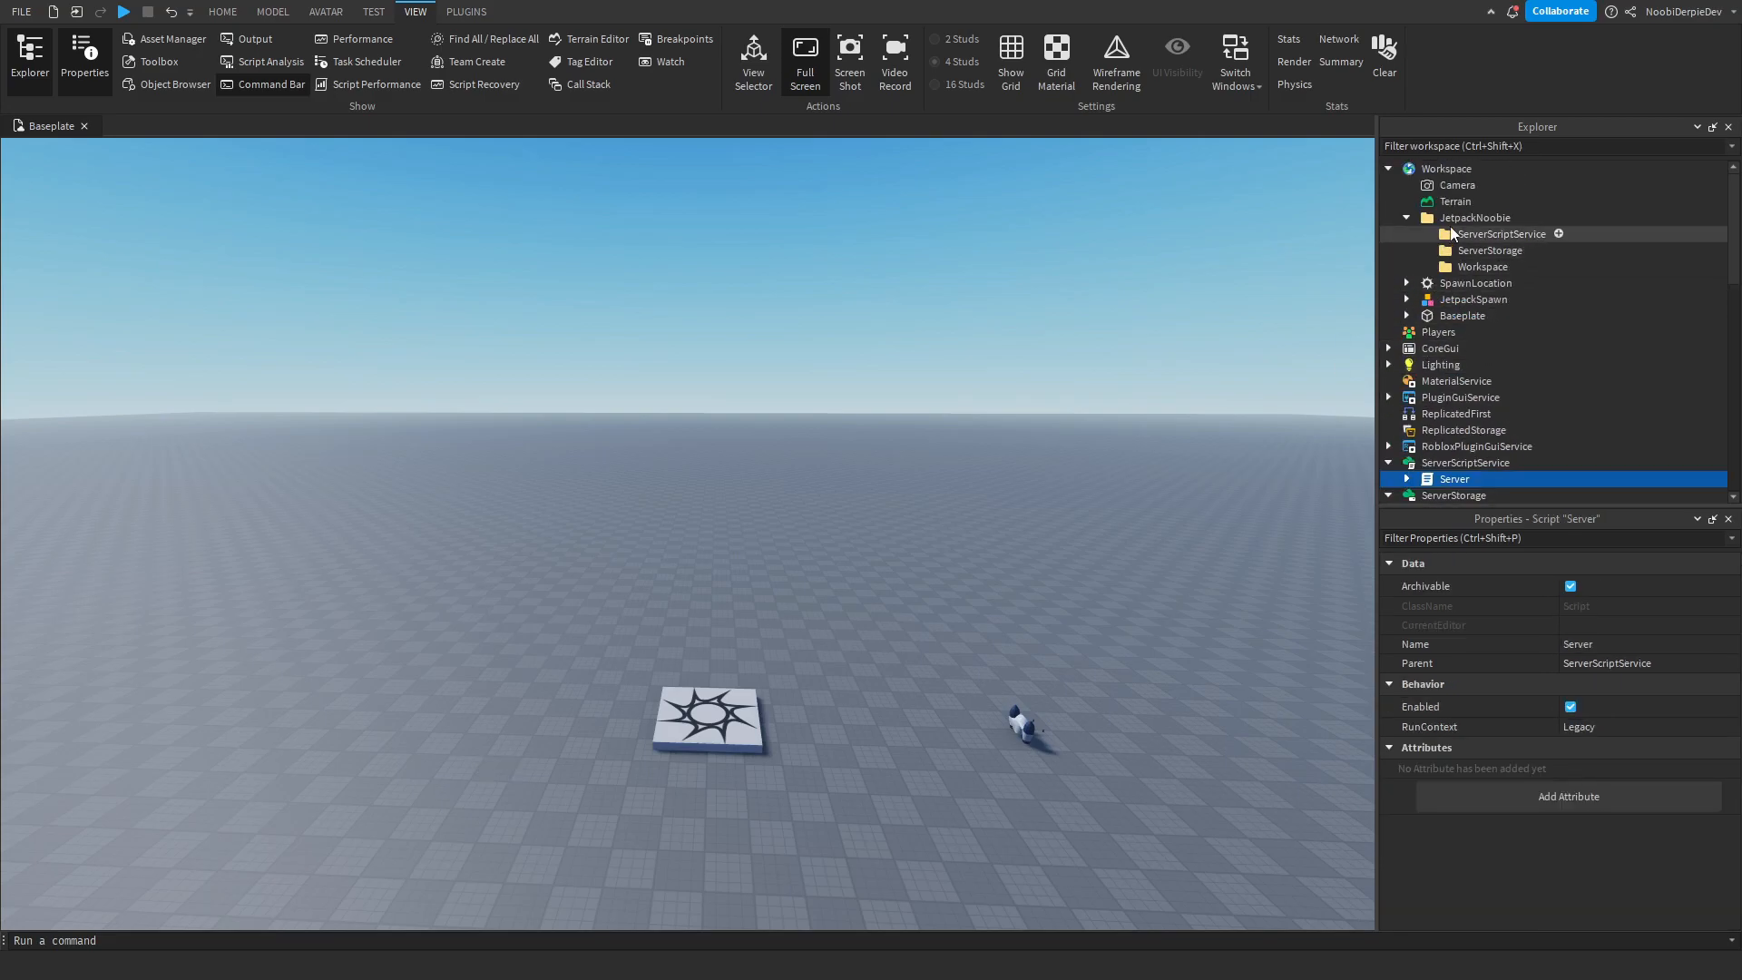
{"action": "left_click", "coordinate": [1406, 218]}
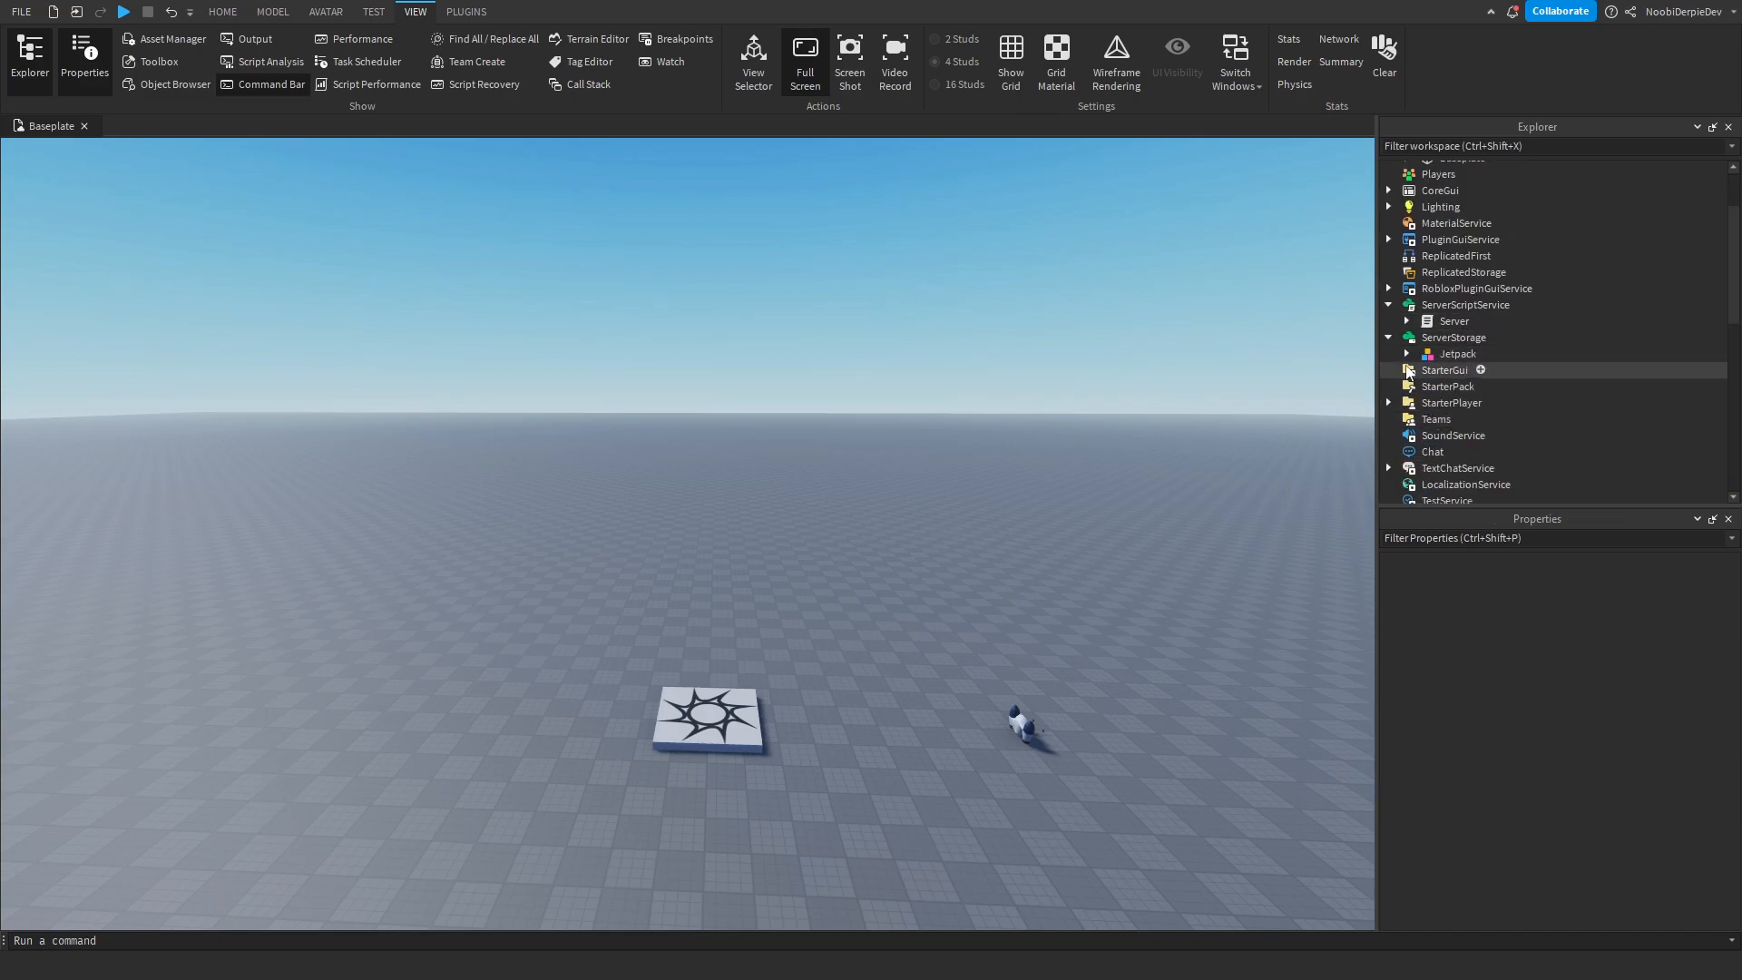
Expand the Jetpack in ServerStorage and inspect the Client and Server scripts' properties
{"action": "left_click", "coordinate": [1406, 353]}
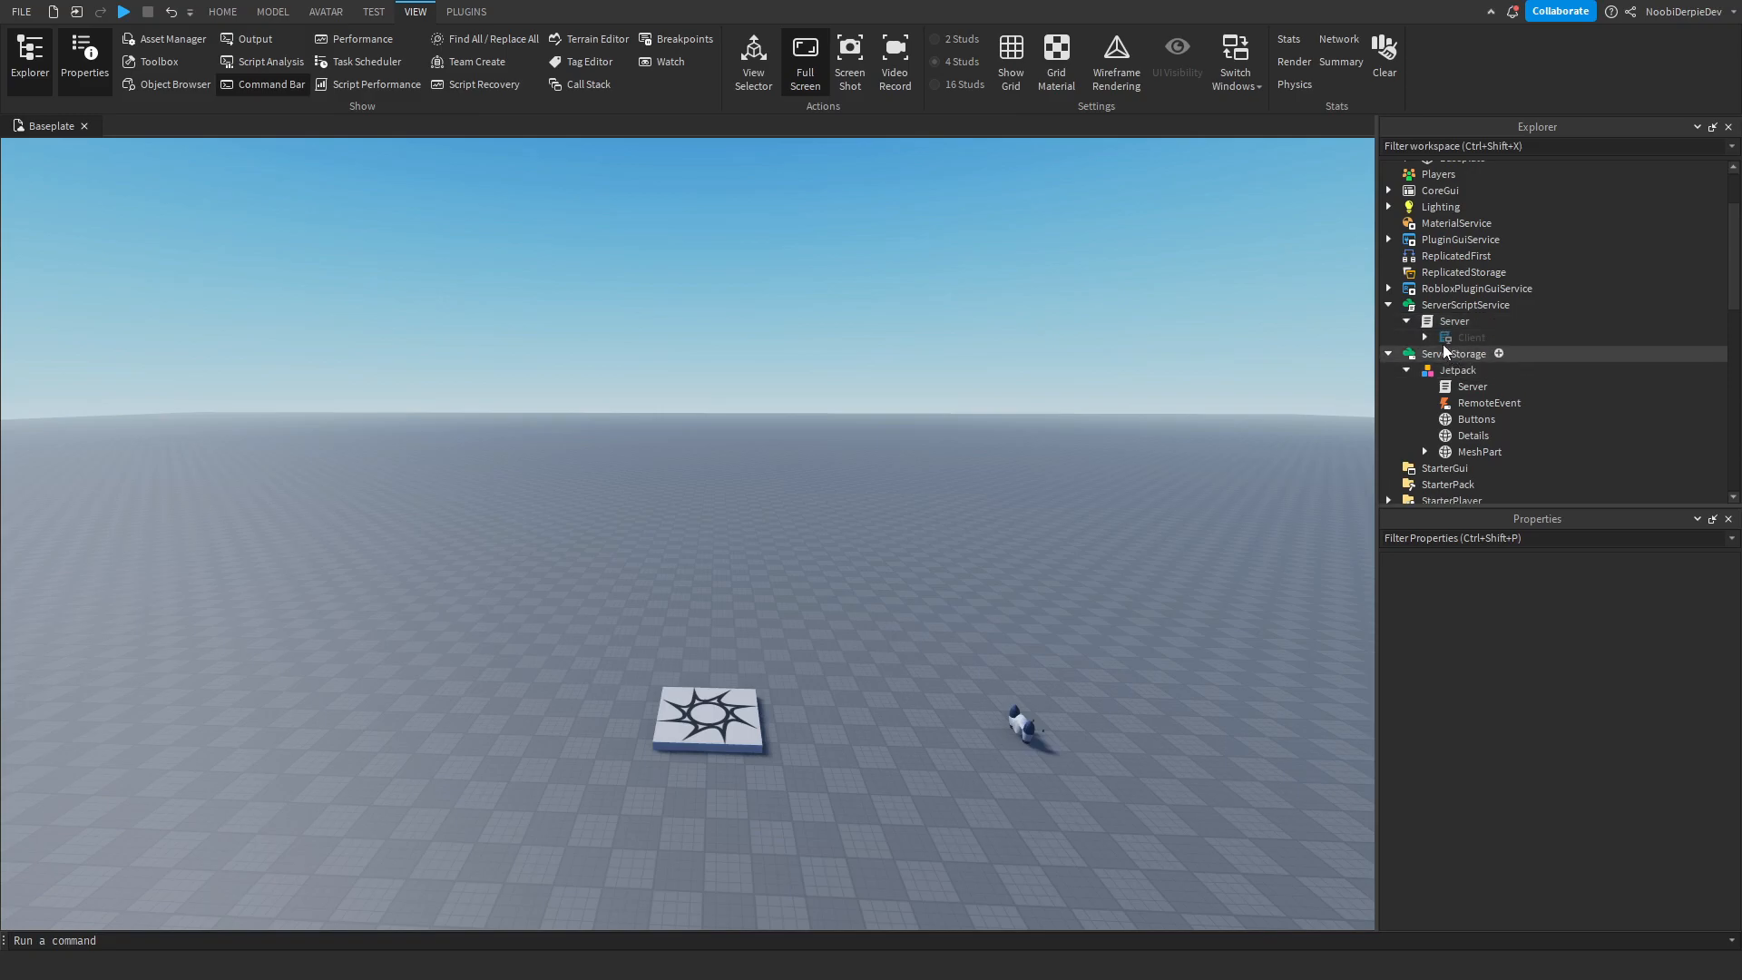
{"action": "left_click", "coordinate": [1471, 338]}
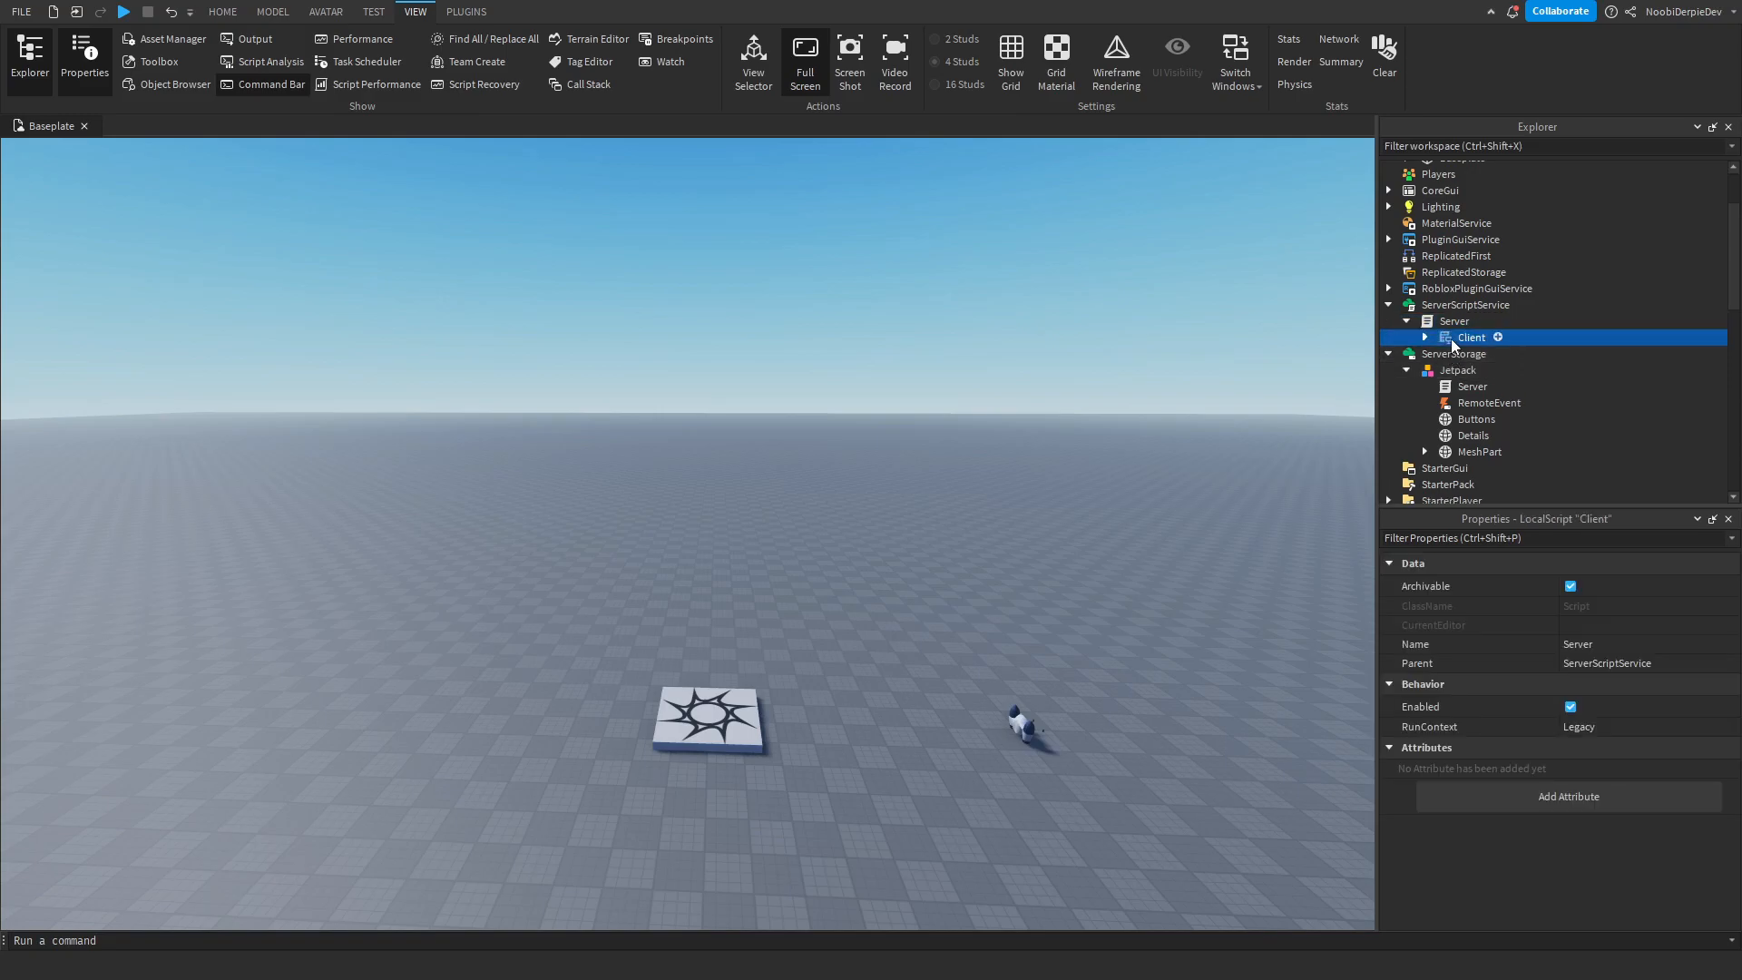
{"action": "left_click", "coordinate": [1473, 385]}
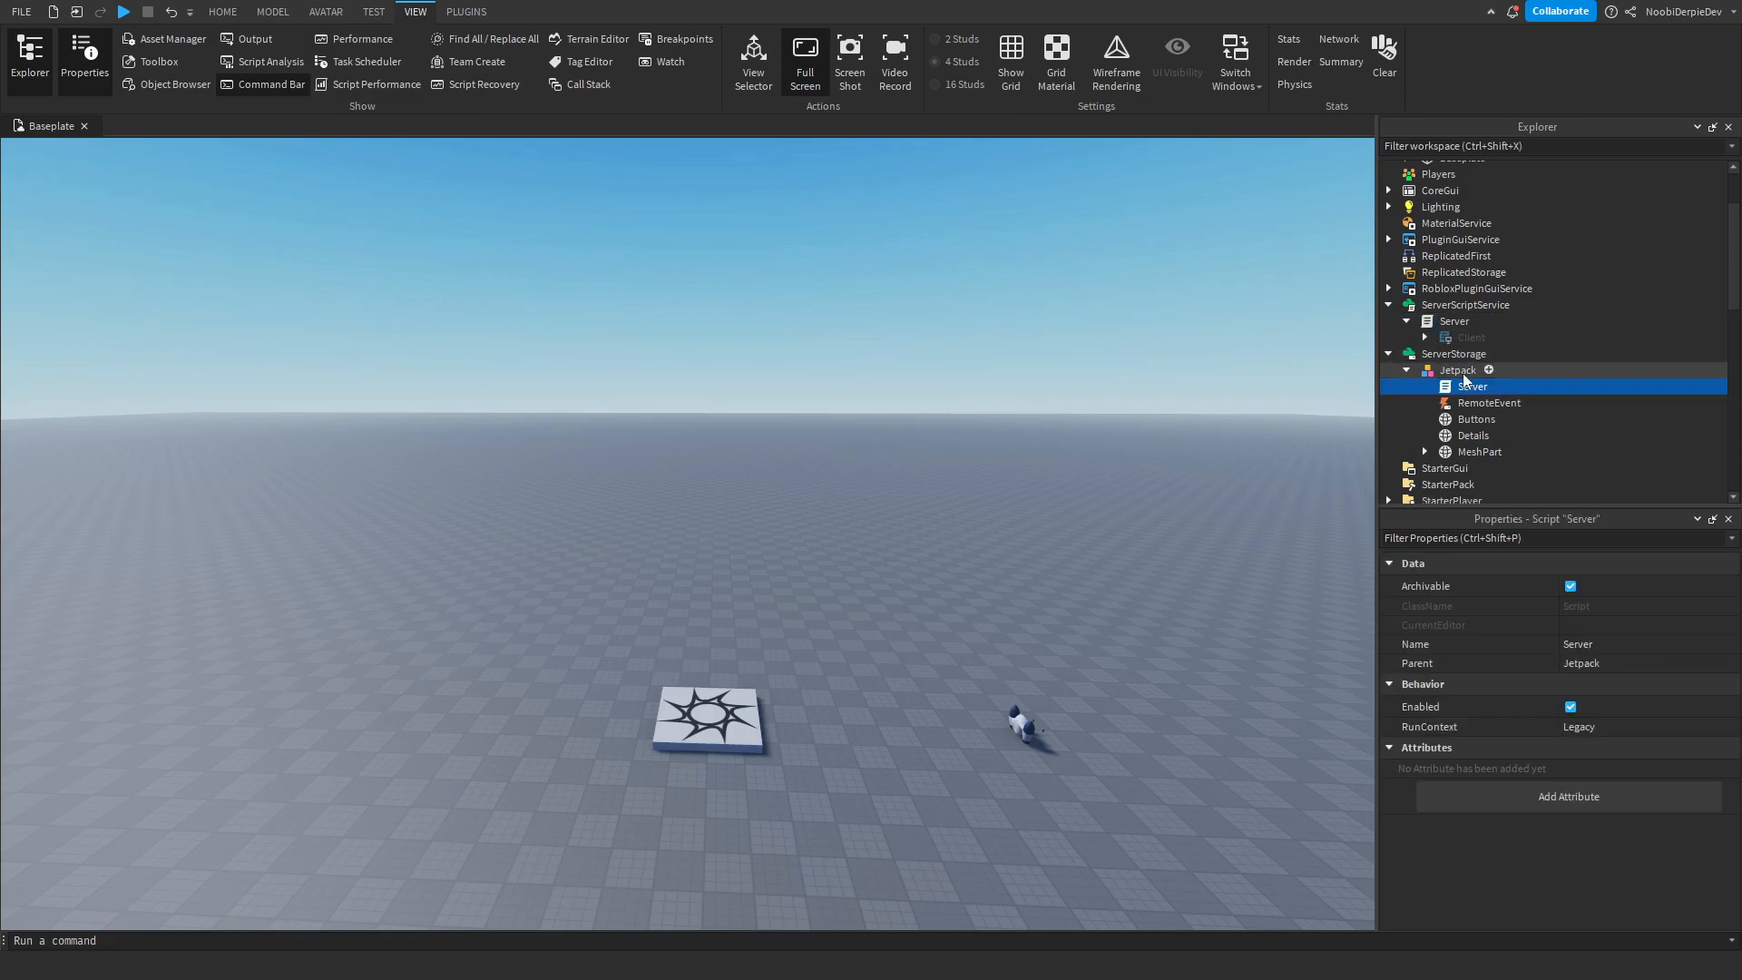
{"action": "left_click", "coordinate": [1470, 337]}
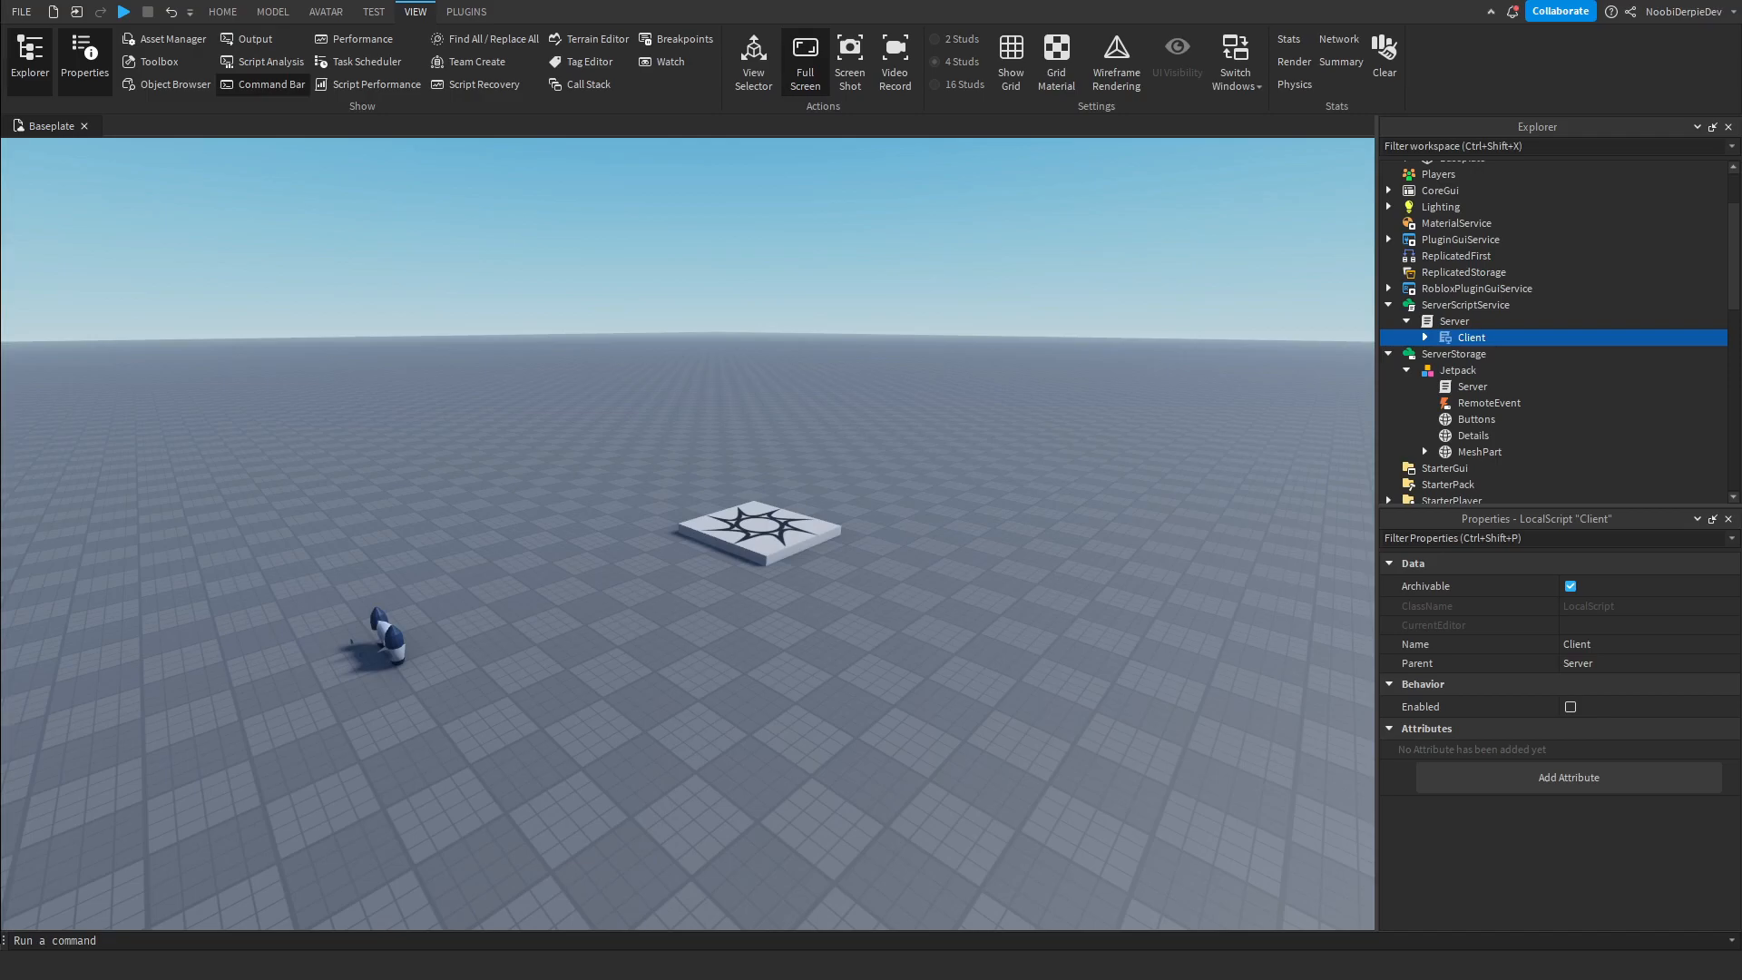
In the Server script, create a Debounce BoolValue for each player on PlayerAdded
{"action": "double_click", "coordinate": [1455, 319]}
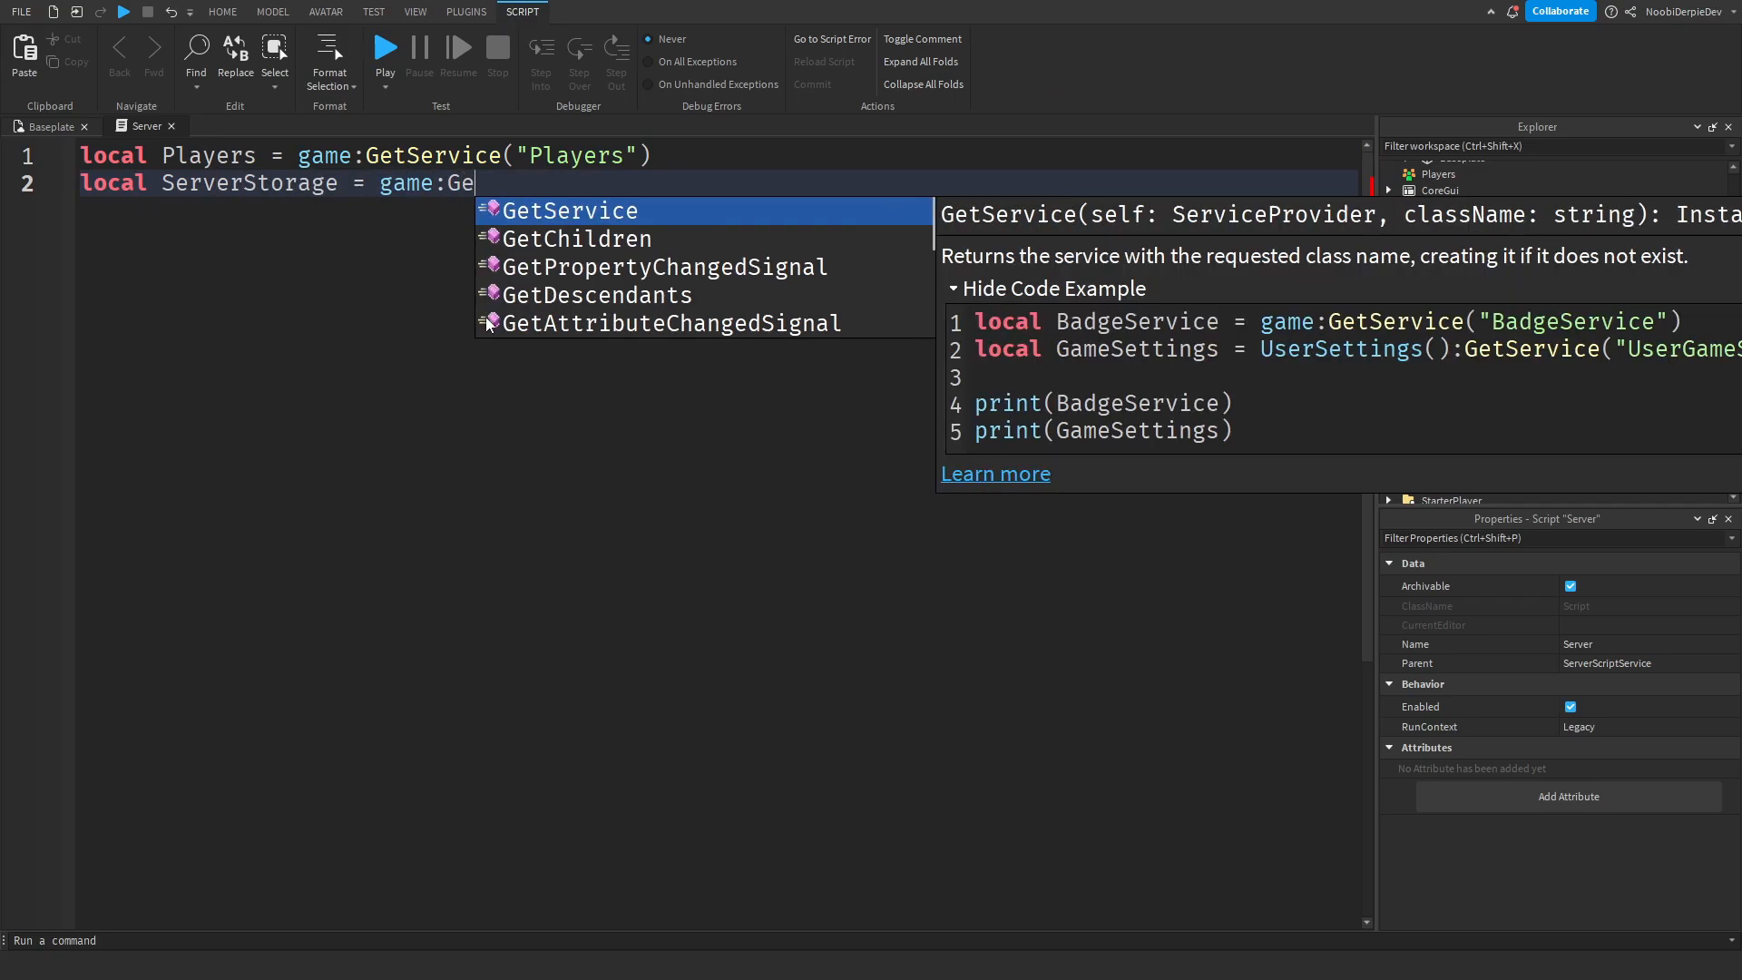
{"action": "type", "text": "Players.PlayerAdded:Connect(function(Player"}
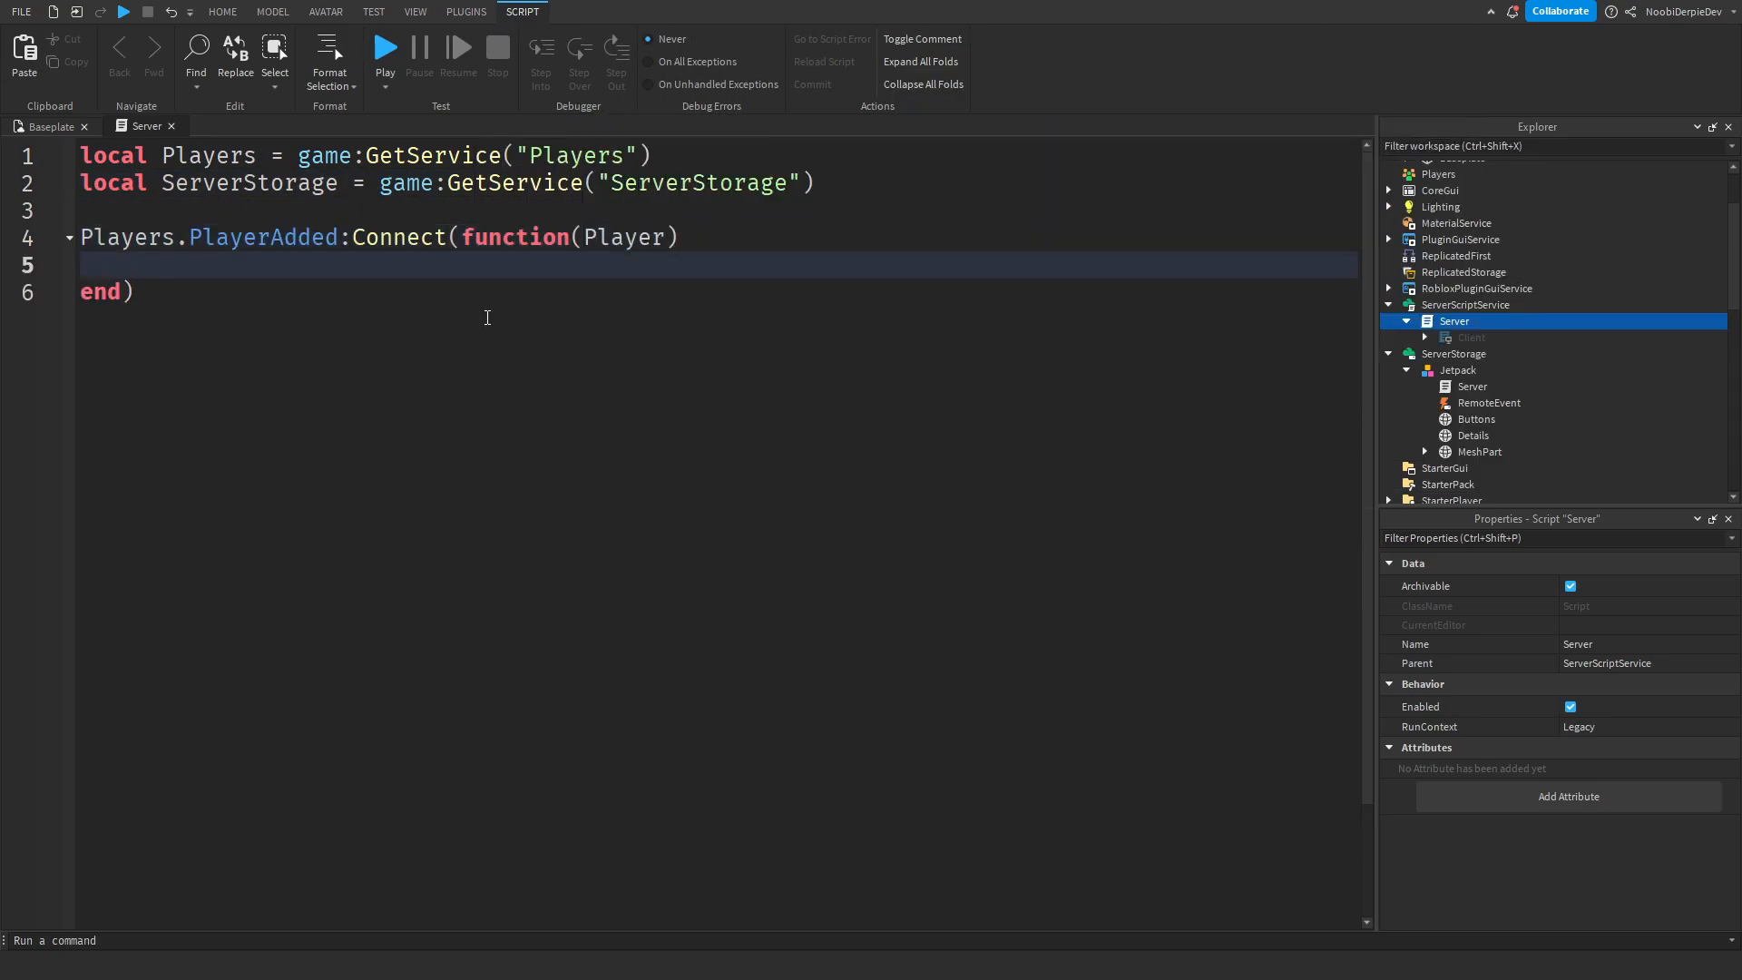
{"action": "type", "text": "local Debounce = Instance.new(\"BoolValue\")"}
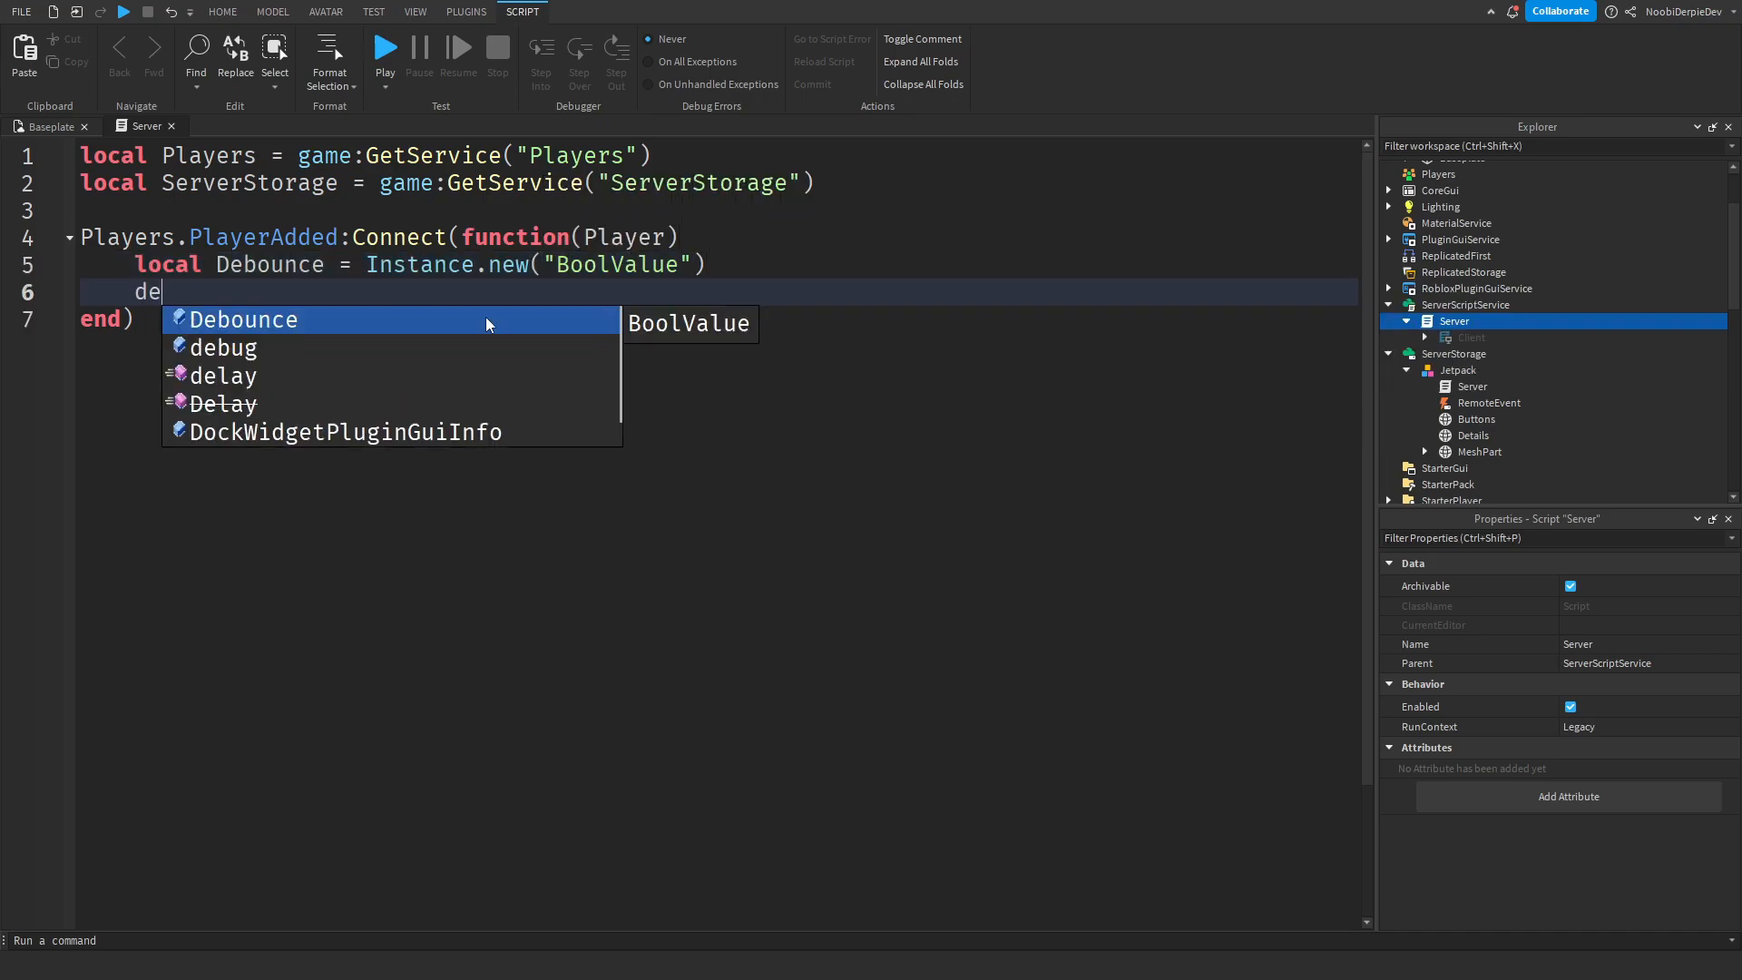
{"action": "type", "text": "Debounce.Name = \"Debounce\""}
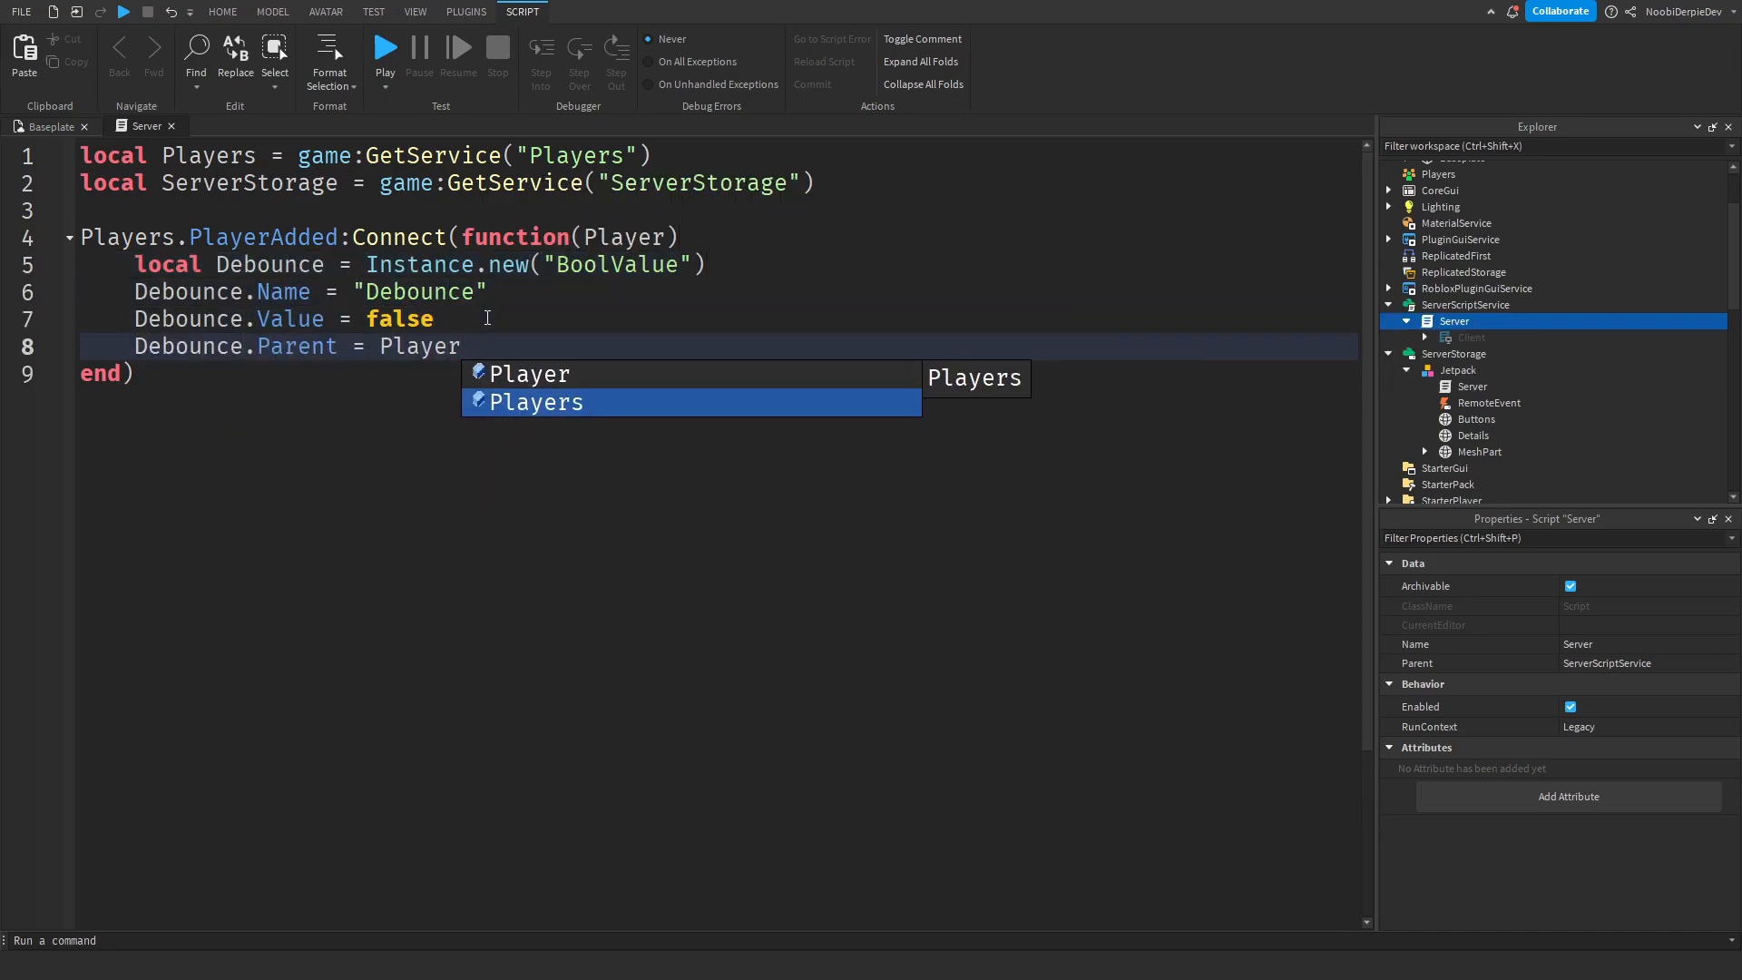
{"action": "type", "text": "works"}
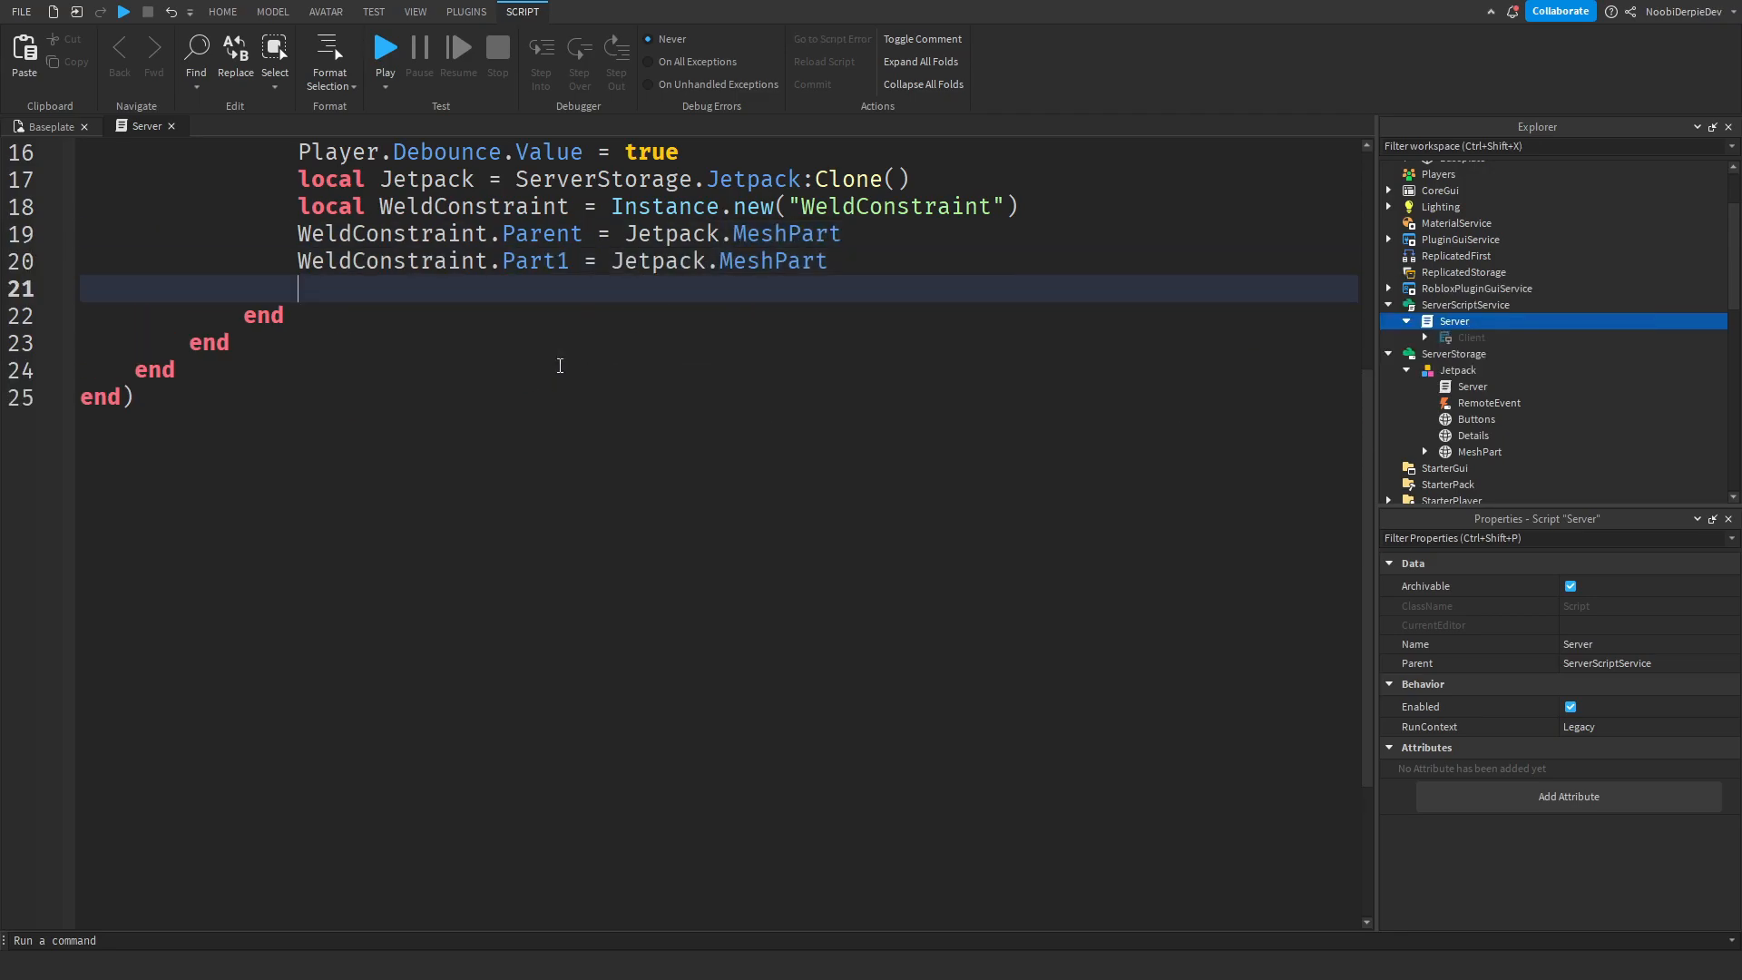
Weld the cloned Jetpack to the player's UpperTorso and enable a Client copy in PlayerGui
{"action": "type", "text": "Jetpack.PrimaryPart.CFrame = Player.Character.UpperTorso.CFrame * CFrame.new(0"}
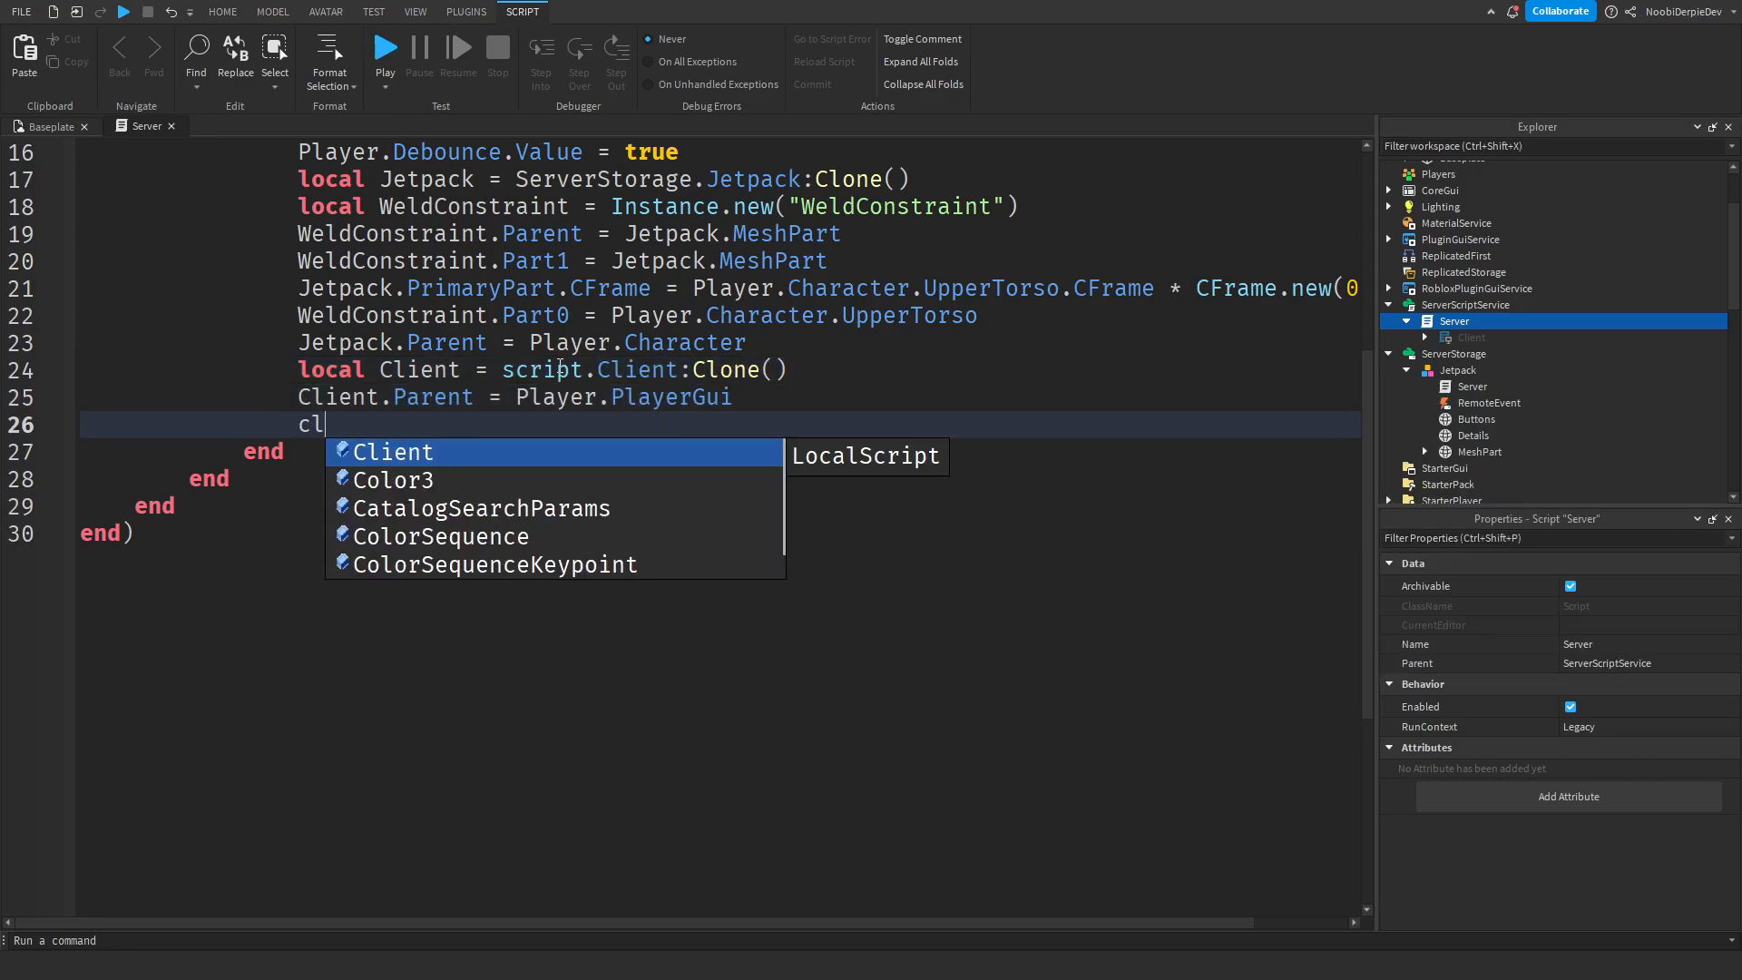
{"action": "type", "text": "Client.Disabled = false"}
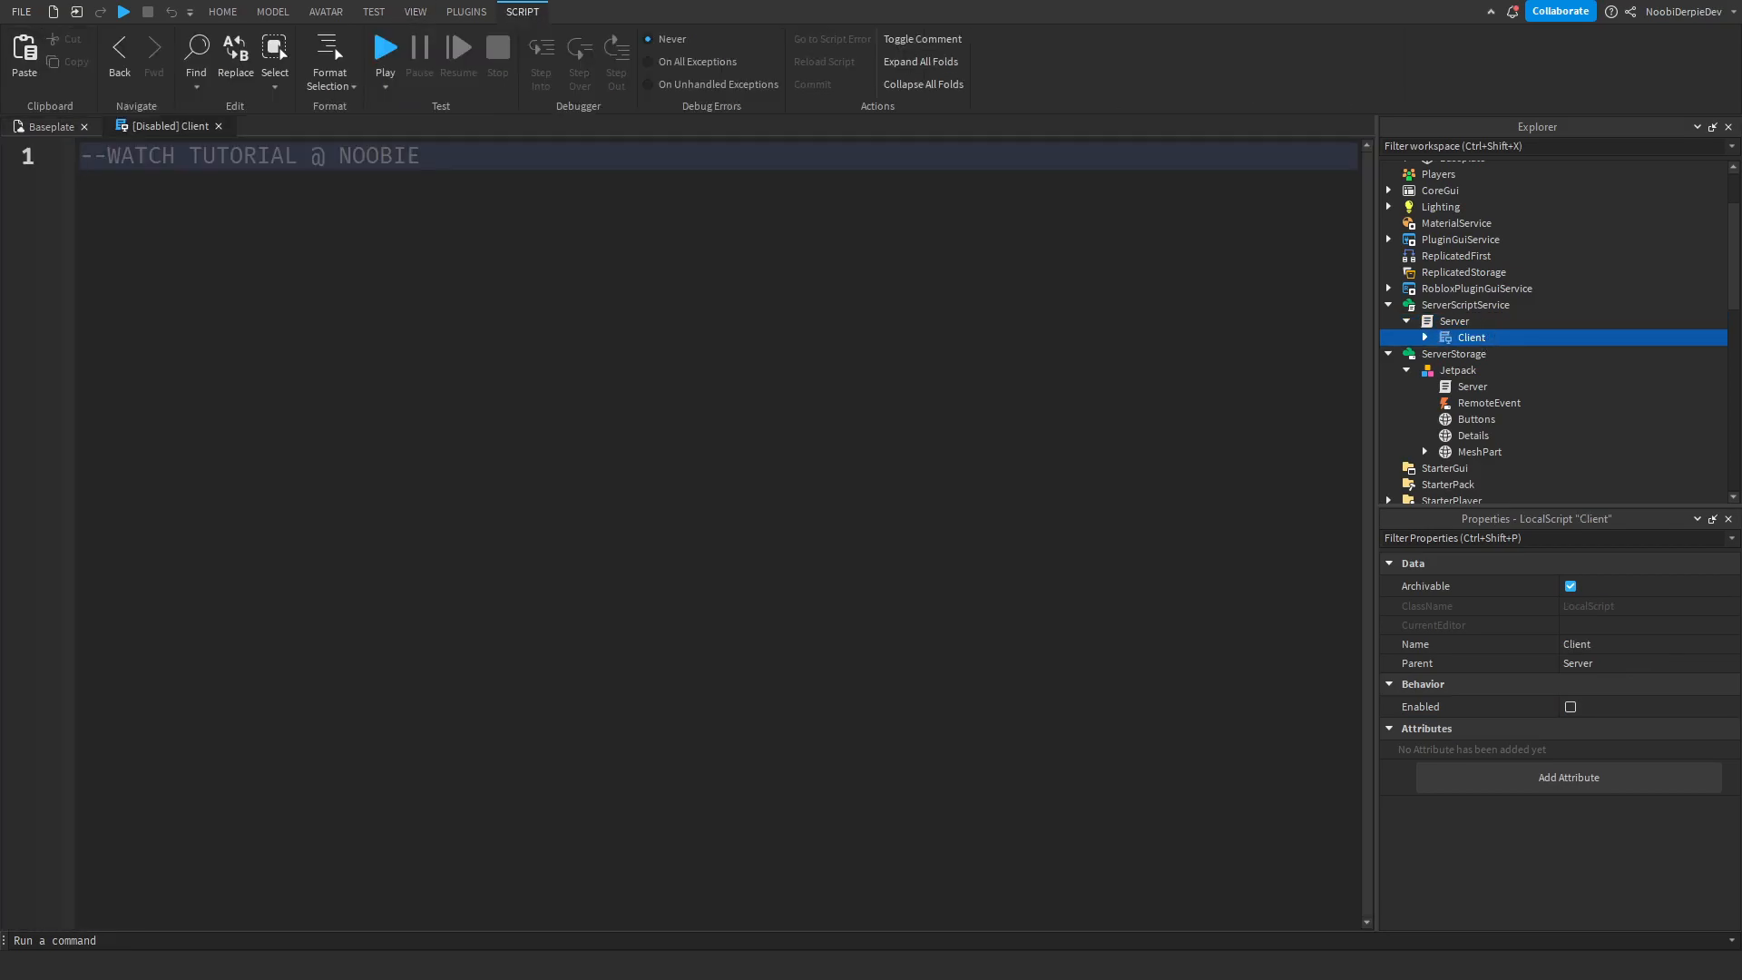
Declare Players, UserInputService, the character's Jetpack, a BodyForce on HumanoidRootPart and the UI in PlayerGui
{"action": "type", "text": "local Players = game:GetService(\"Players\")"}
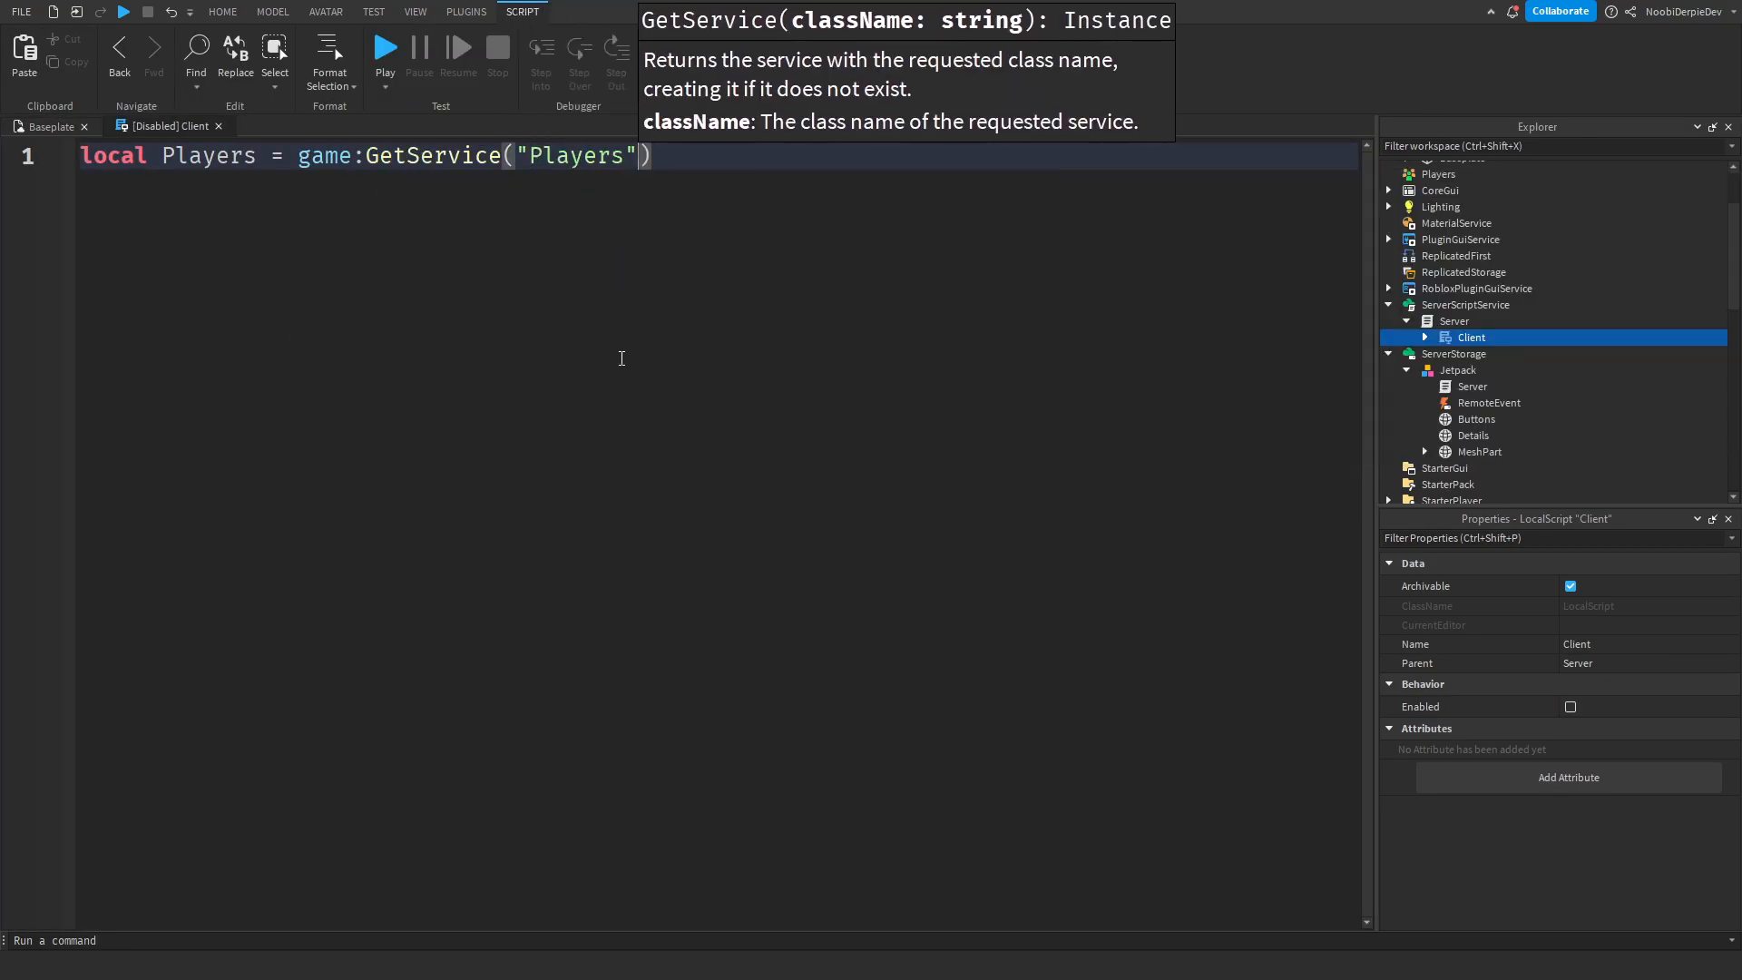
{"action": "type", "text": "local UserInputService = game:GetService(\"UserInputService\")"}
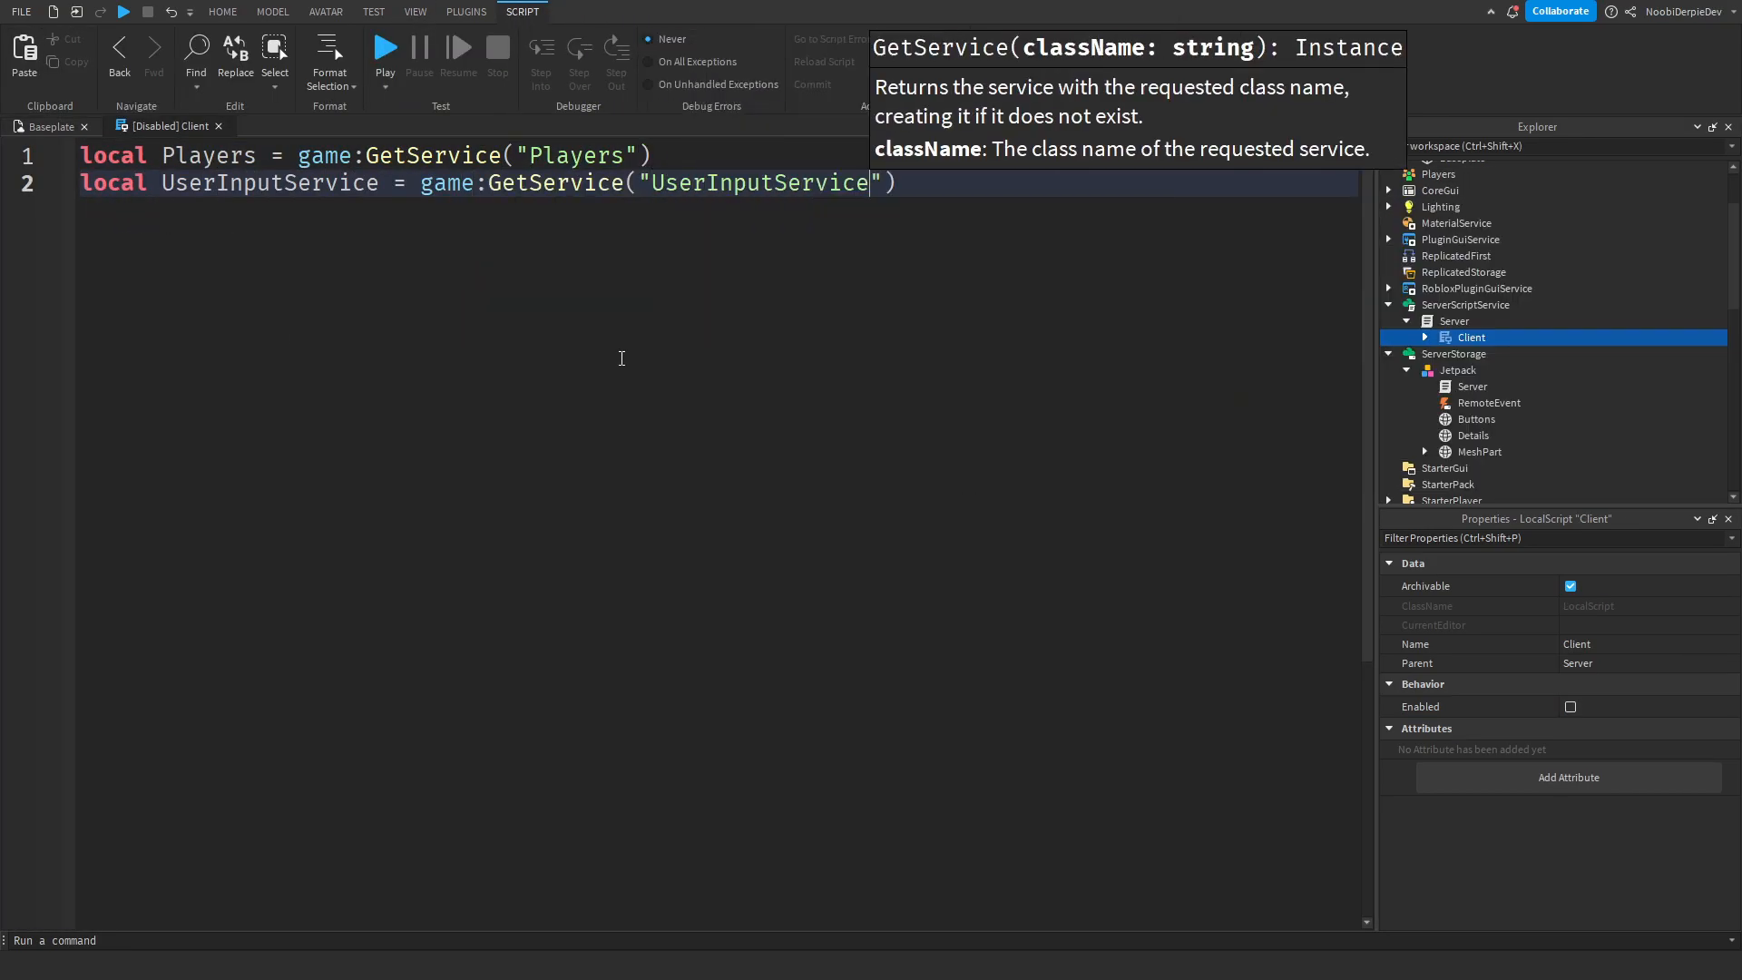
{"action": "type", "text": "local Player = Players.LocalPlayer"}
{"action": "type", "text": "local Jetpack ="}
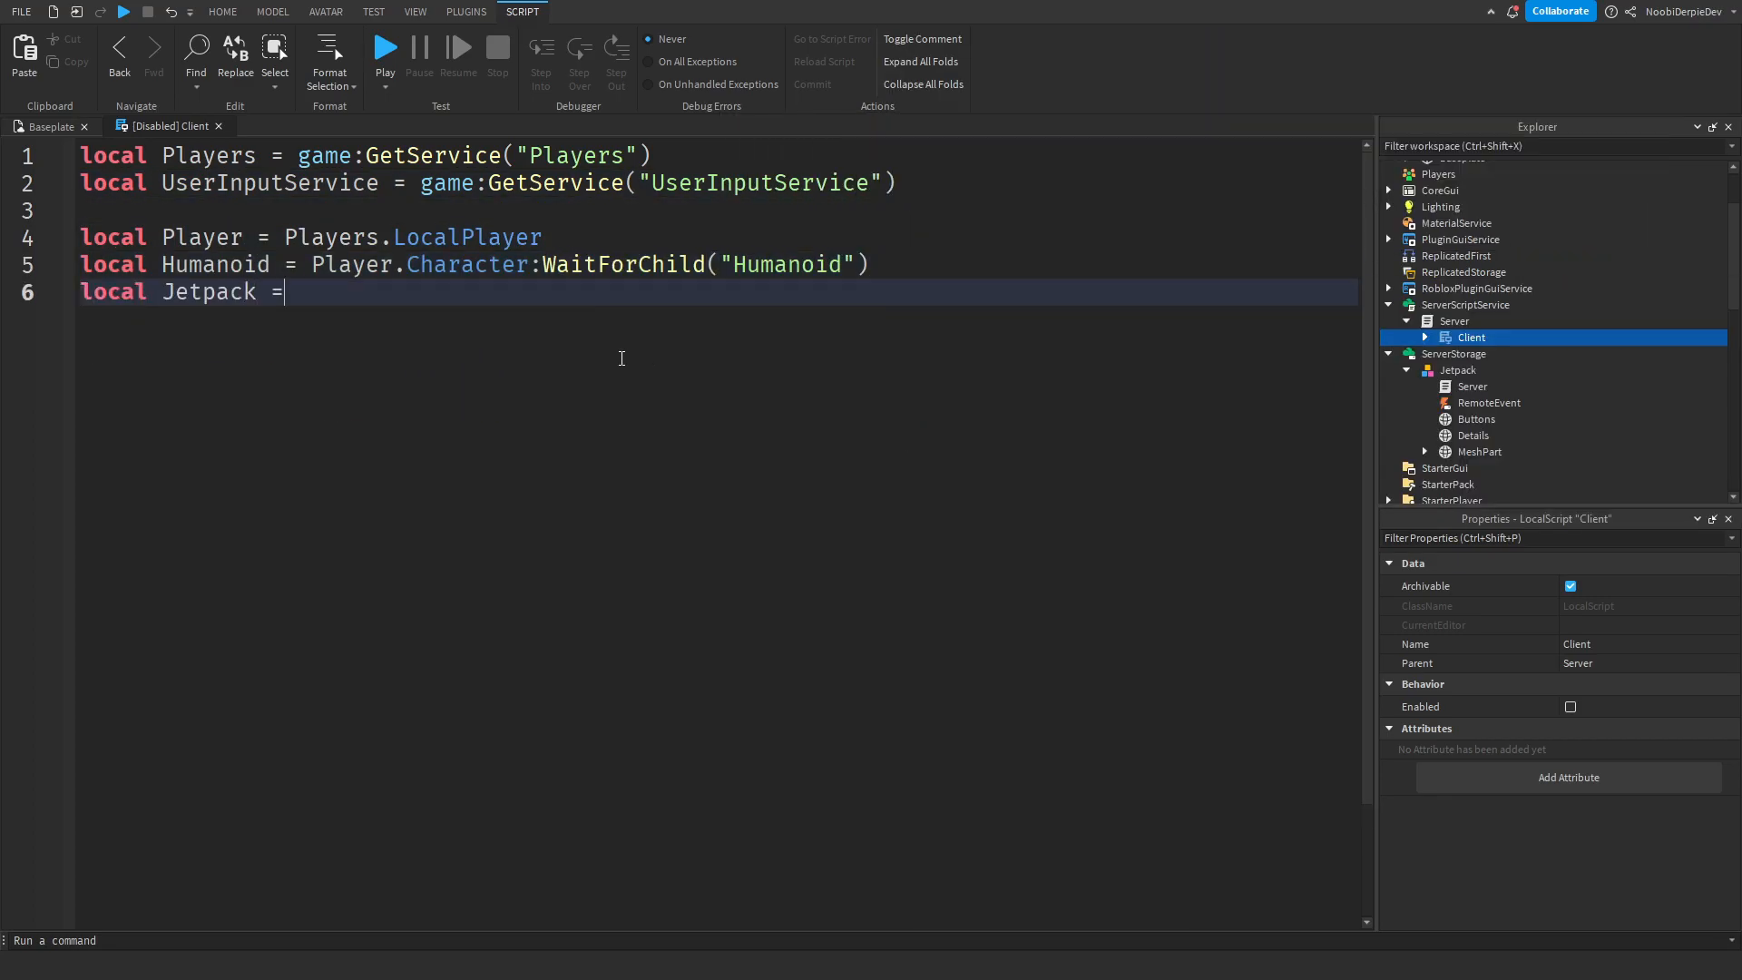
{"action": "type", "text": "Player.Character:WaitForChild(\"Jetpack\", 60)"}
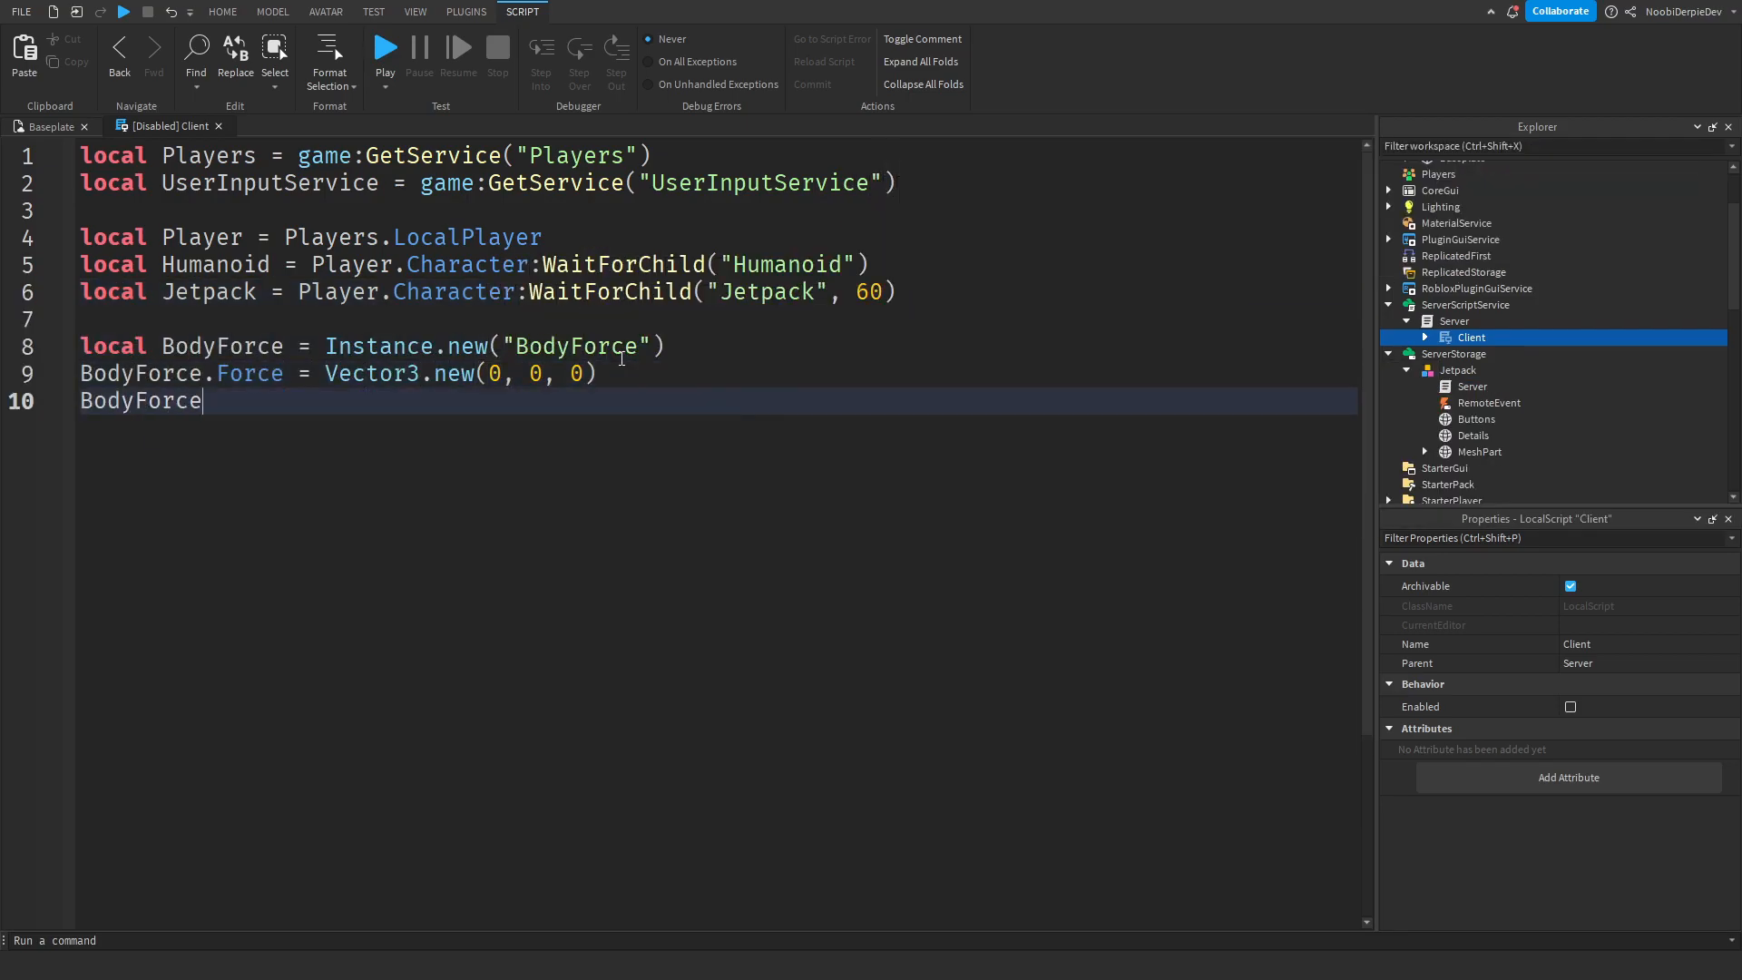
{"action": "type", "text": ".Parent = Player.Character.HumanoidRootPart"}
{"action": "type", "text": "local PreviousJump ="}
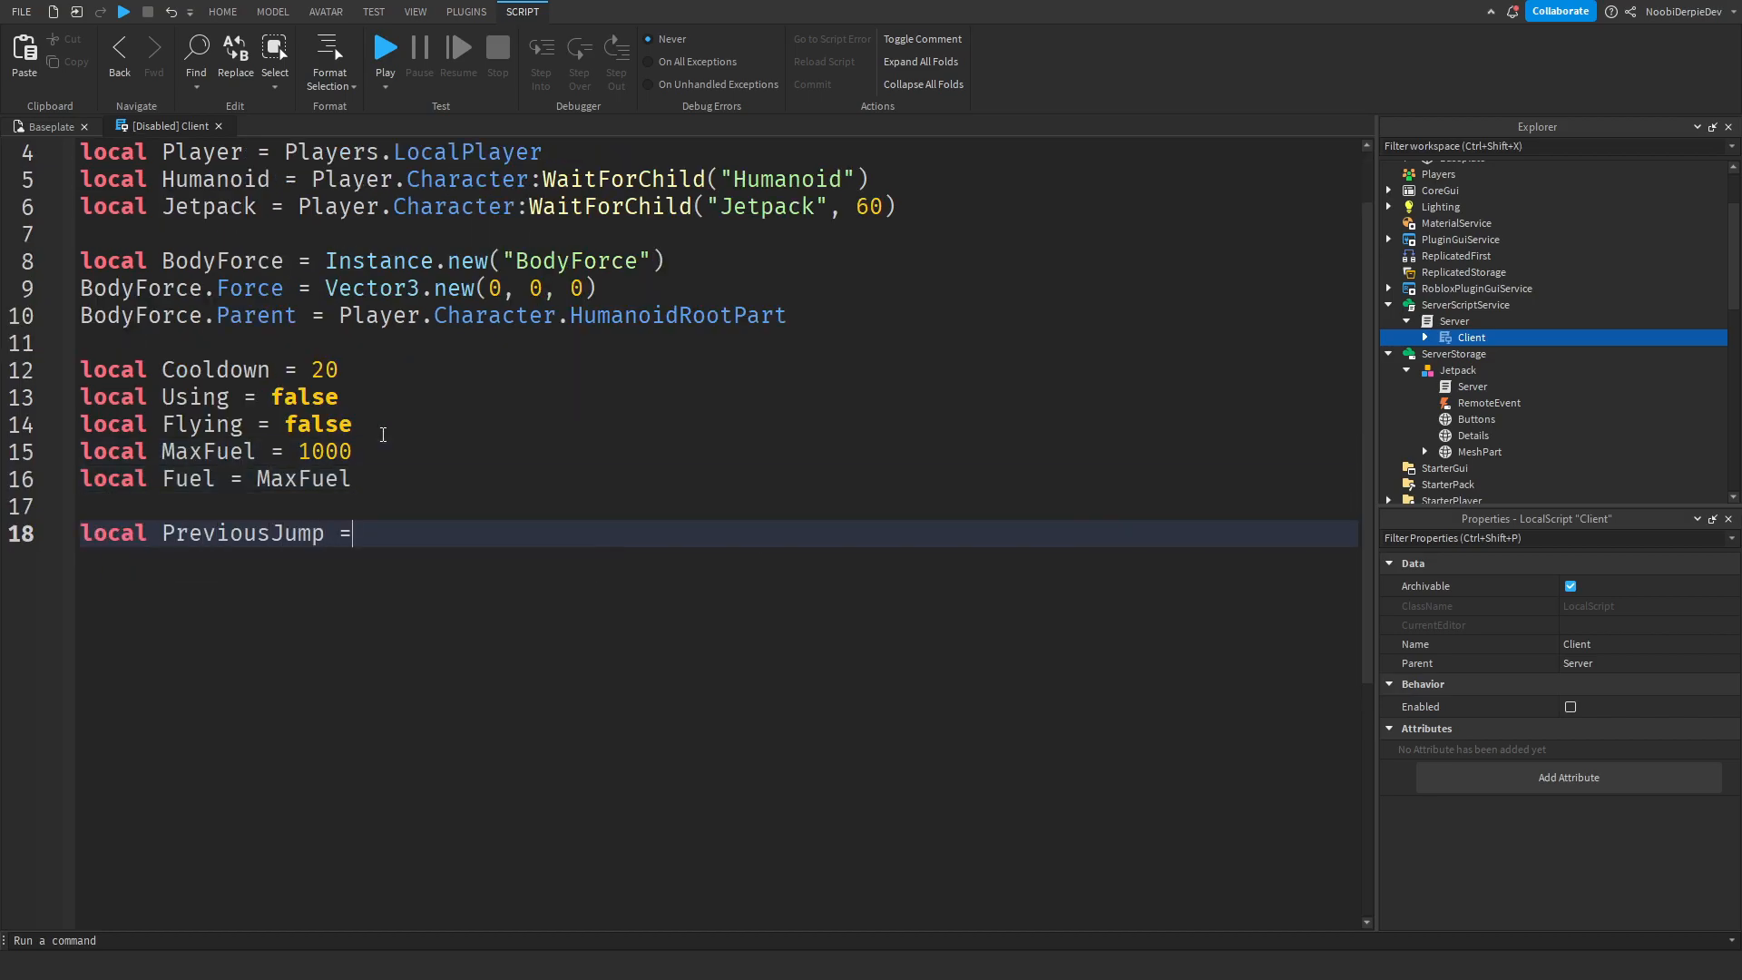
{"action": "type", "text": "tick()"}
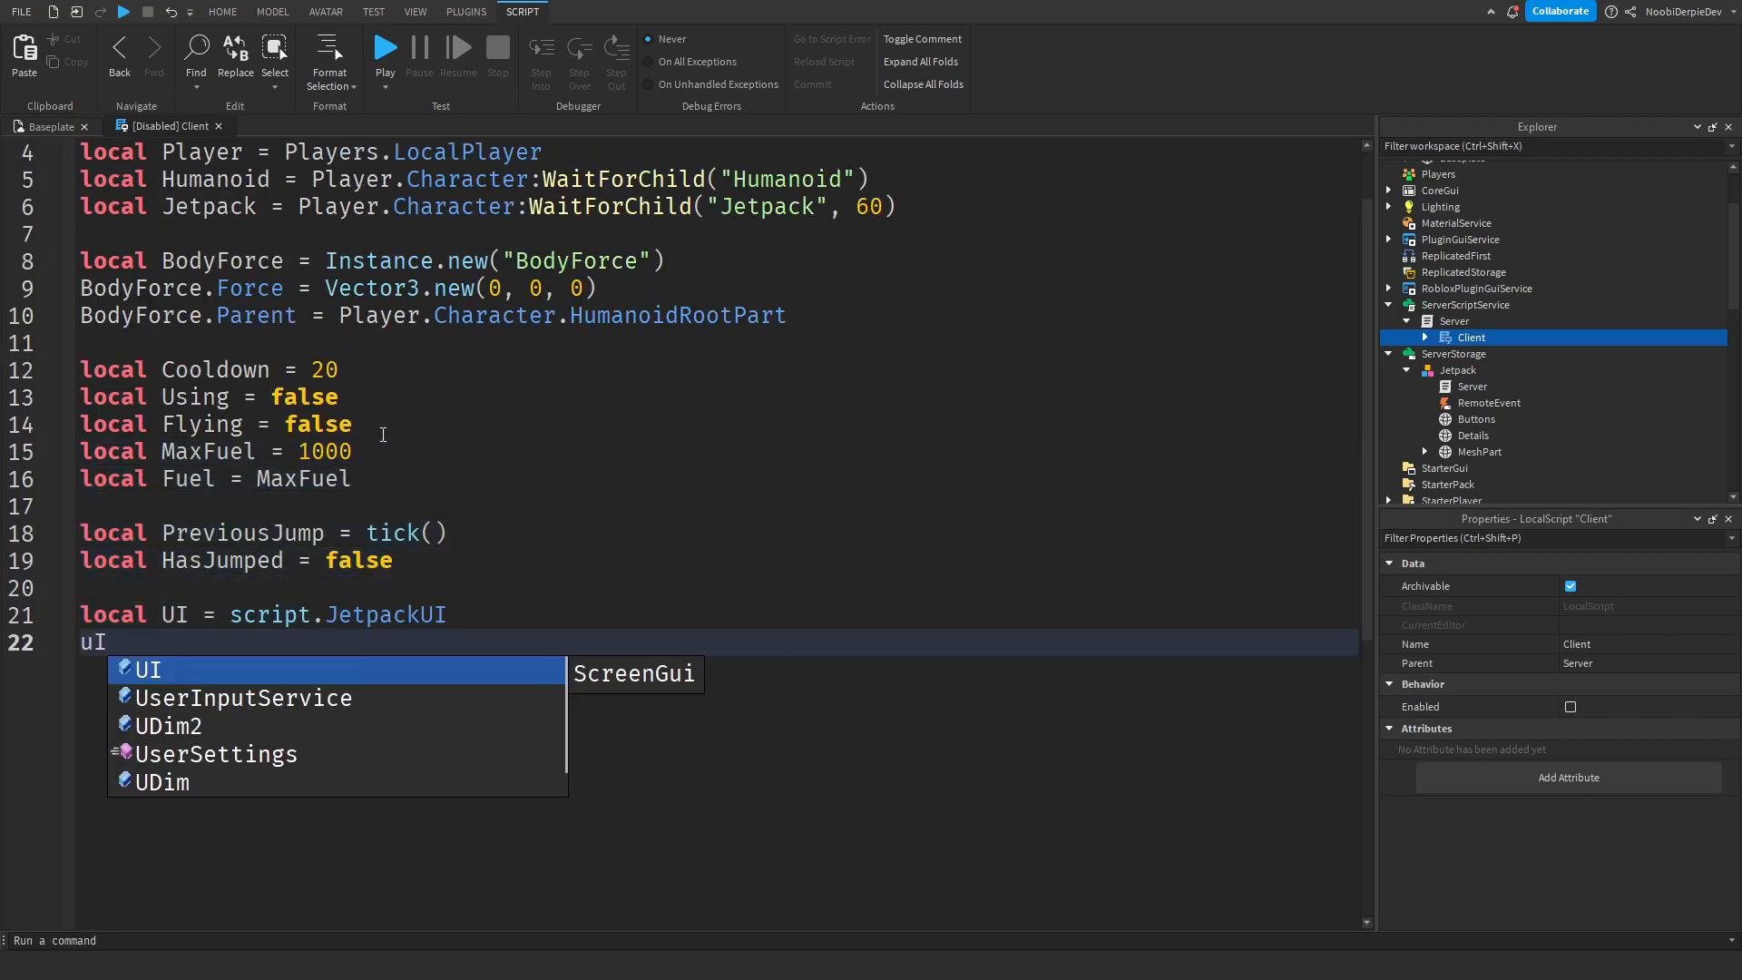
{"action": "type", "text": "I.Parent = Player.PlayerGui"}
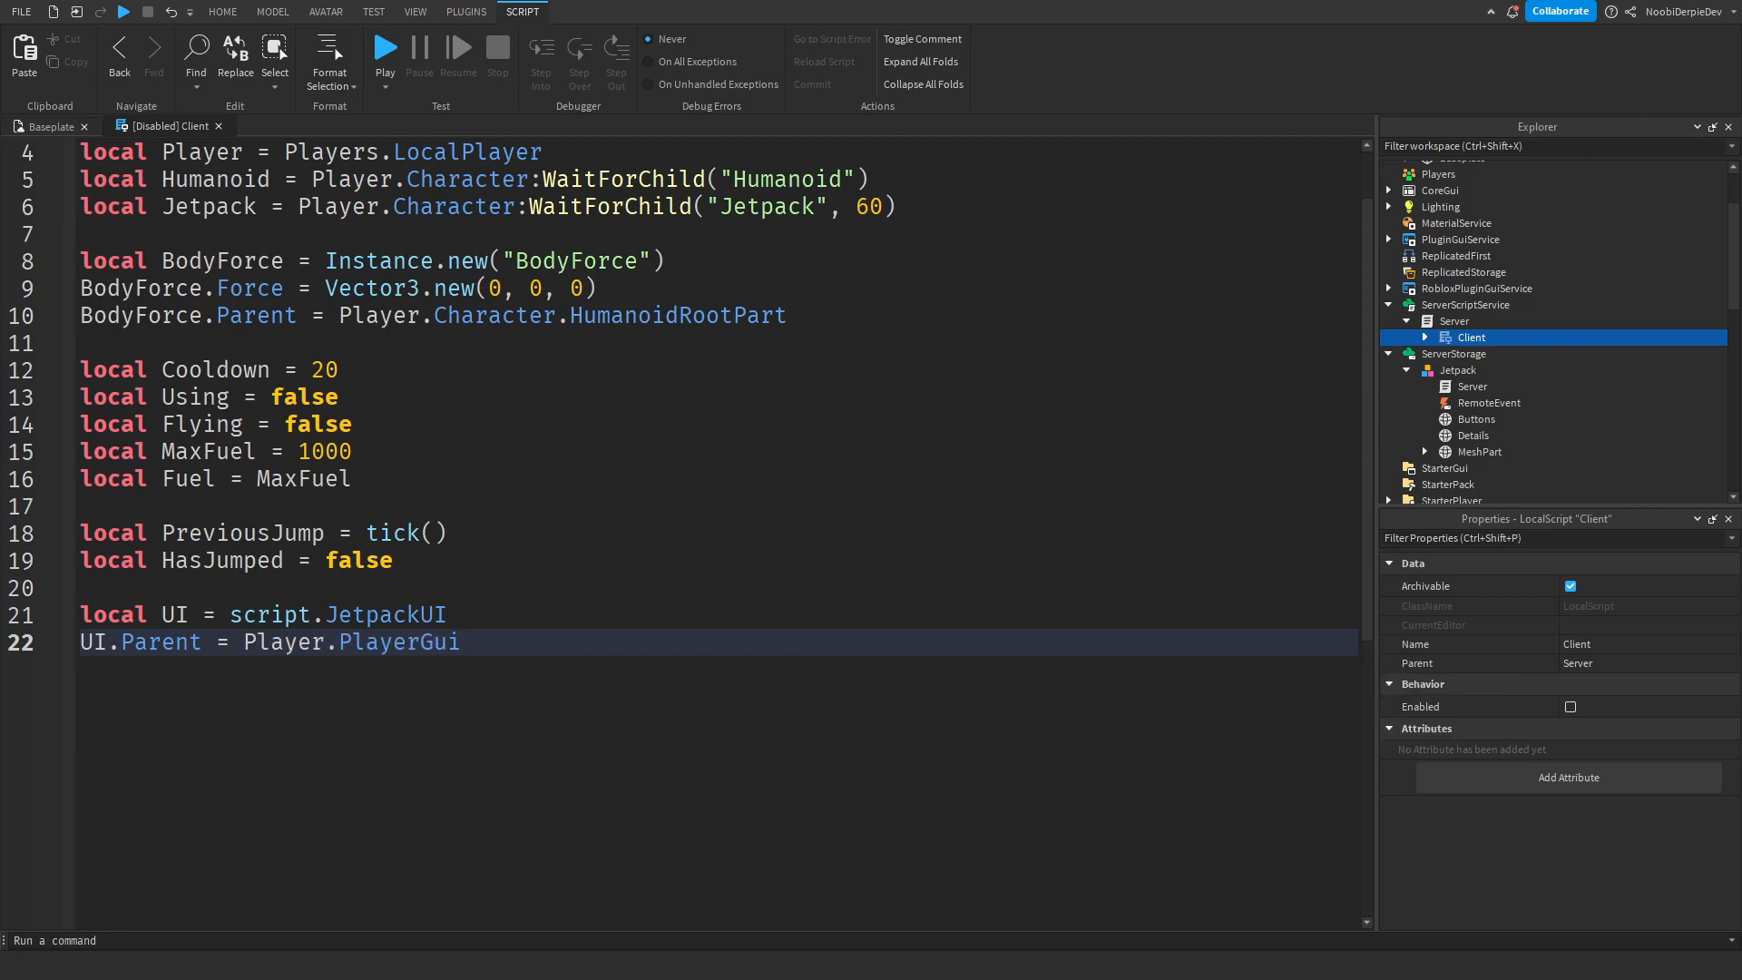
Handle InputBegan thrust, Freefall double-jump to start flying and StateChanged landing, firing the Jetpack remote
{"action": "type", "text": "UserInputService.InputBegan:Connect(function()"}
{"action": "type", "text": "if Humanoid:GetState("}
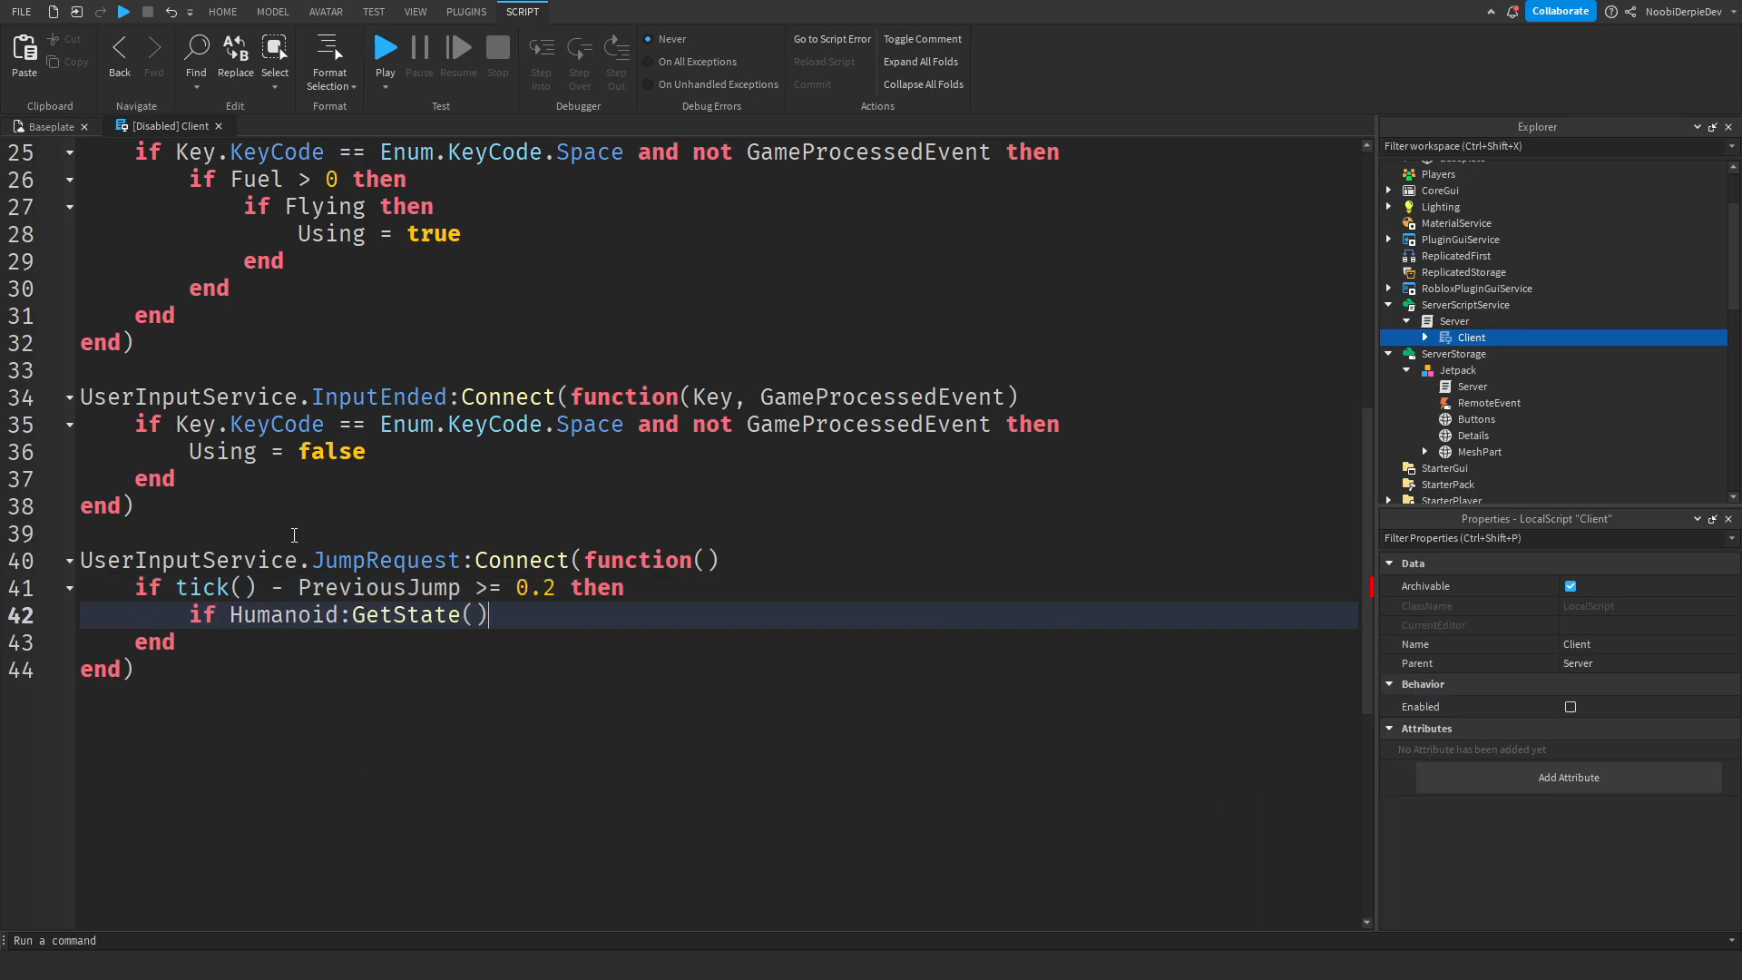
{"action": "type", "text": "== Enum.HumanoidStateType.Freefall and not HasJumped then"}
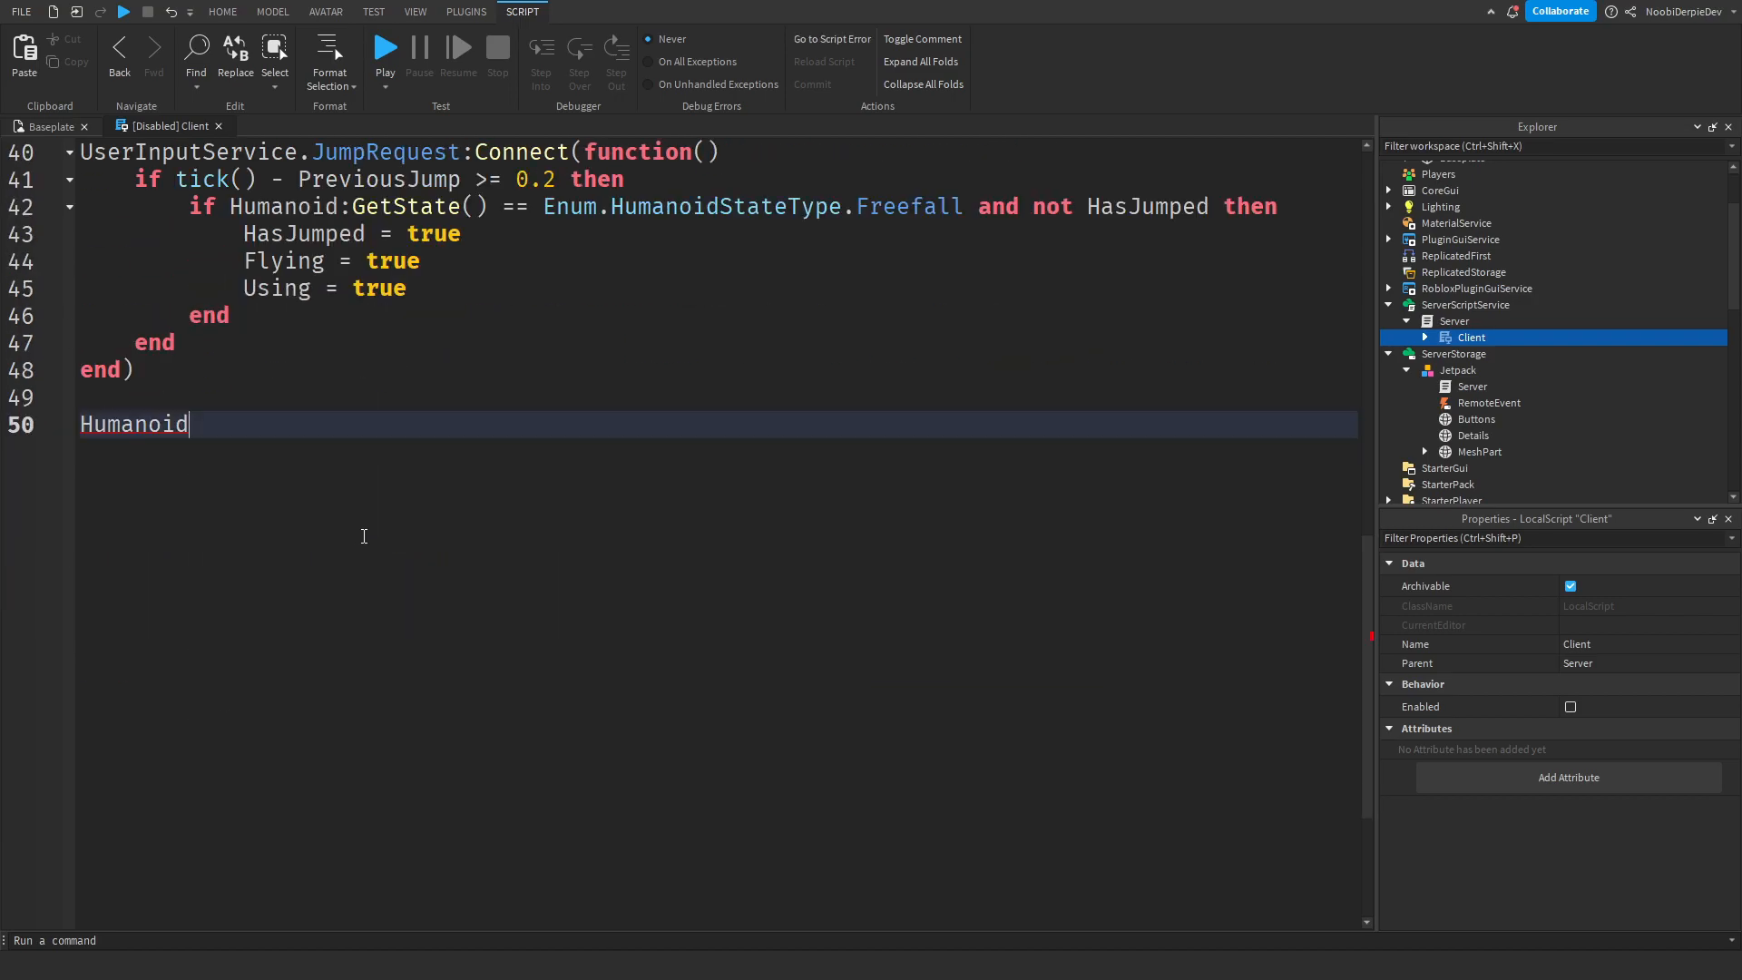
{"action": "type", "text": ".StateChanged:Connect(function(Old)"}
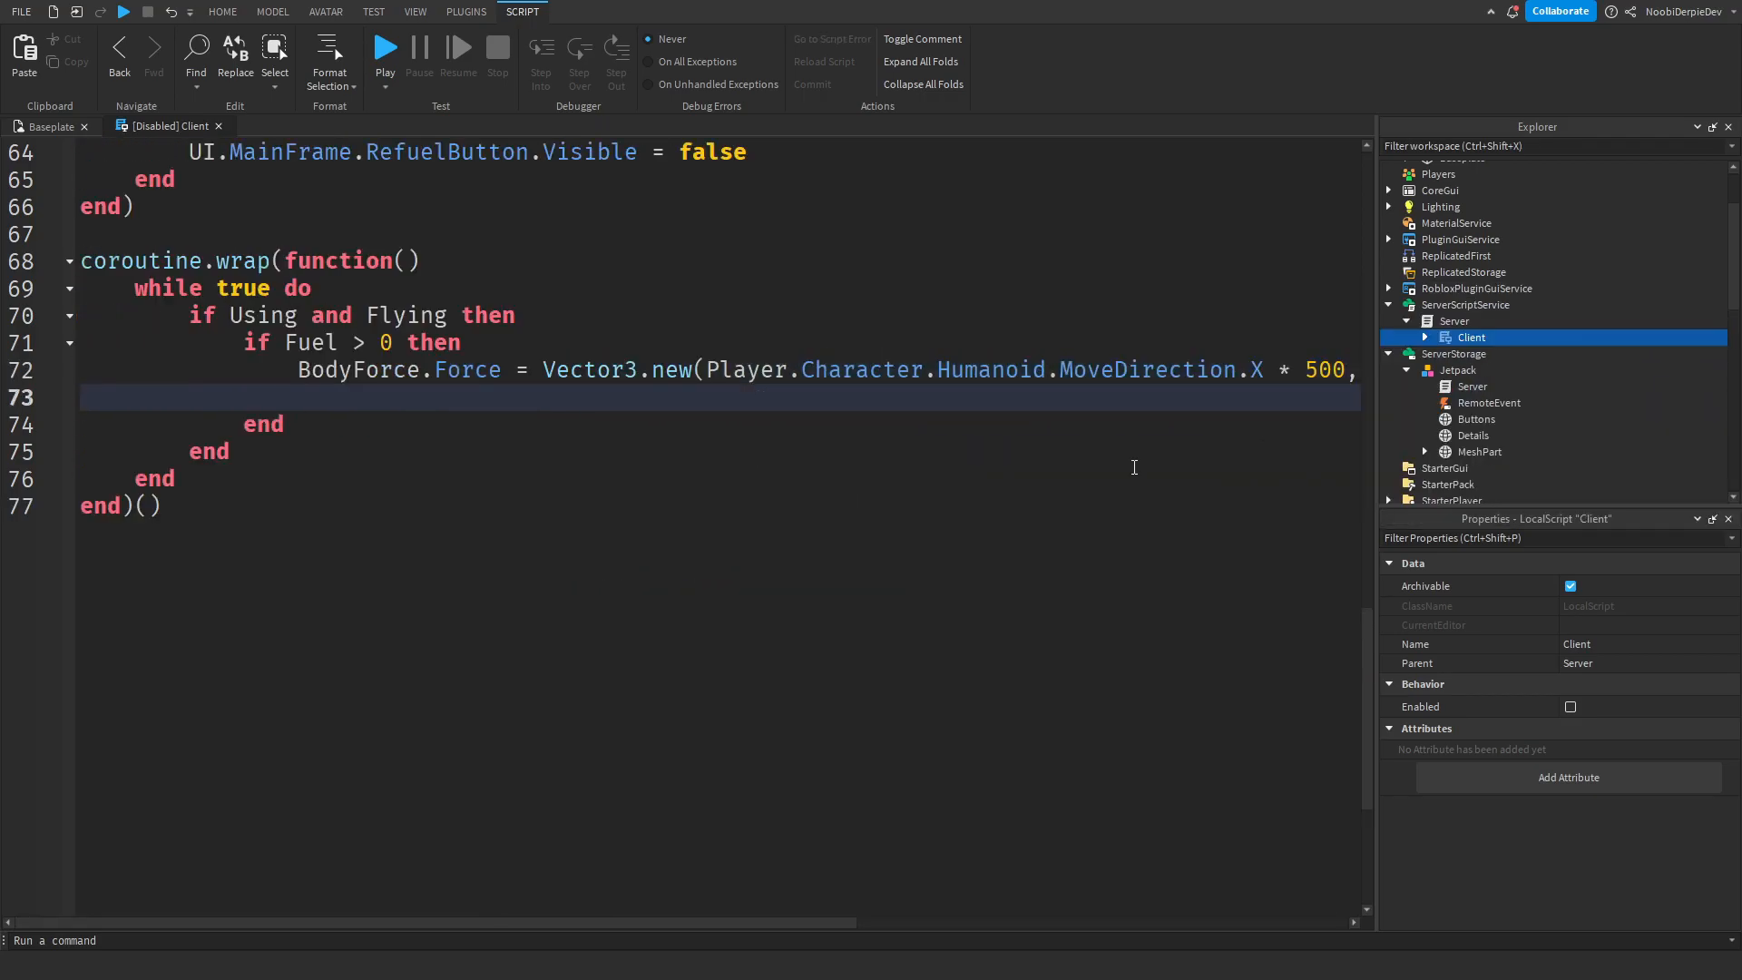
{"action": "type", "text": "Jetpack.remoteEvent:FireServer(true"}
{"action": "type", "text": "Jetpack.RemoteEvent:FireServer(false"}
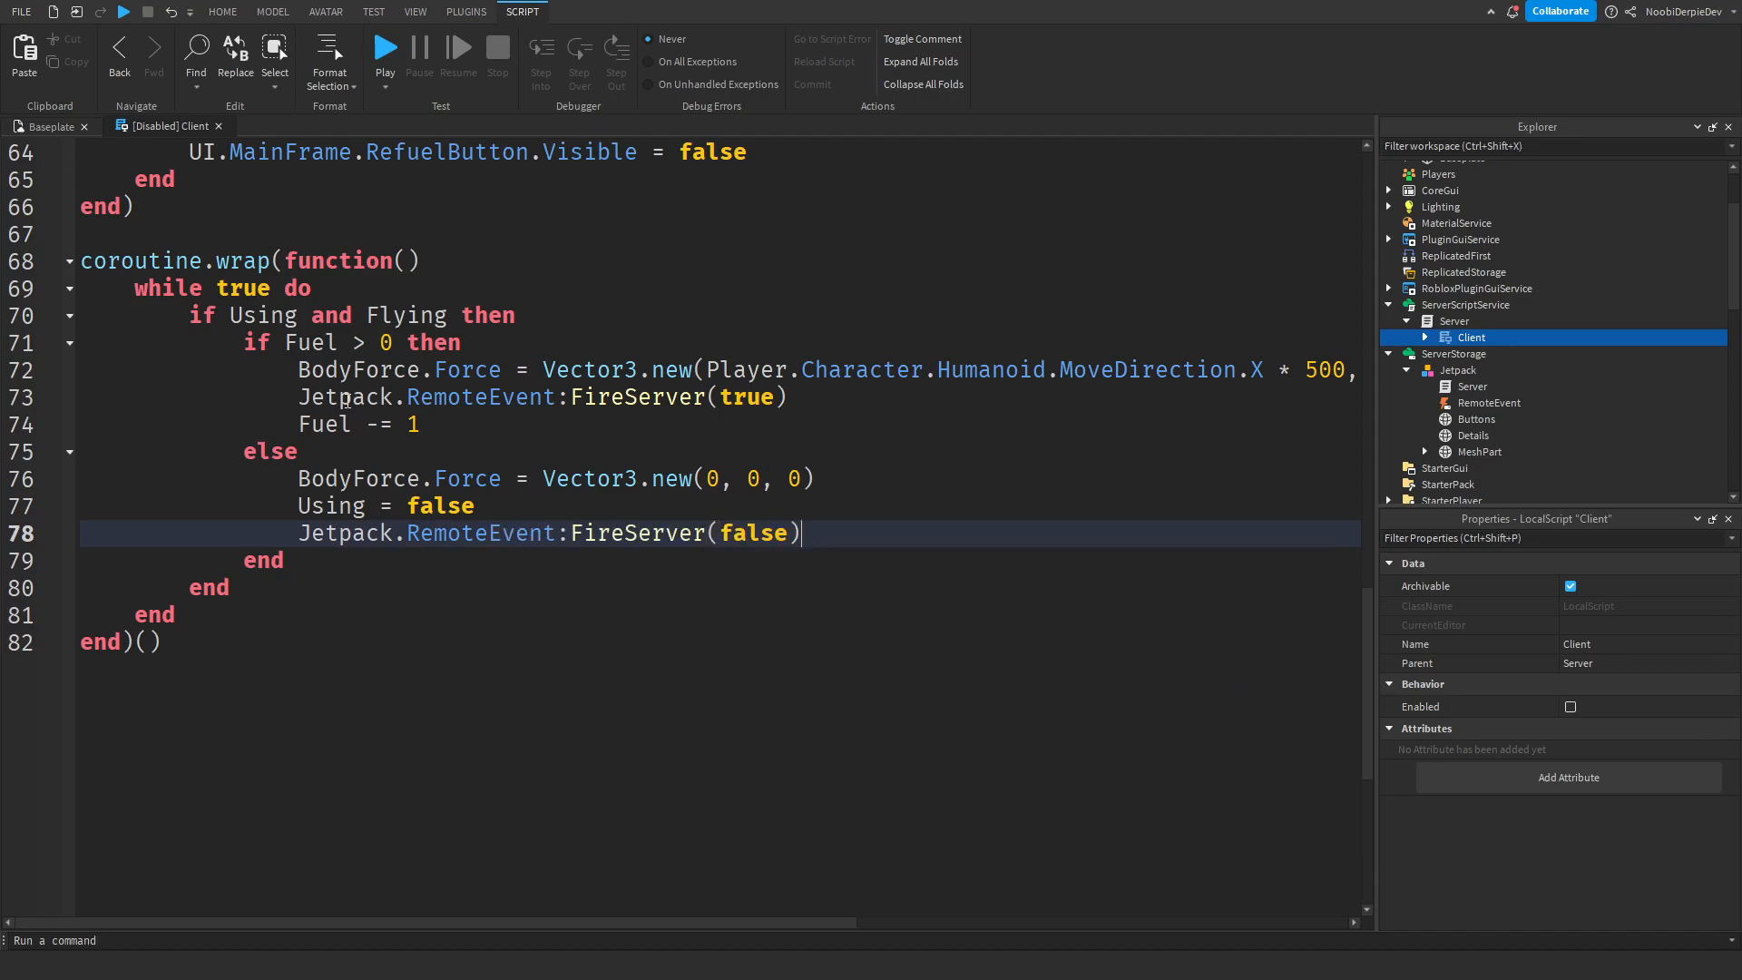
Loop a refuel countdown showing RefuelButton and resize the Holder.Bar to the remaining fuel
{"action": "type", "text": "UI.MainFrame.RefuelButton.Visible = true"}
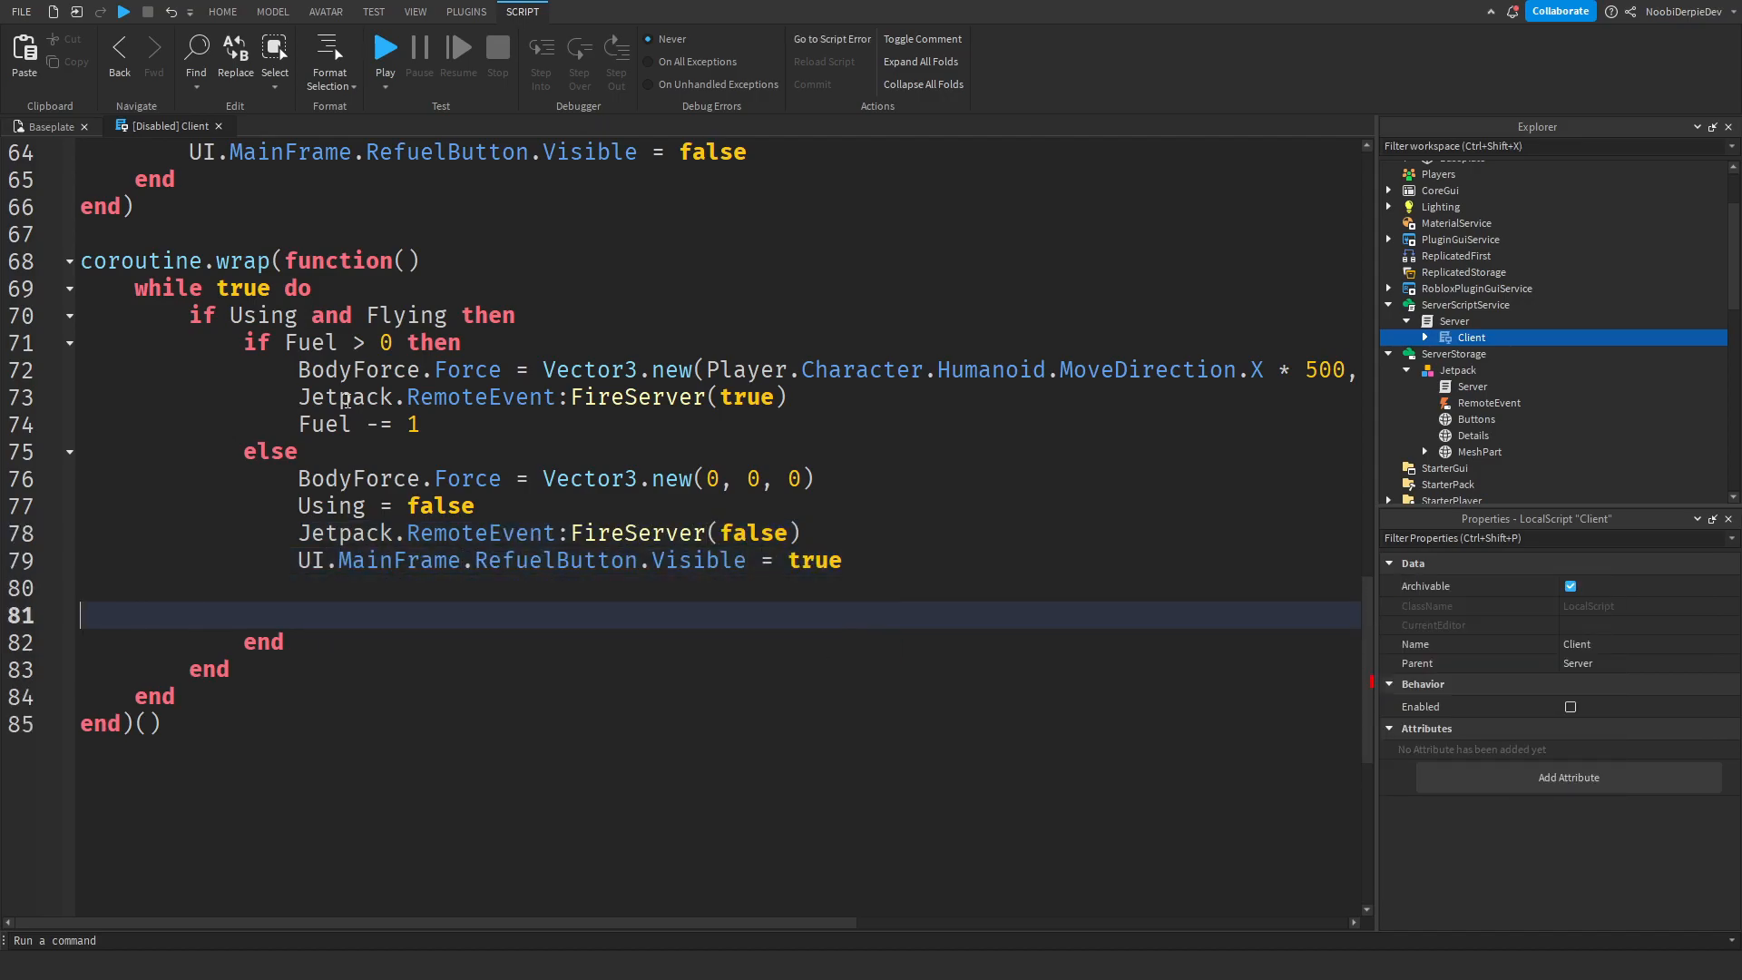
{"action": "type", "text": "repeat"}
{"action": "type", "text": "Jetpack.RemoteEvent:FireServer(False"}
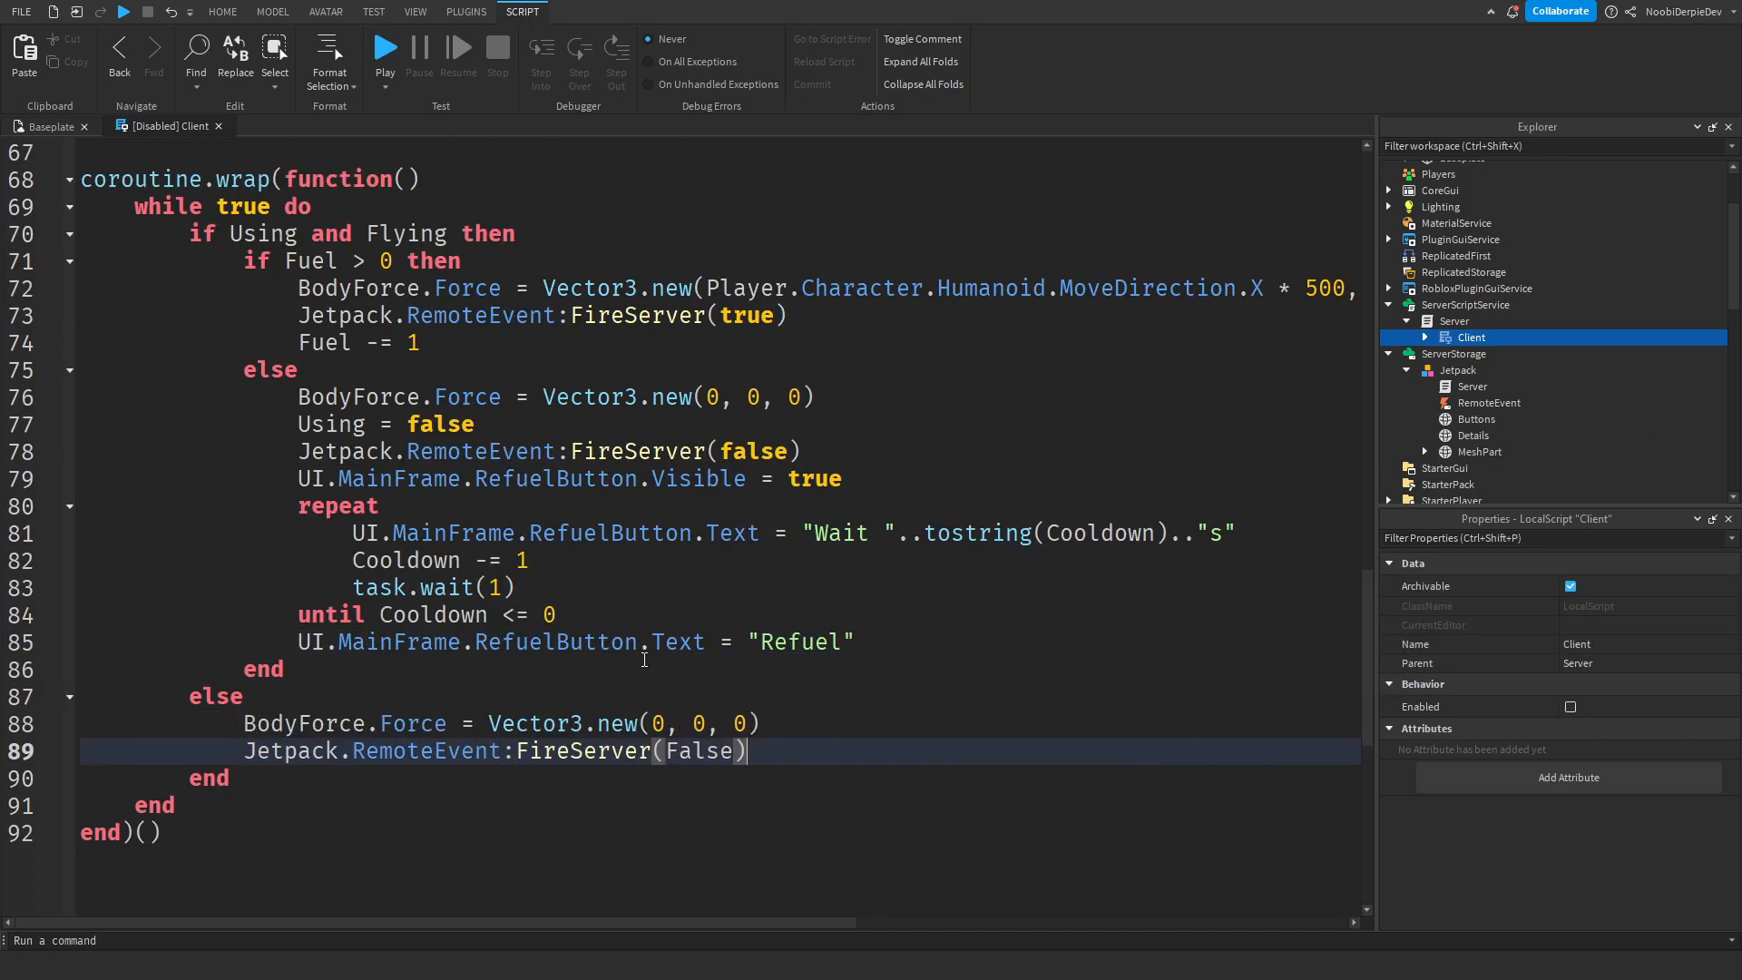
{"action": "type", "text": "UI.MainFrame.Holder.Bar.Size = udi"}
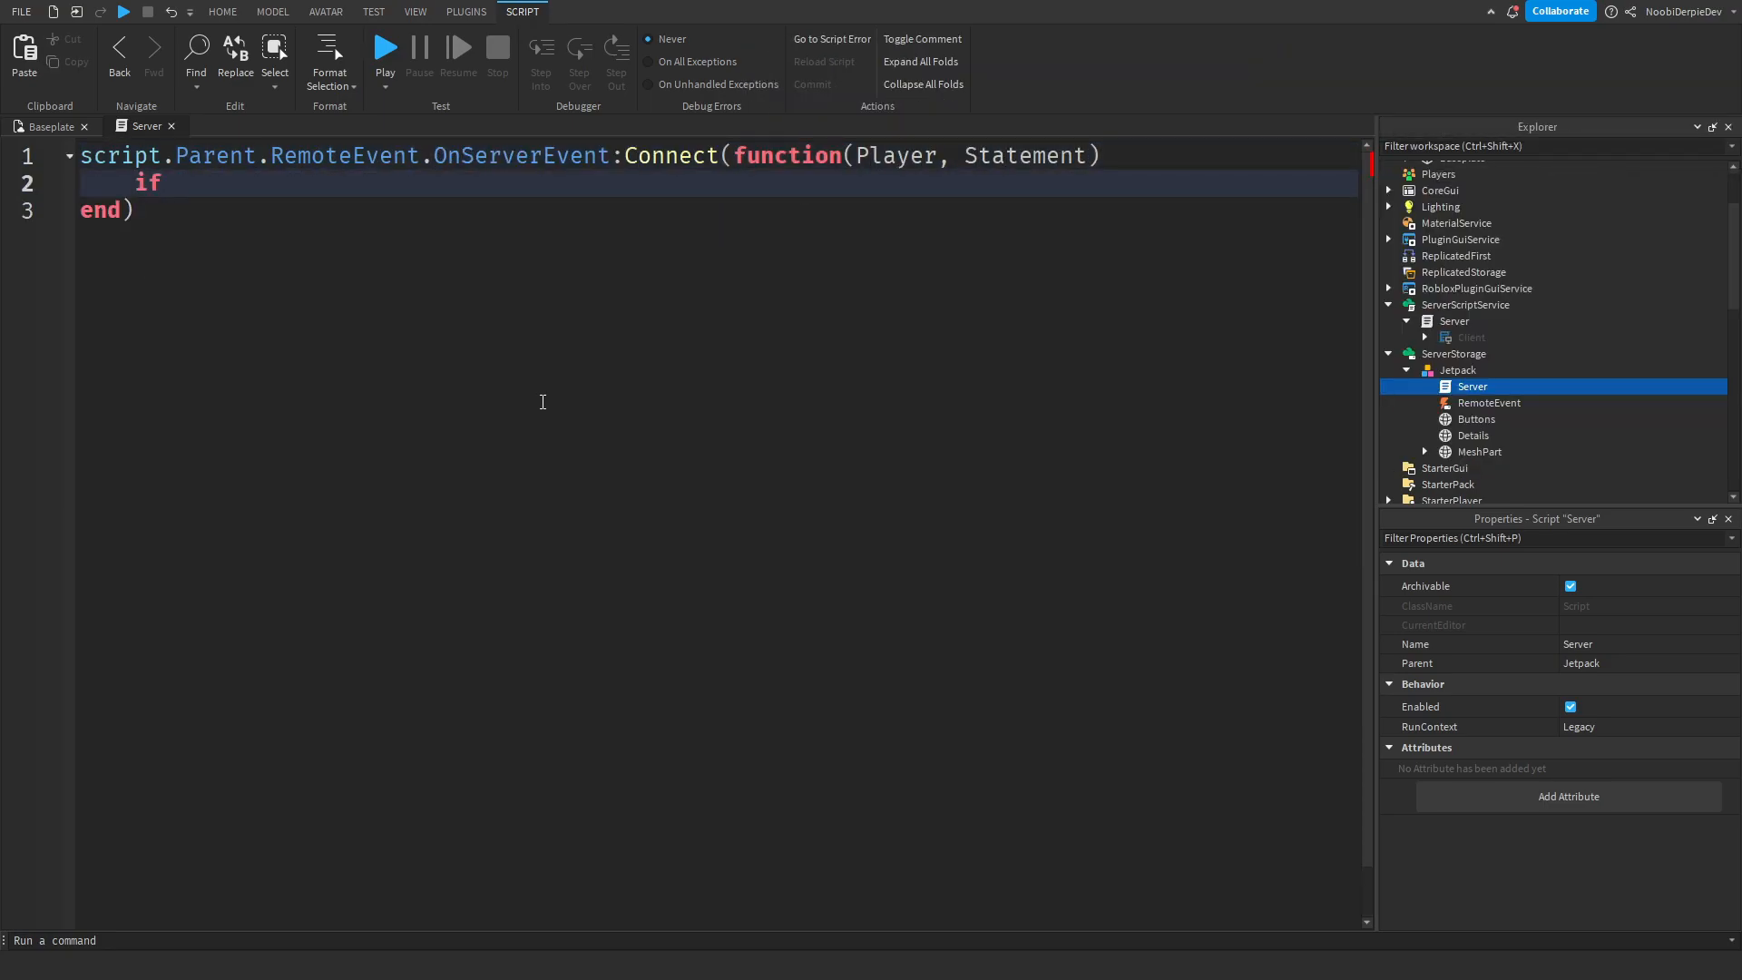
Set MeshPart.Attachment.ParticleEmitter.Enabled from the remote event's Statement argument
{"action": "type", "text": "script.Parent.MeshPart.Attachment.ParticleEmitter.Enabled = Statement"}
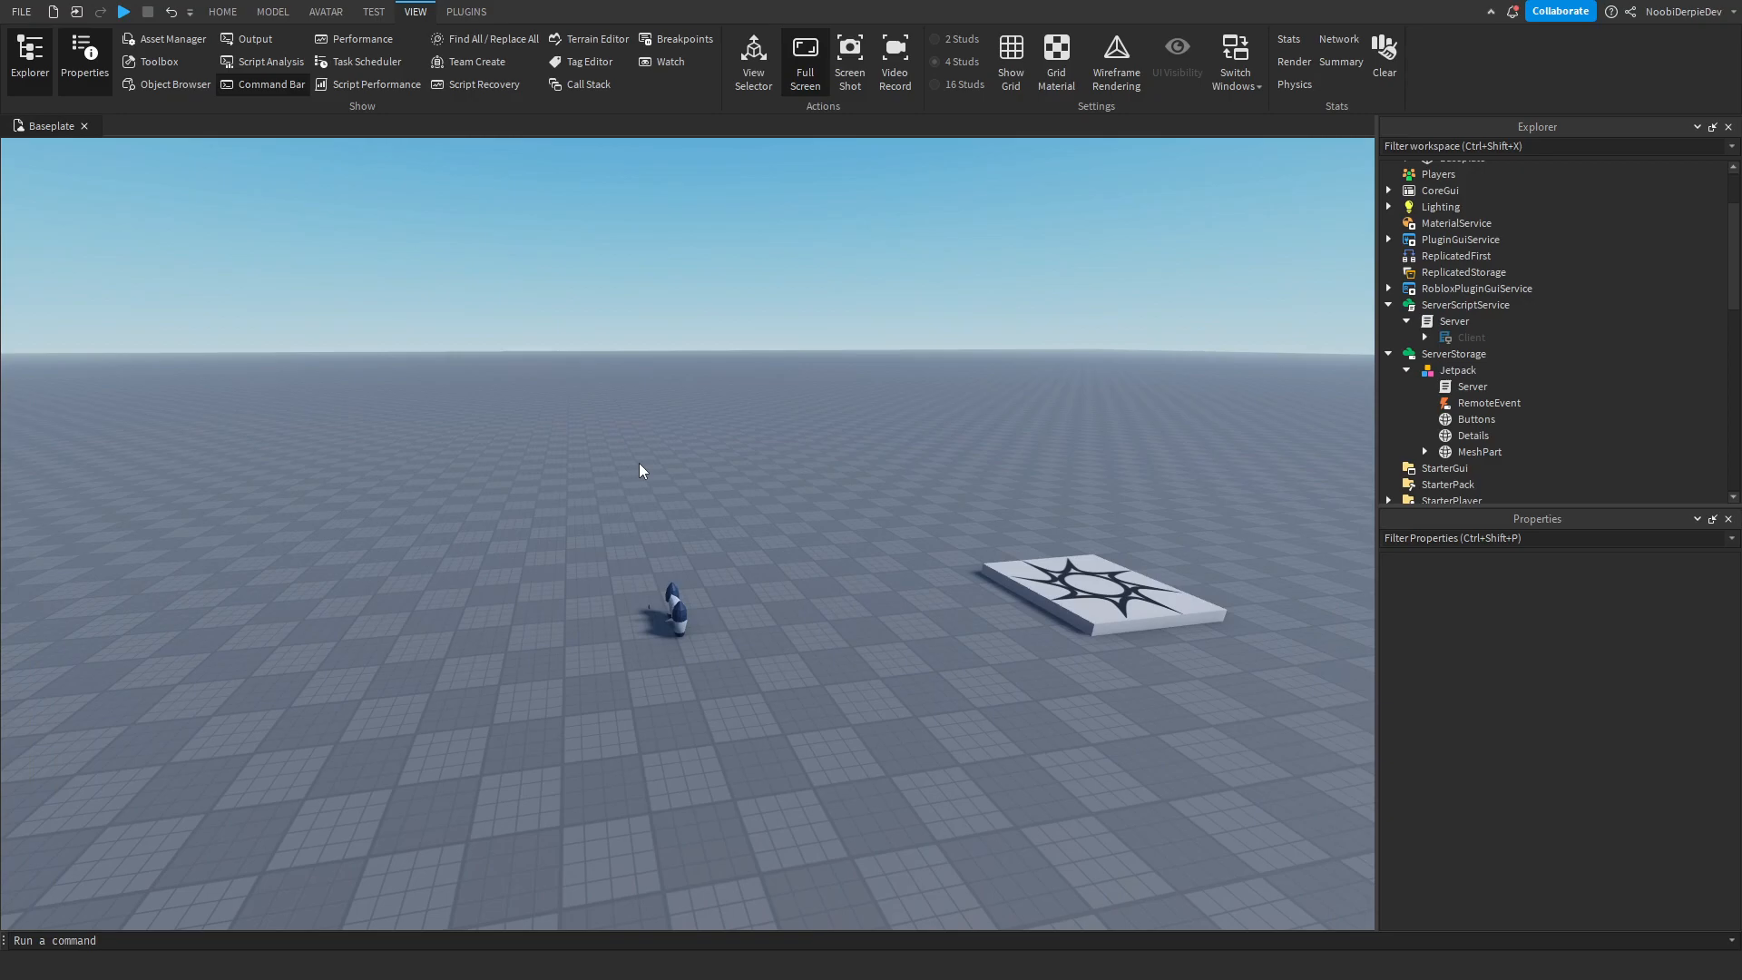
{"action": "mouse_move", "coordinate": [580, 303]}
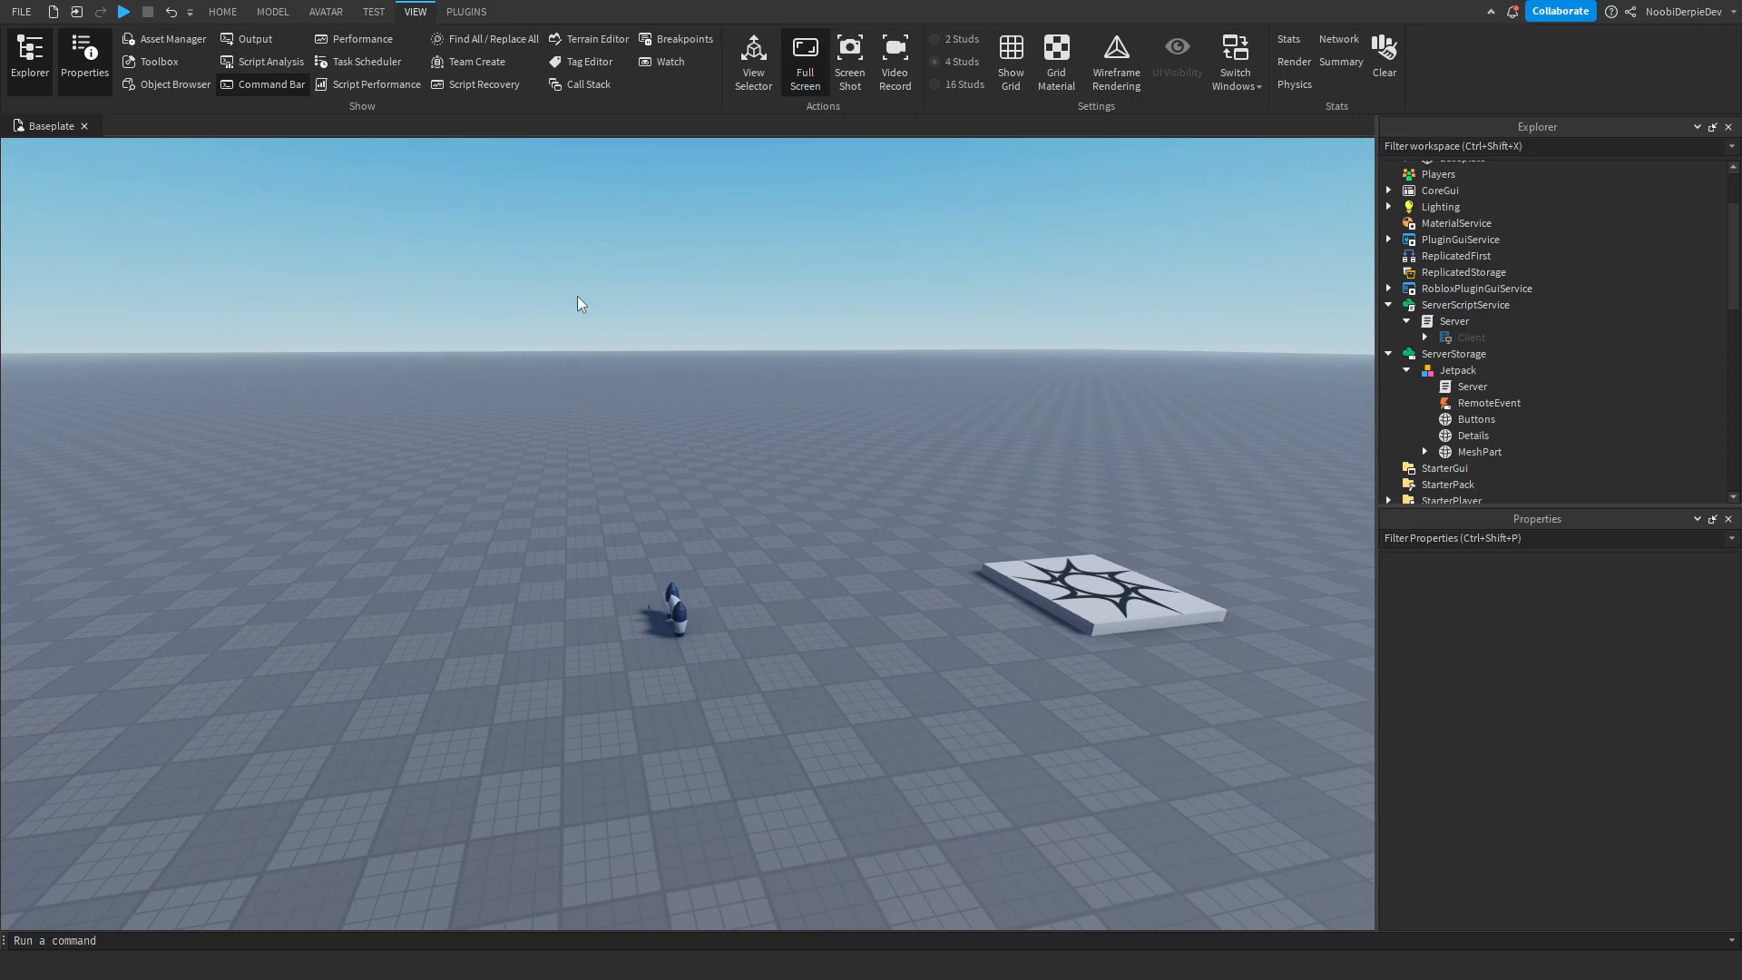
{"action": "mouse_move", "coordinate": [521, 325]}
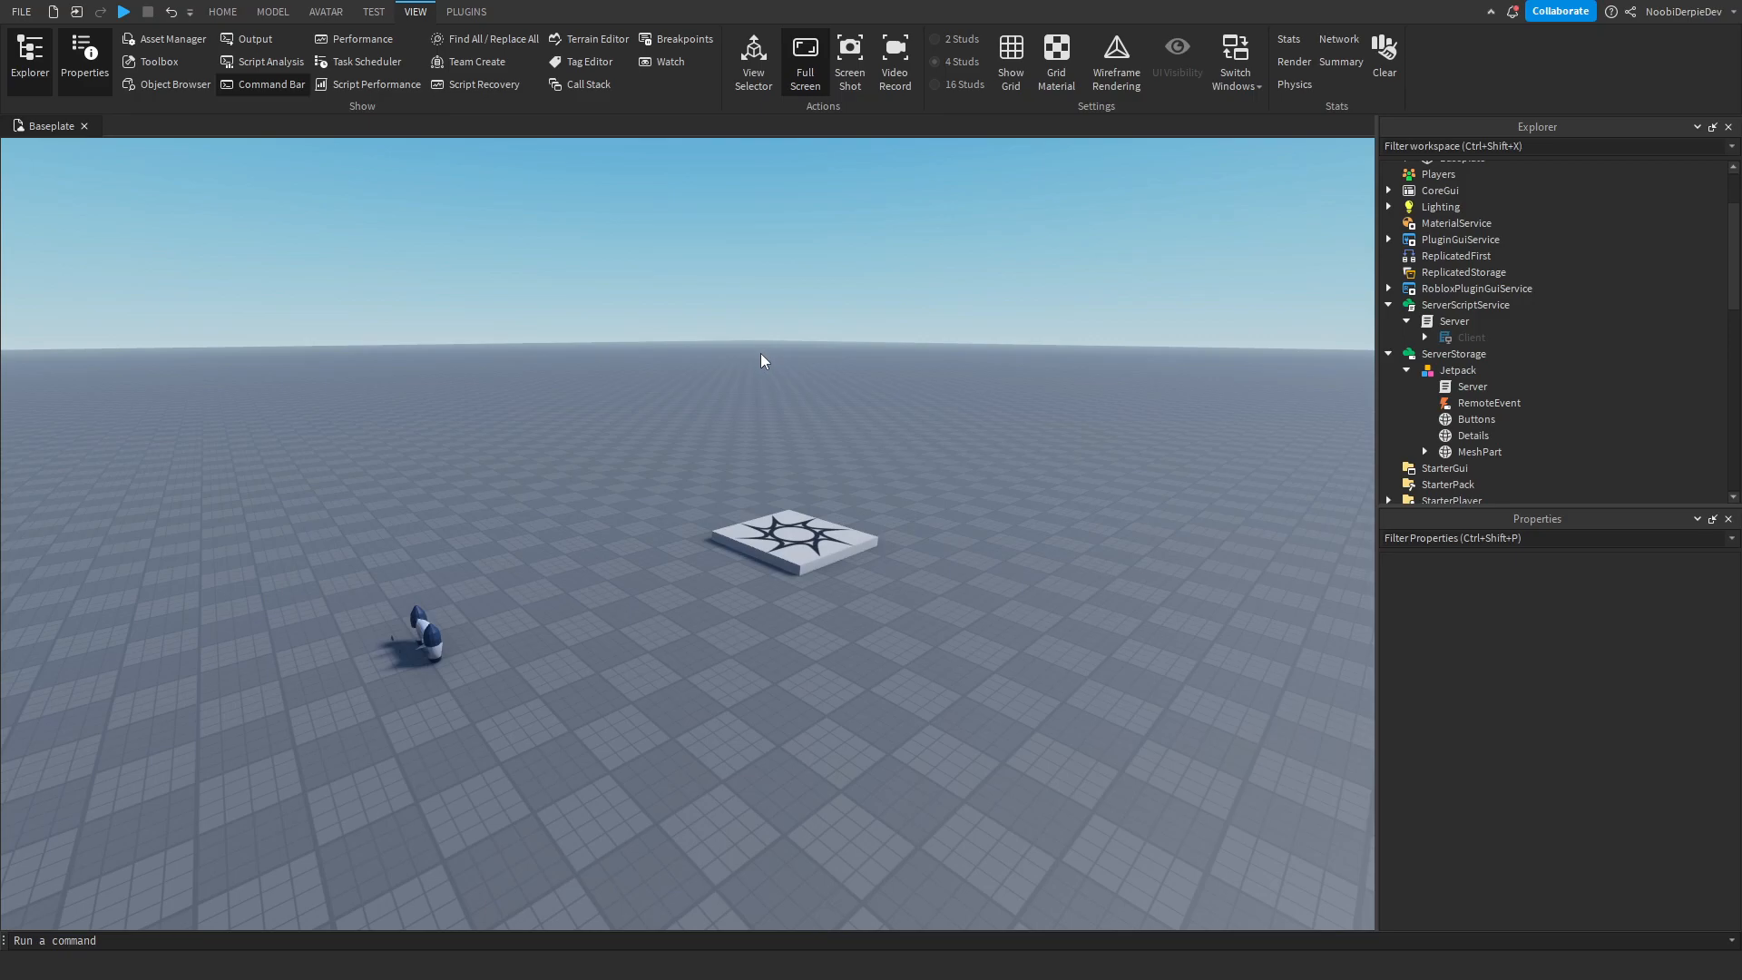
{"action": "mouse_move", "coordinate": [1429, 305]}
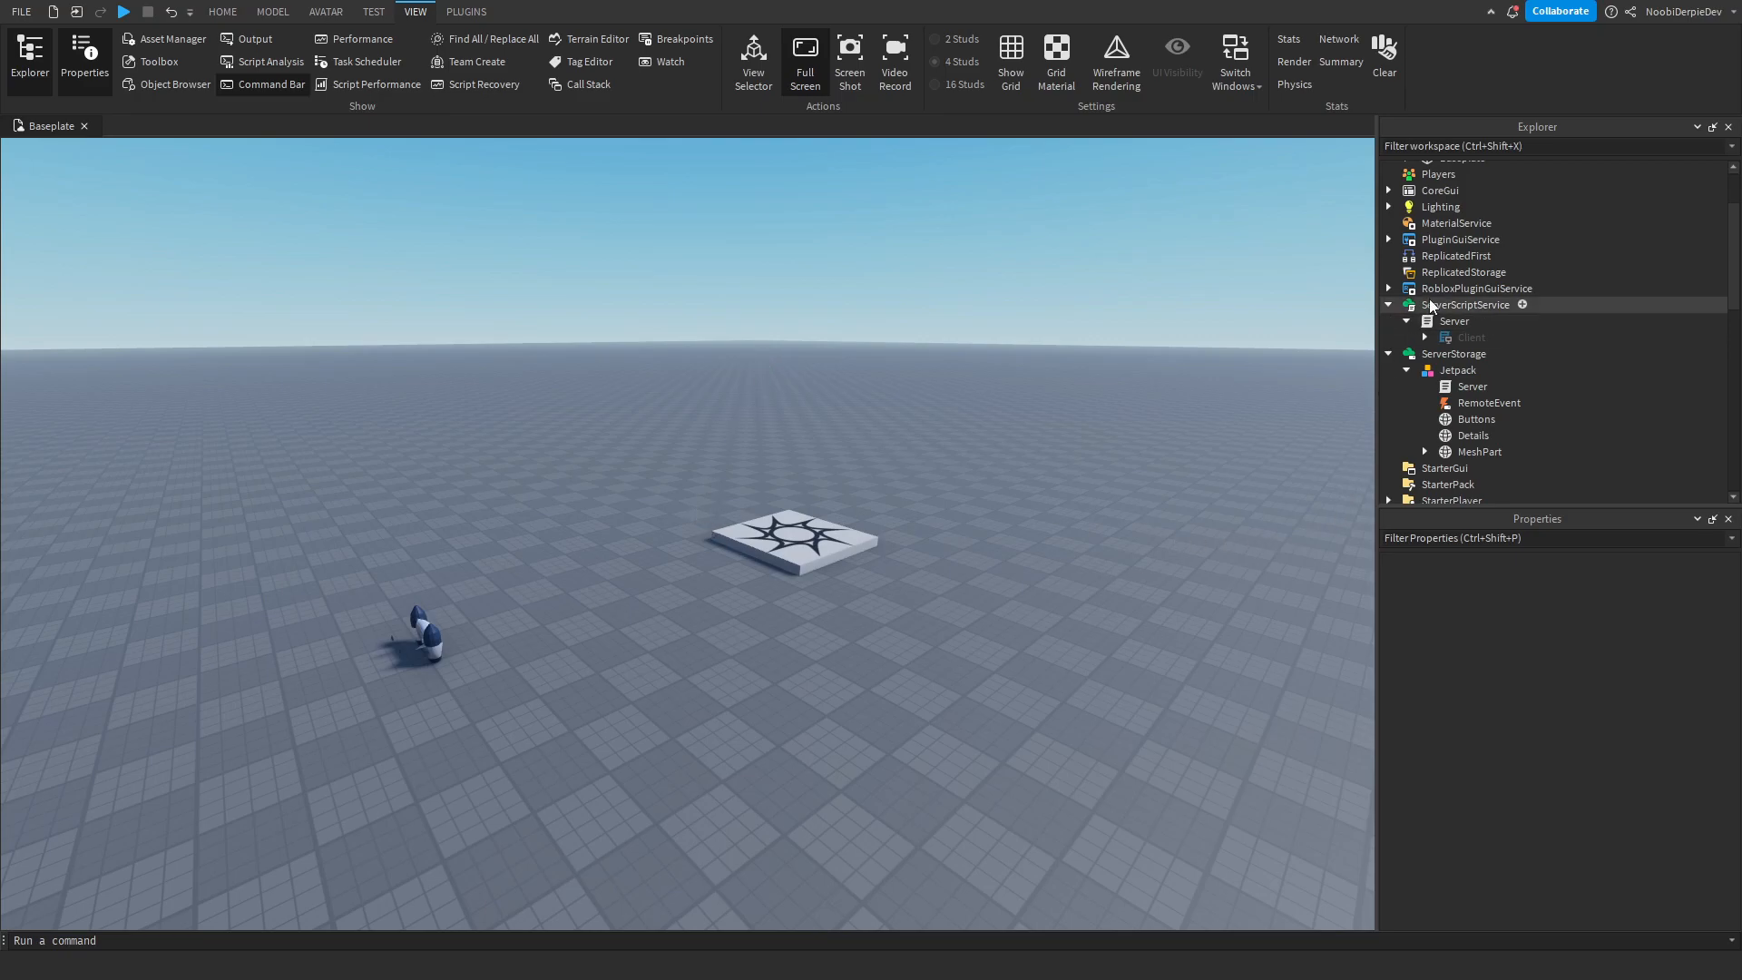
{"action": "double_click", "coordinate": [1453, 319]}
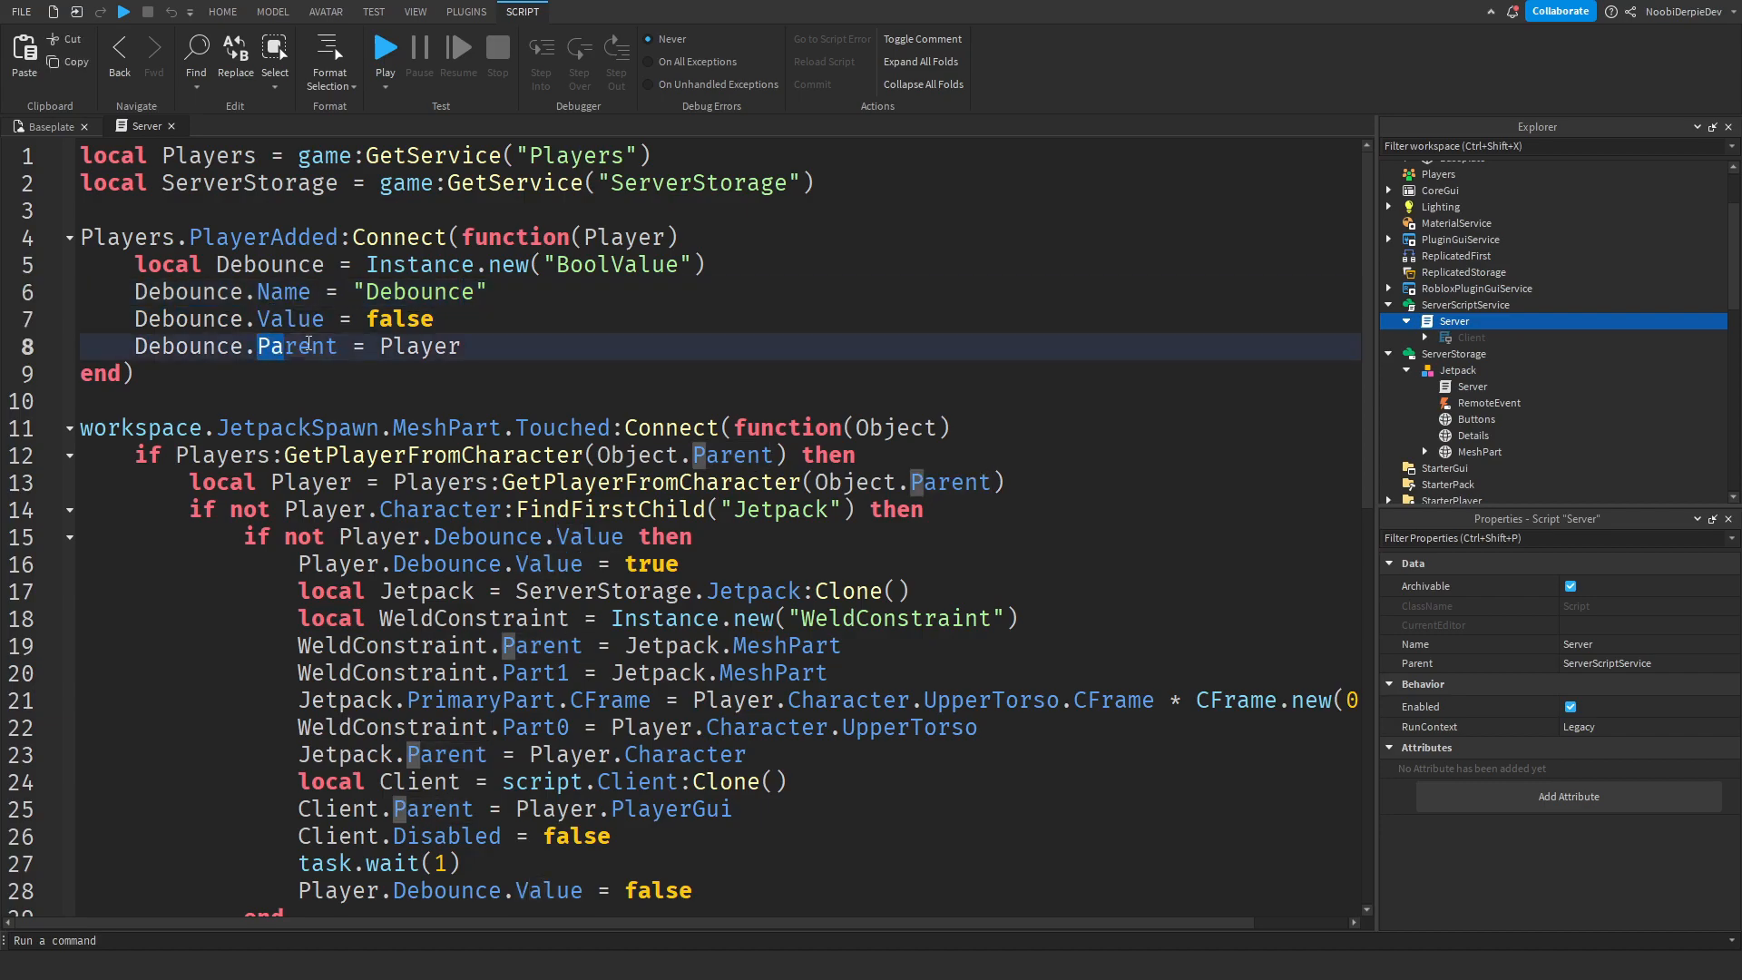
{"action": "scroll", "scroll_direction": "down", "scroll_amount": 3}
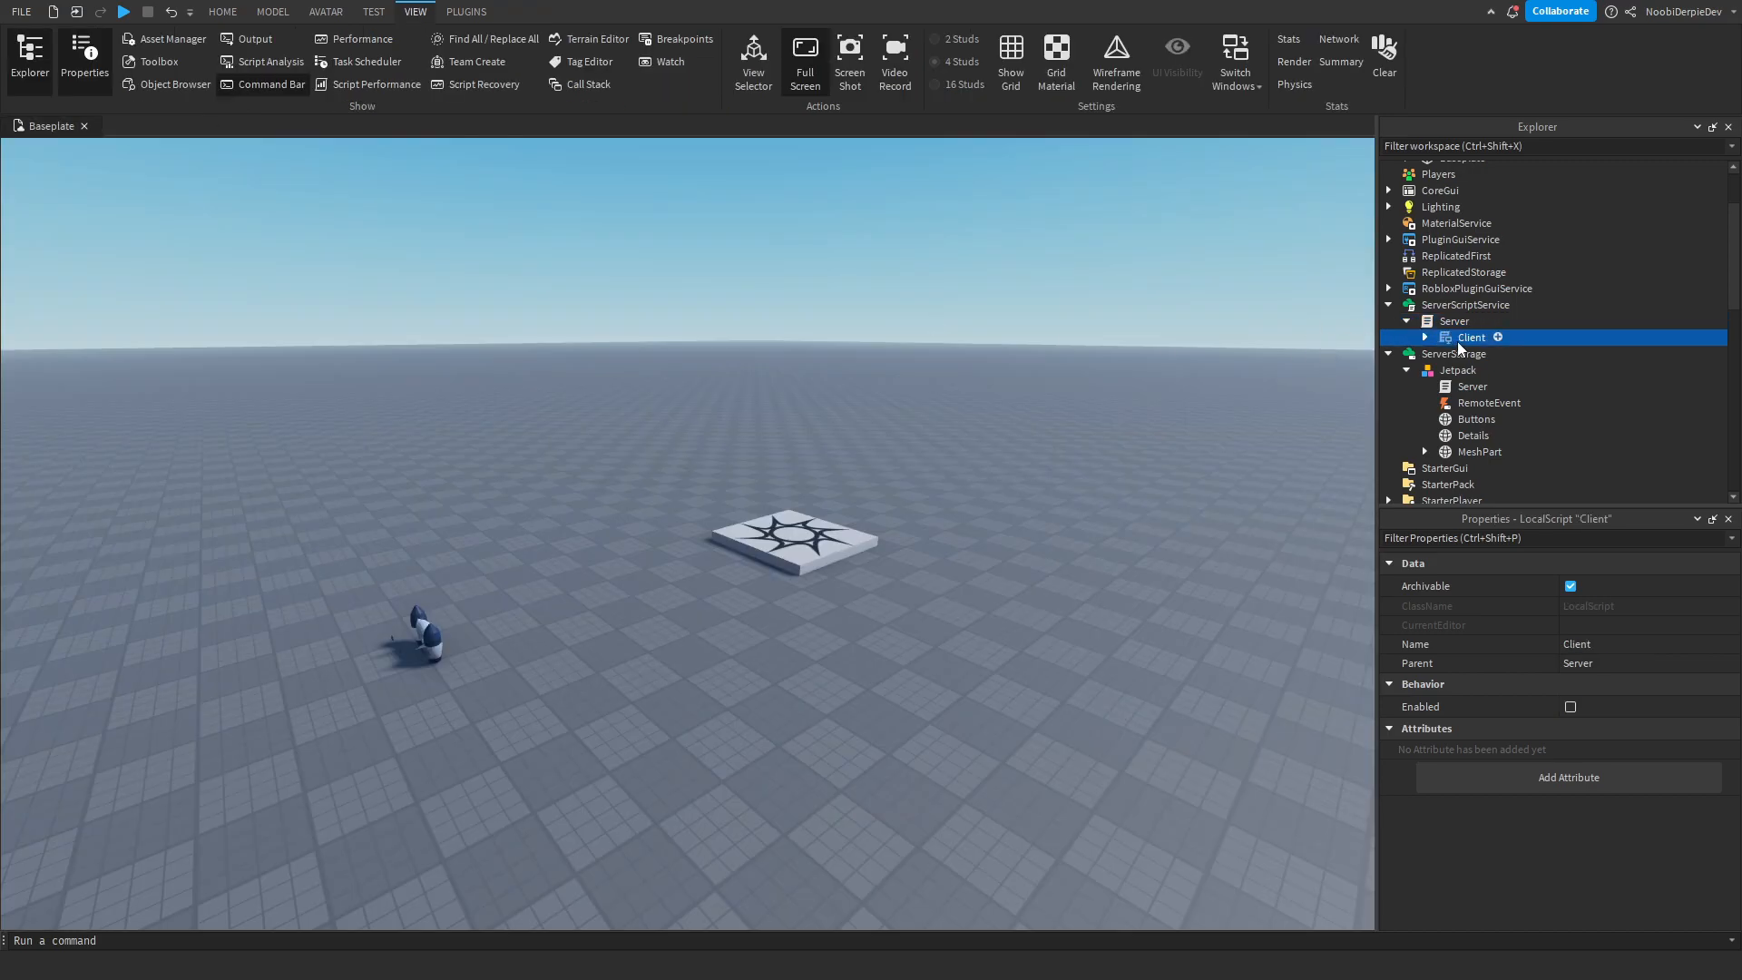
Uncheck Enabled on the Client LocalScript and expand it to reveal JetpackUI
{"action": "double_click", "coordinate": [1472, 337]}
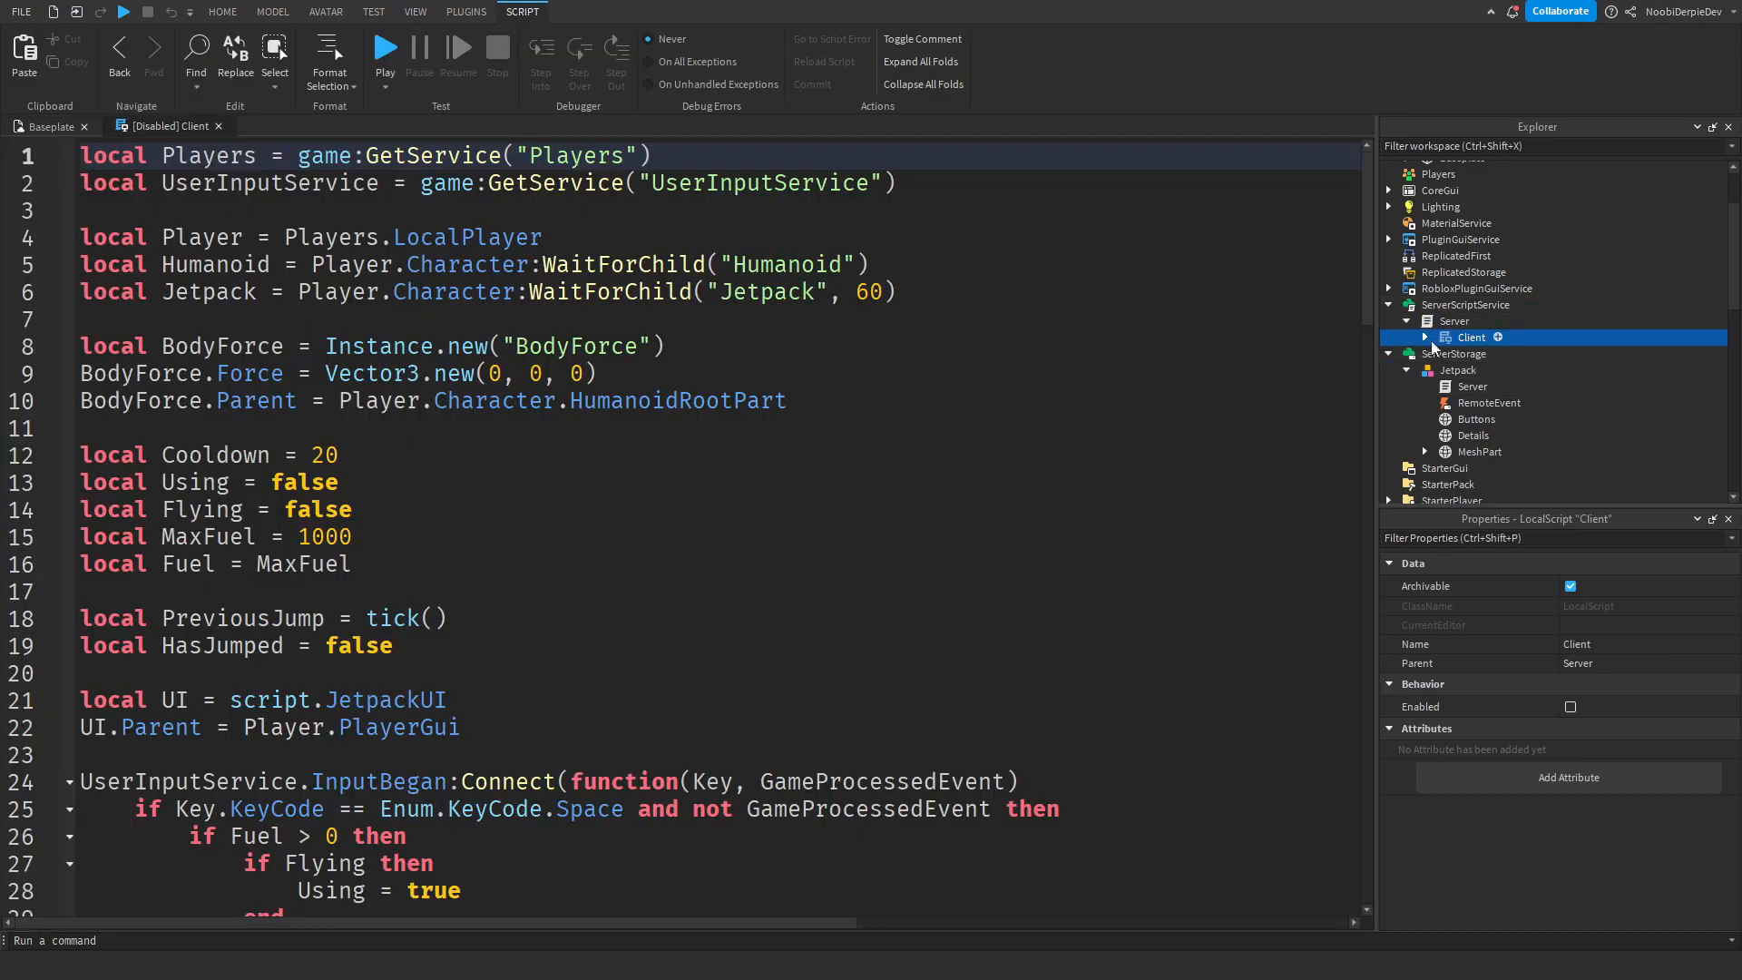
{"action": "left_click", "coordinate": [1569, 705]}
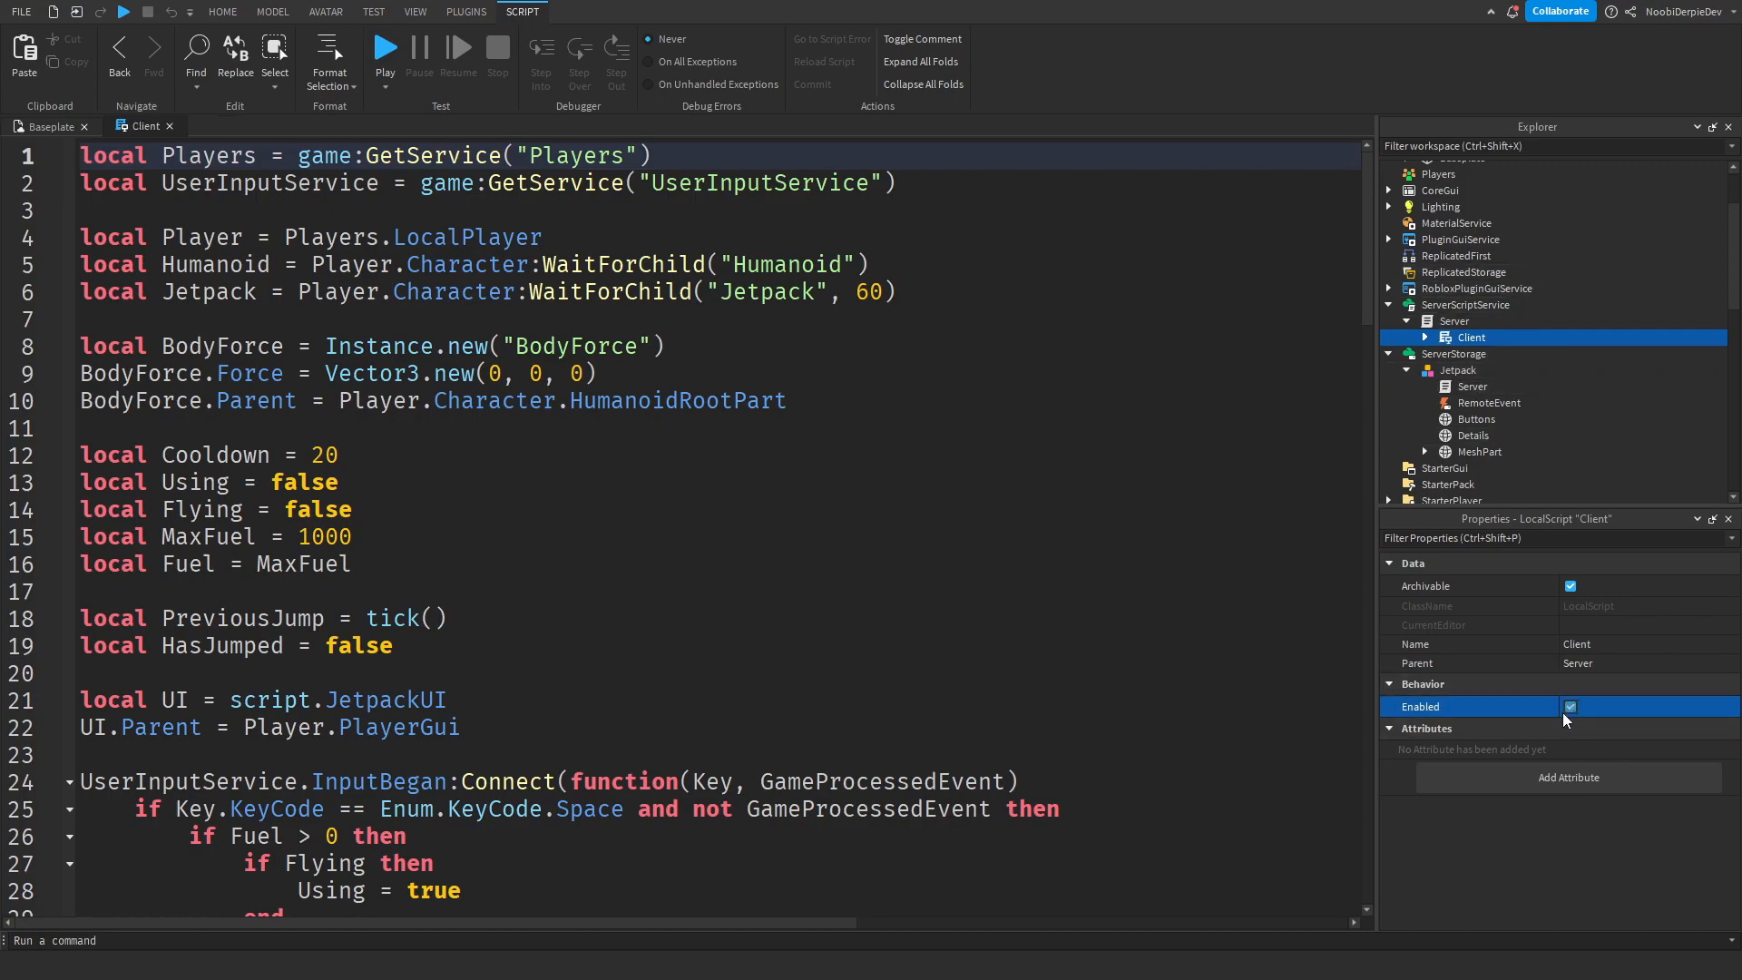
{"action": "left_click", "coordinate": [1569, 706]}
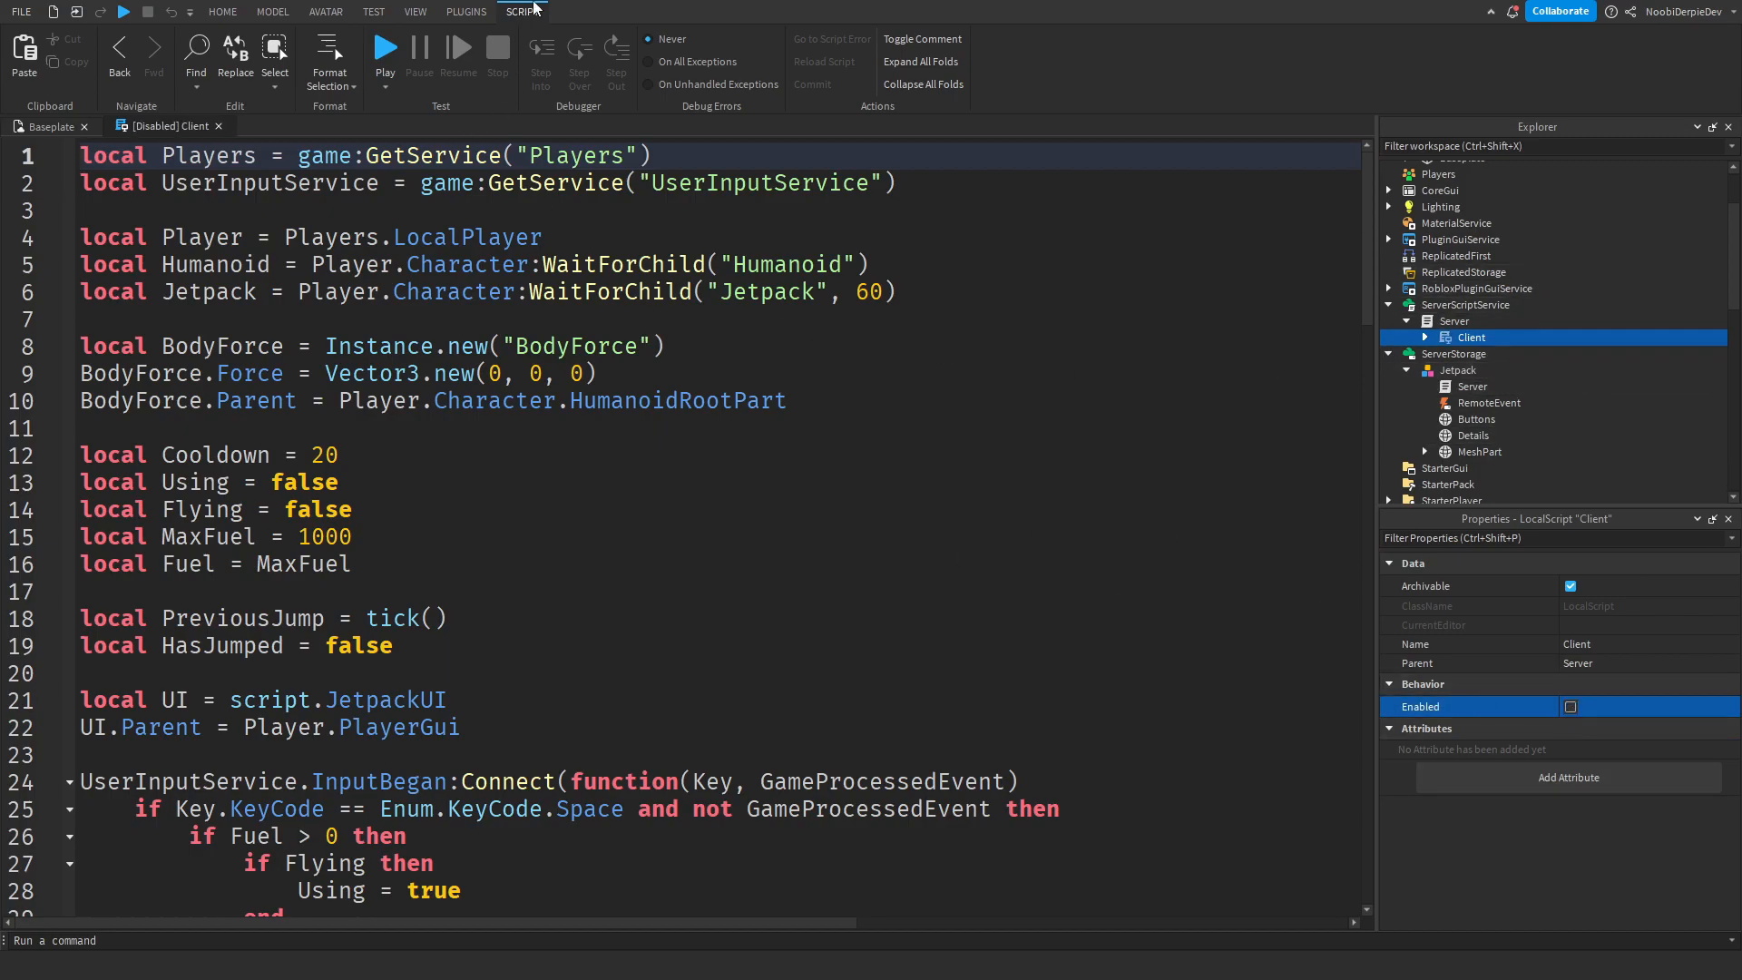
{"action": "mouse_move", "coordinate": [359, 43]}
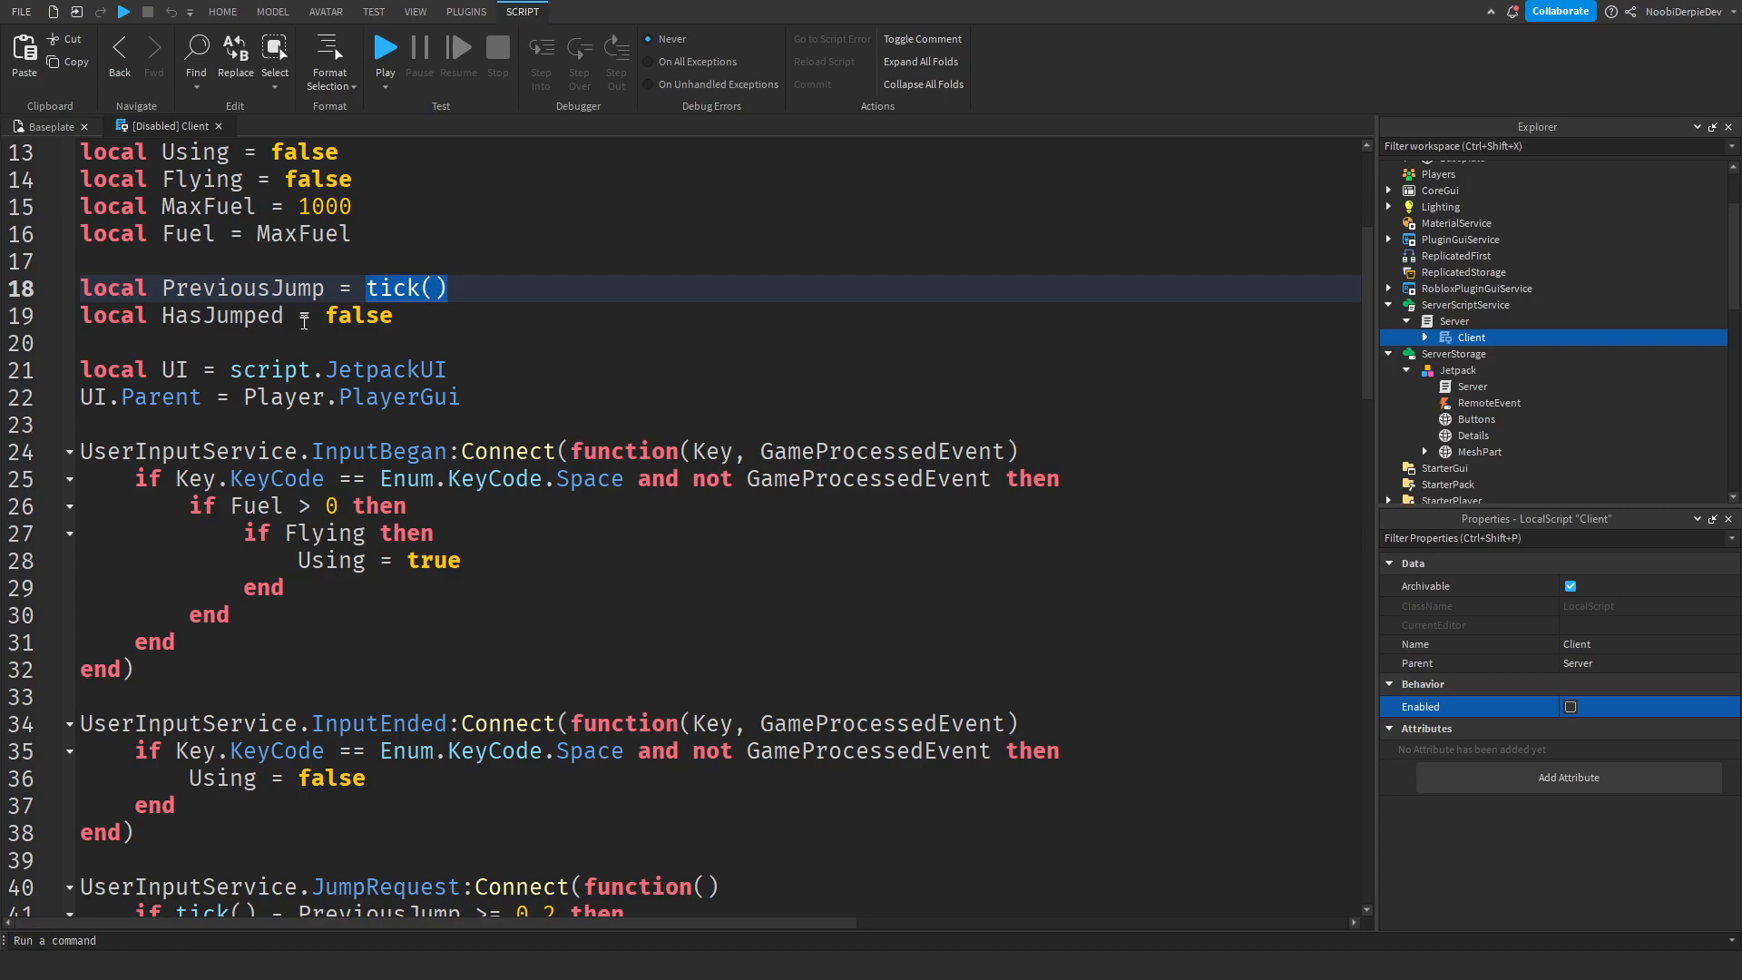
{"action": "left_click", "coordinate": [1424, 338]}
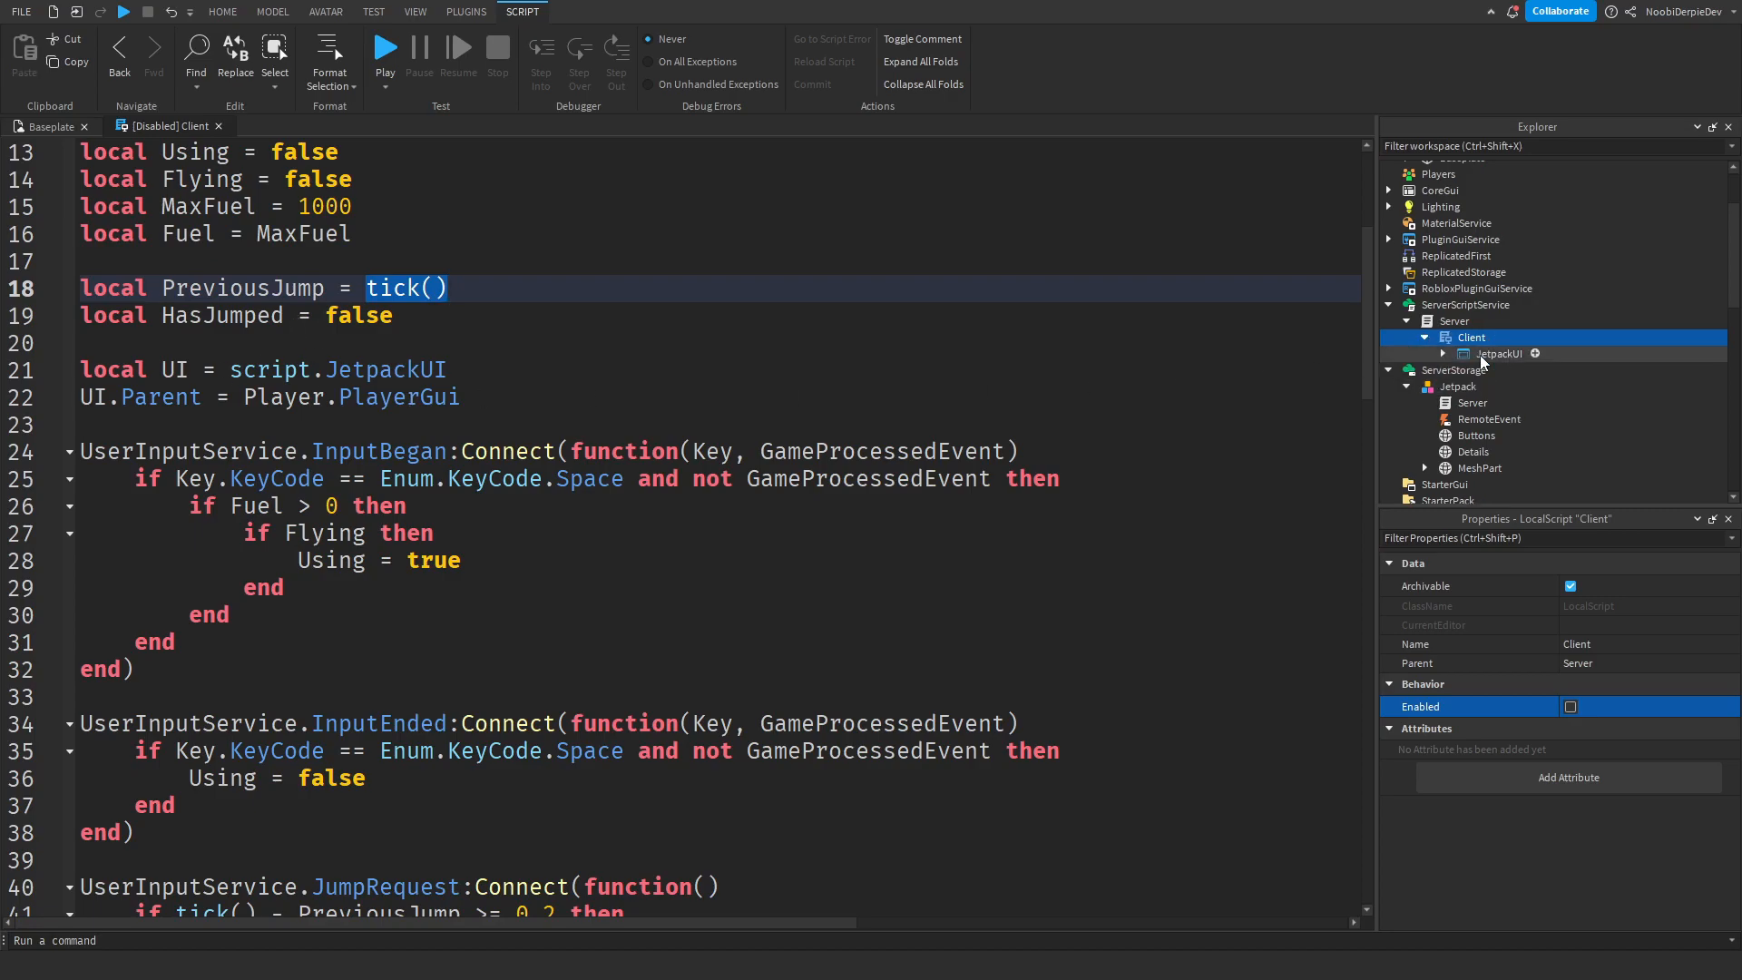
Inspect JetpackUI's properties and review the 0.2 double-jump timing and RefuelButton handler
{"action": "left_click", "coordinate": [1499, 354]}
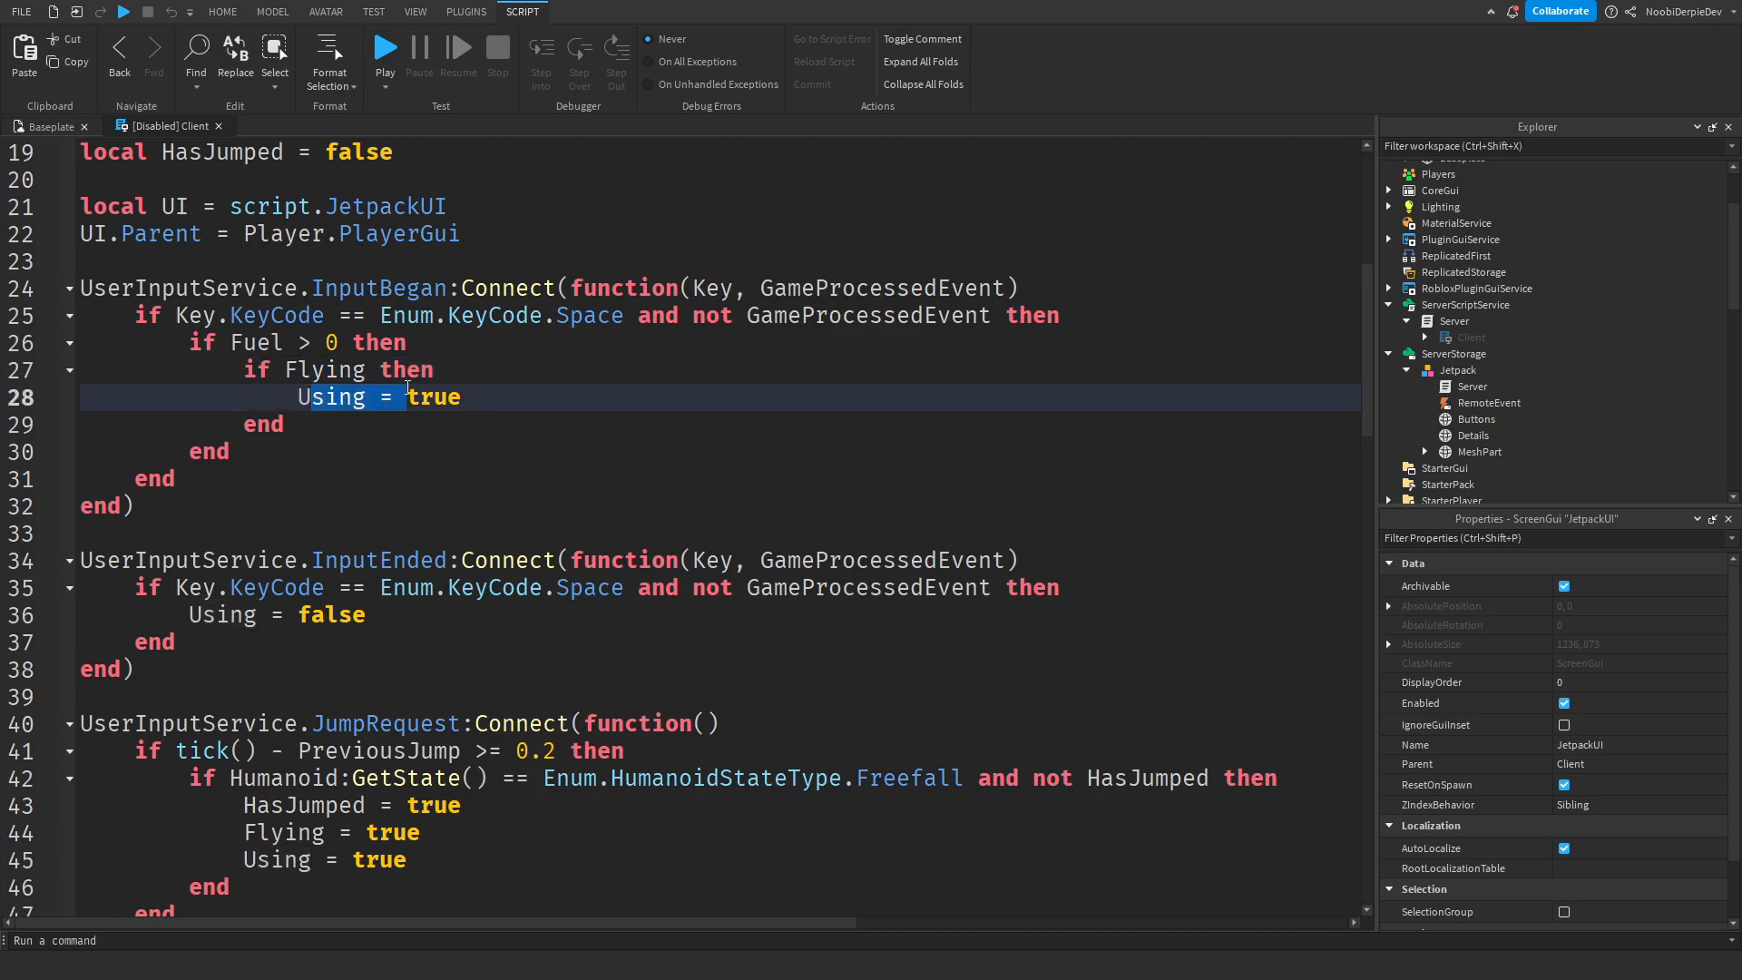
{"action": "scroll", "scroll_direction": "down", "scroll_amount": 3}
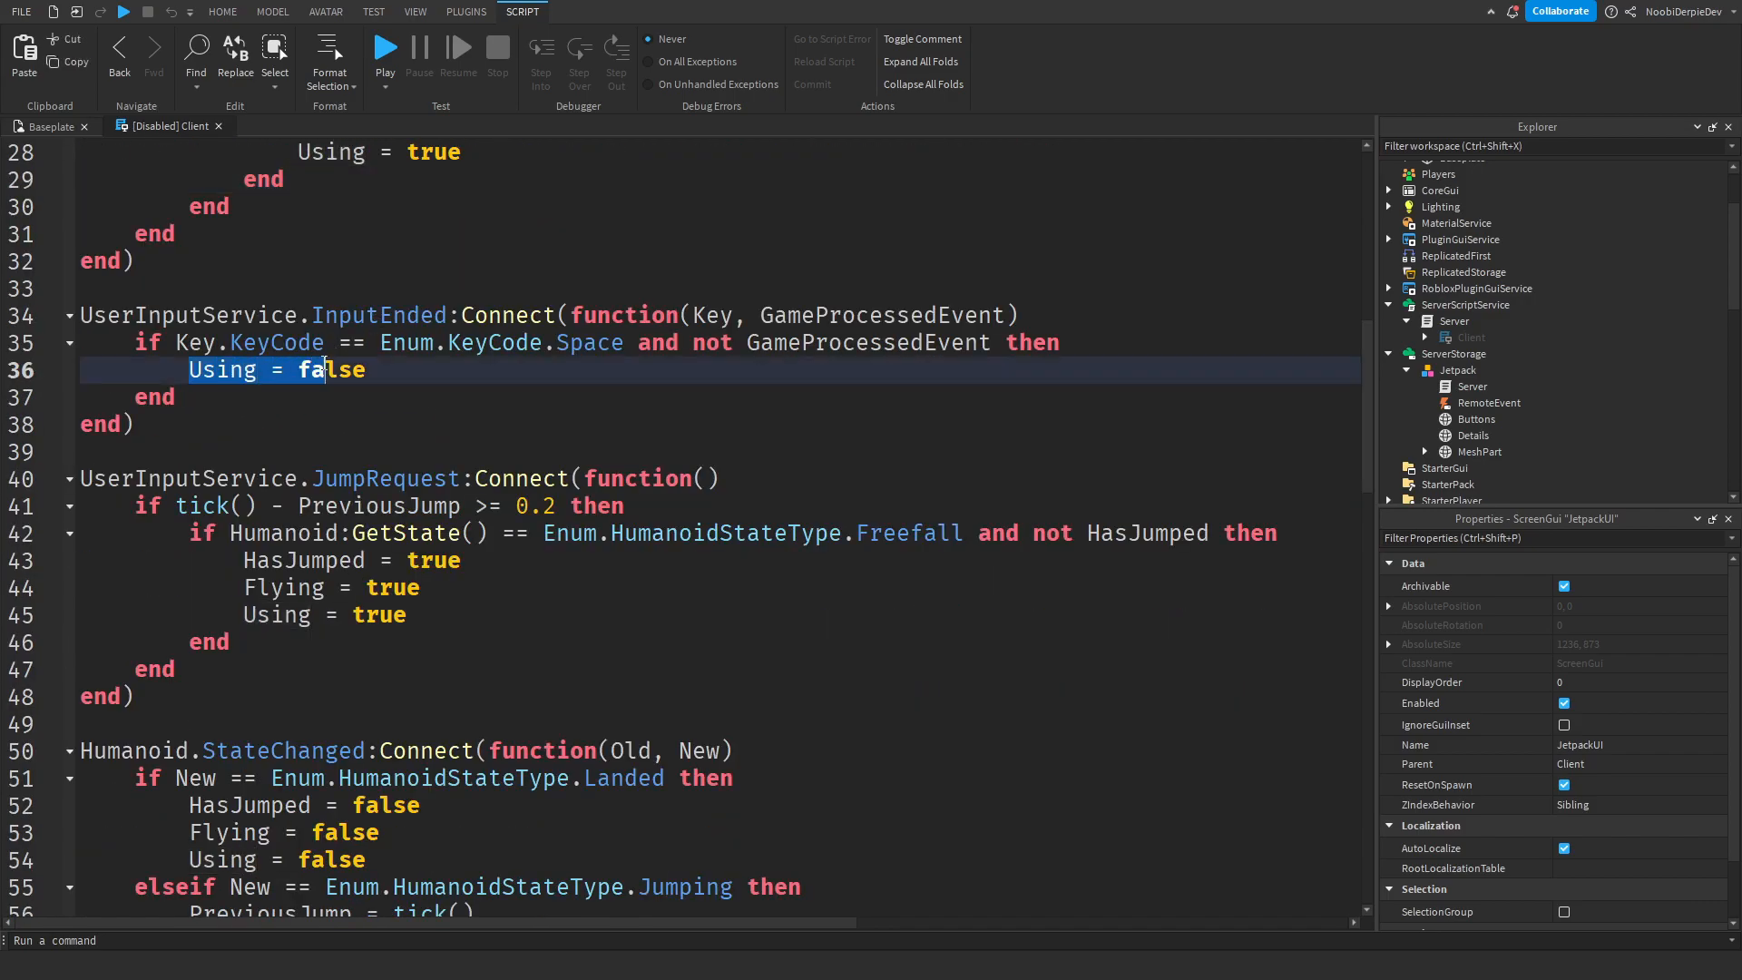
{"action": "scroll", "scroll_direction": "down", "scroll_amount": 3}
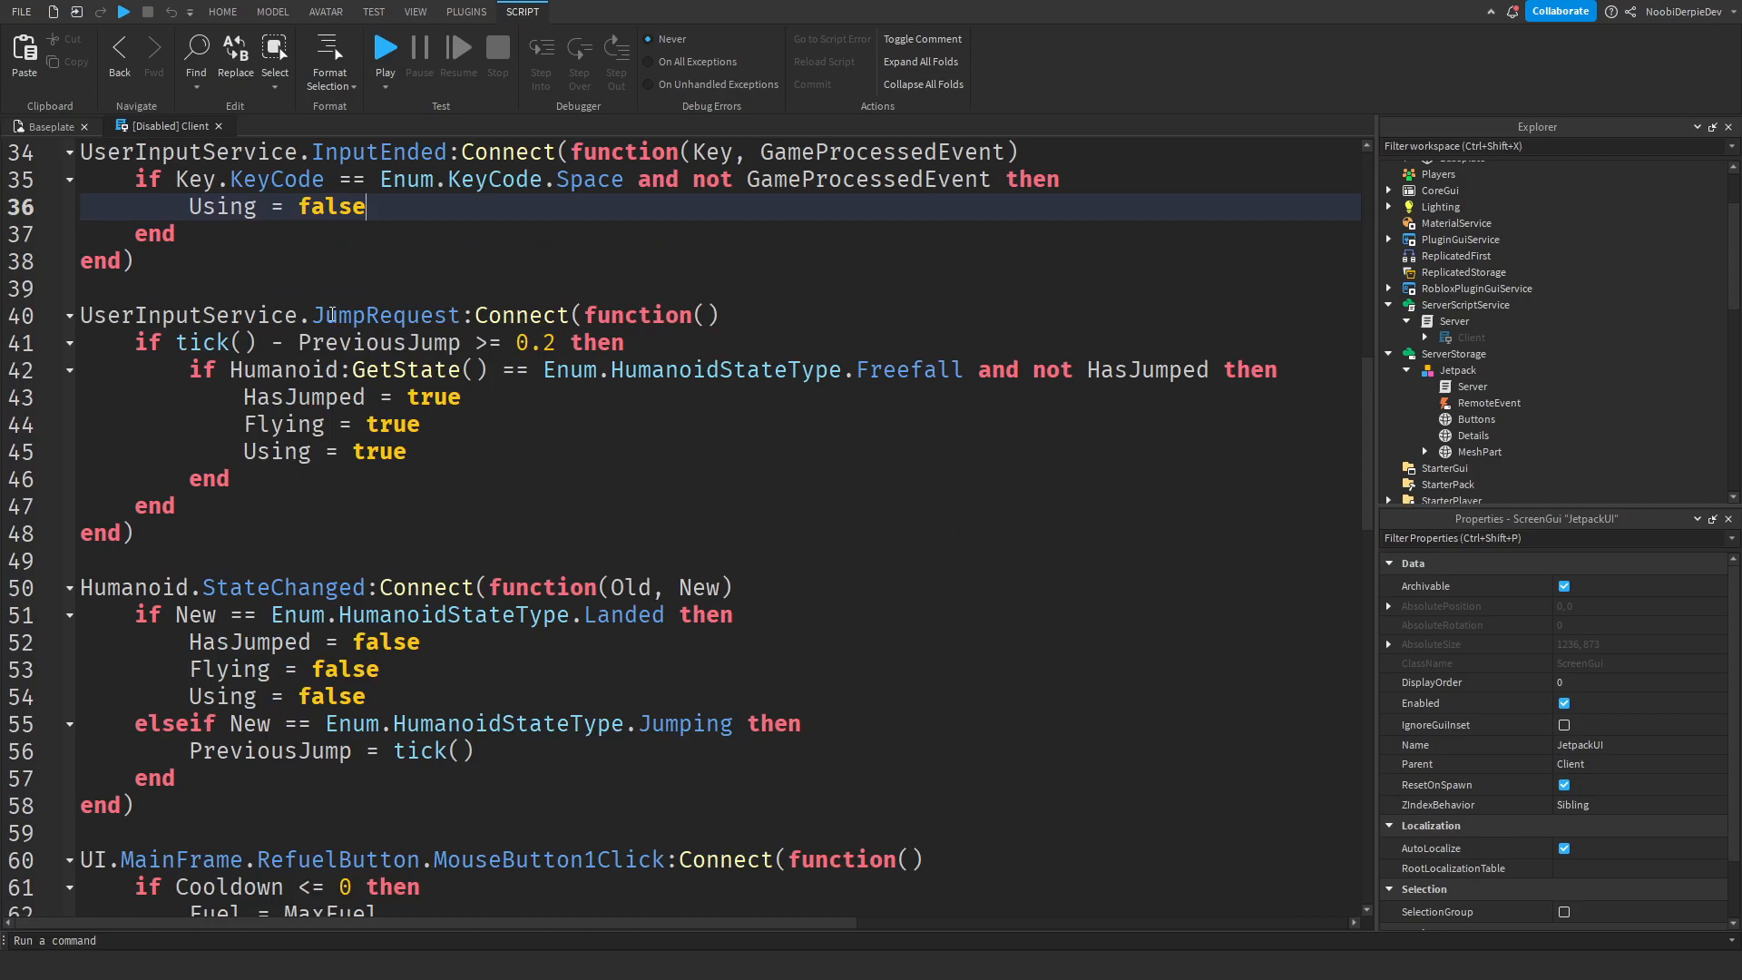
{"action": "double_click", "coordinate": [386, 315]}
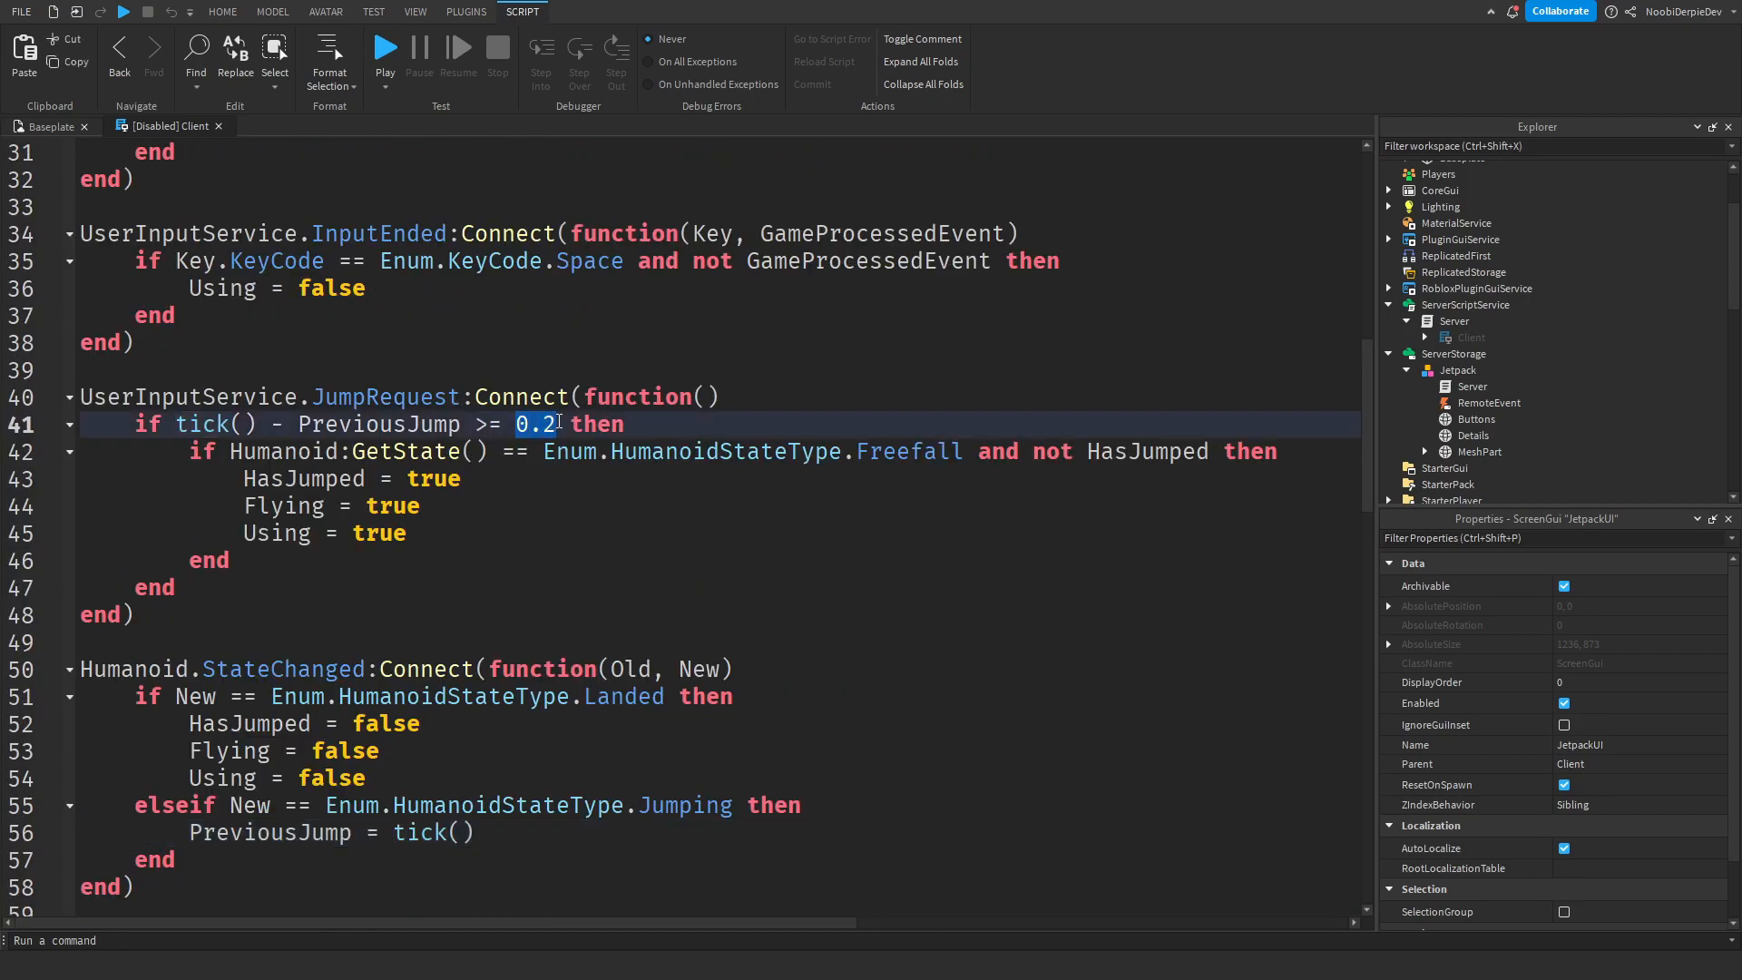
{"action": "scroll", "scroll_direction": "down", "scroll_amount": 3}
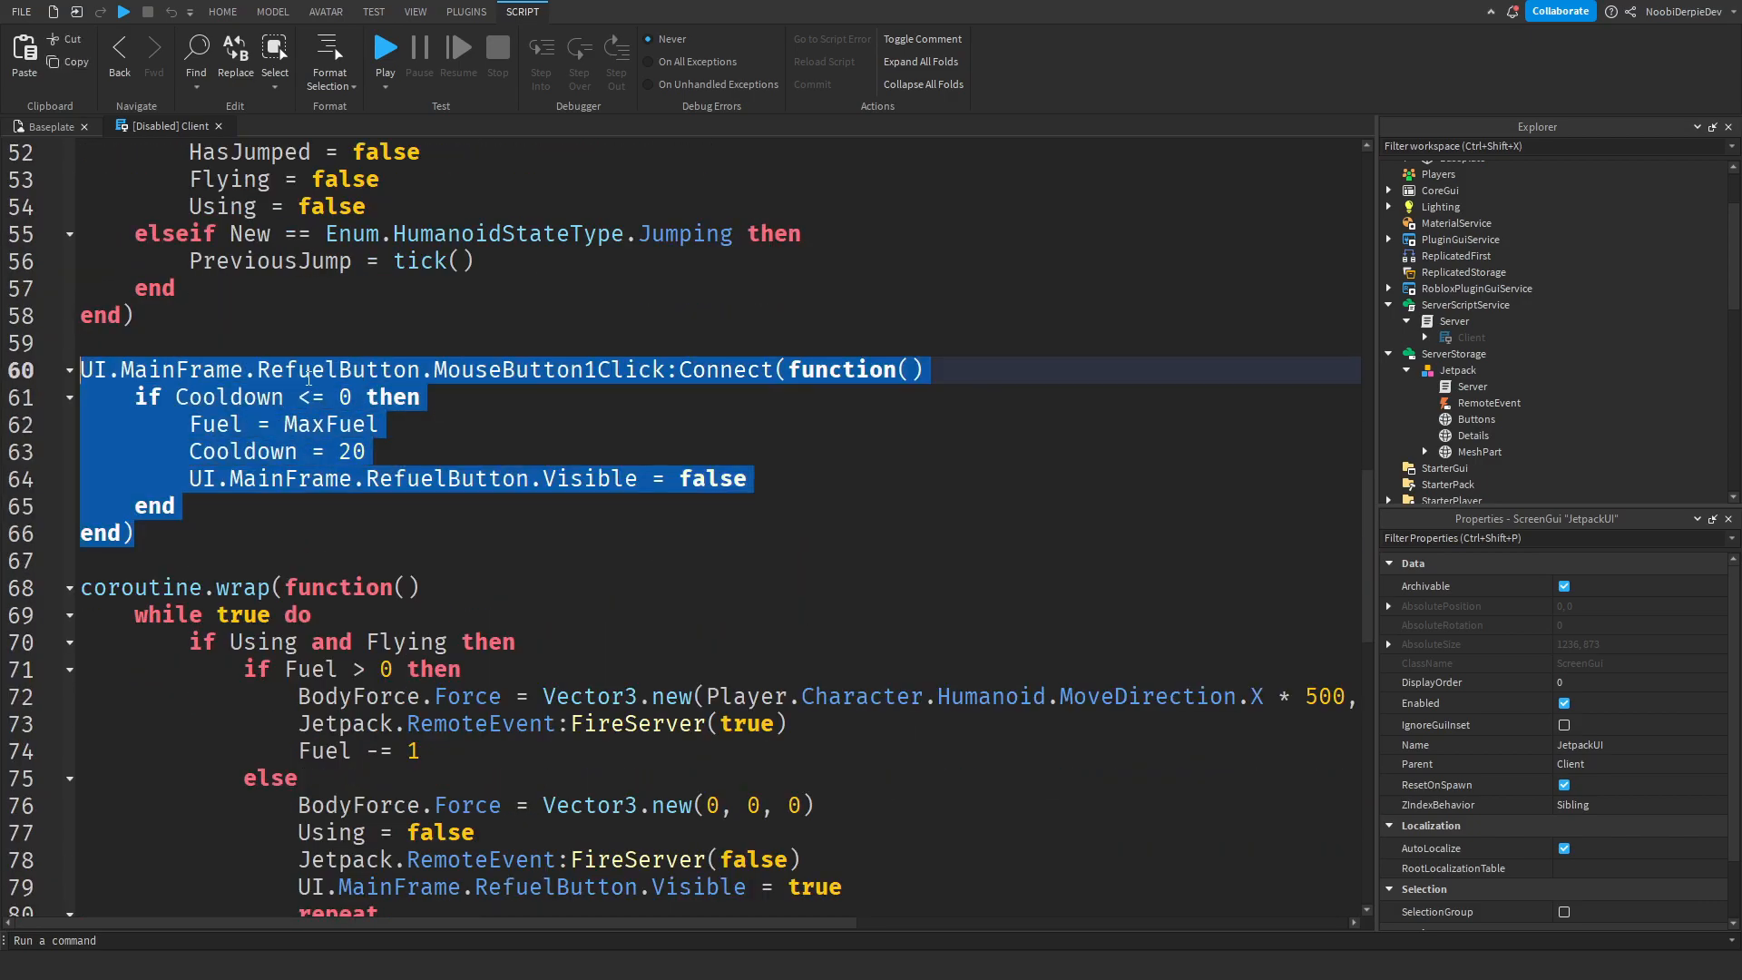
{"action": "left_click", "coordinate": [313, 370]}
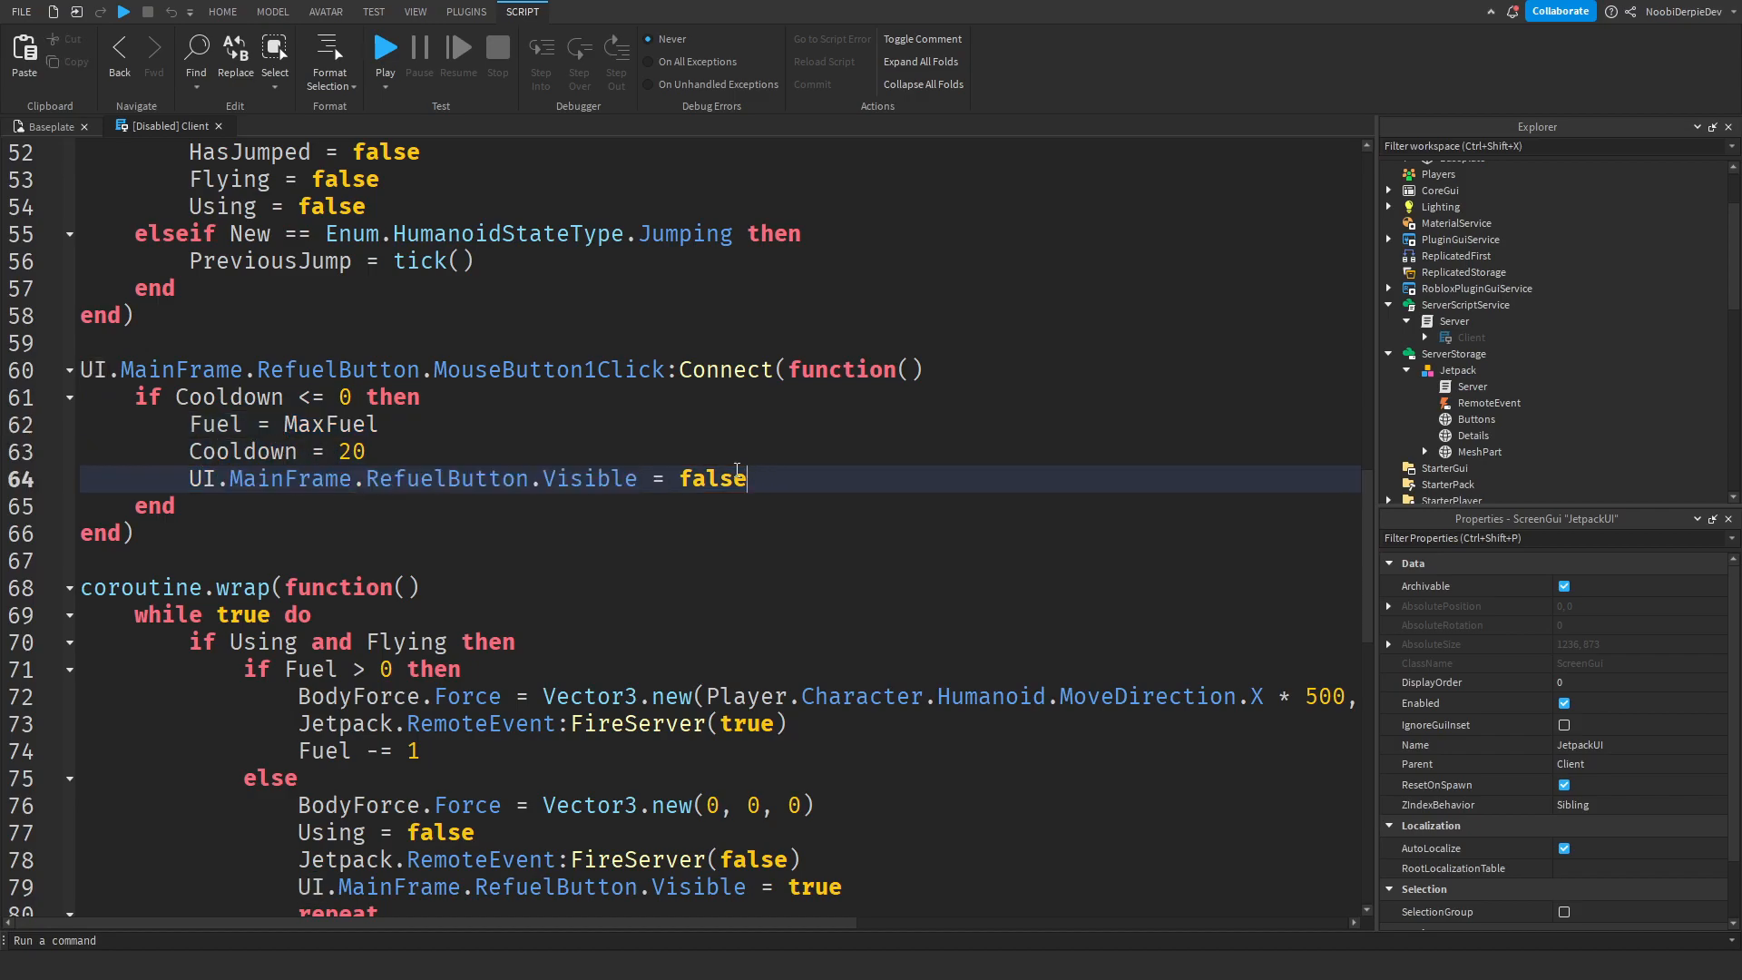
Review the coroutine loop's cooldown countdown and the fuel-bar sizing formula
{"action": "scroll", "scroll_direction": "down", "scroll_amount": 3}
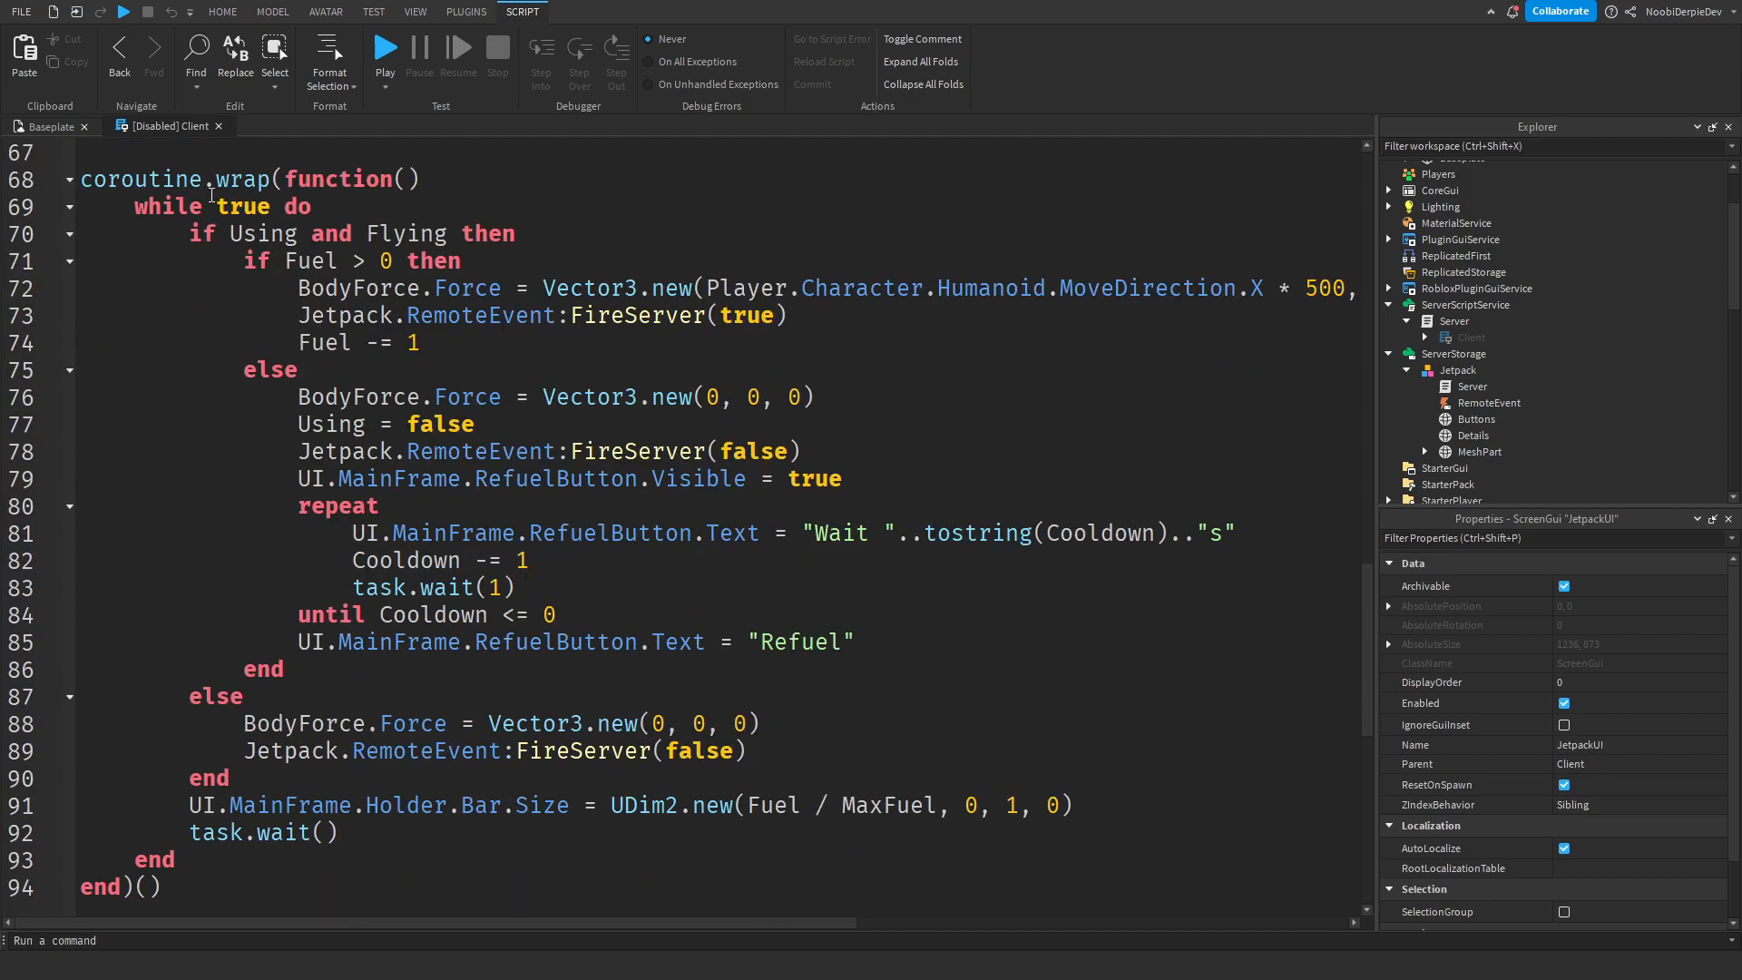
{"action": "double_click", "coordinate": [261, 232]}
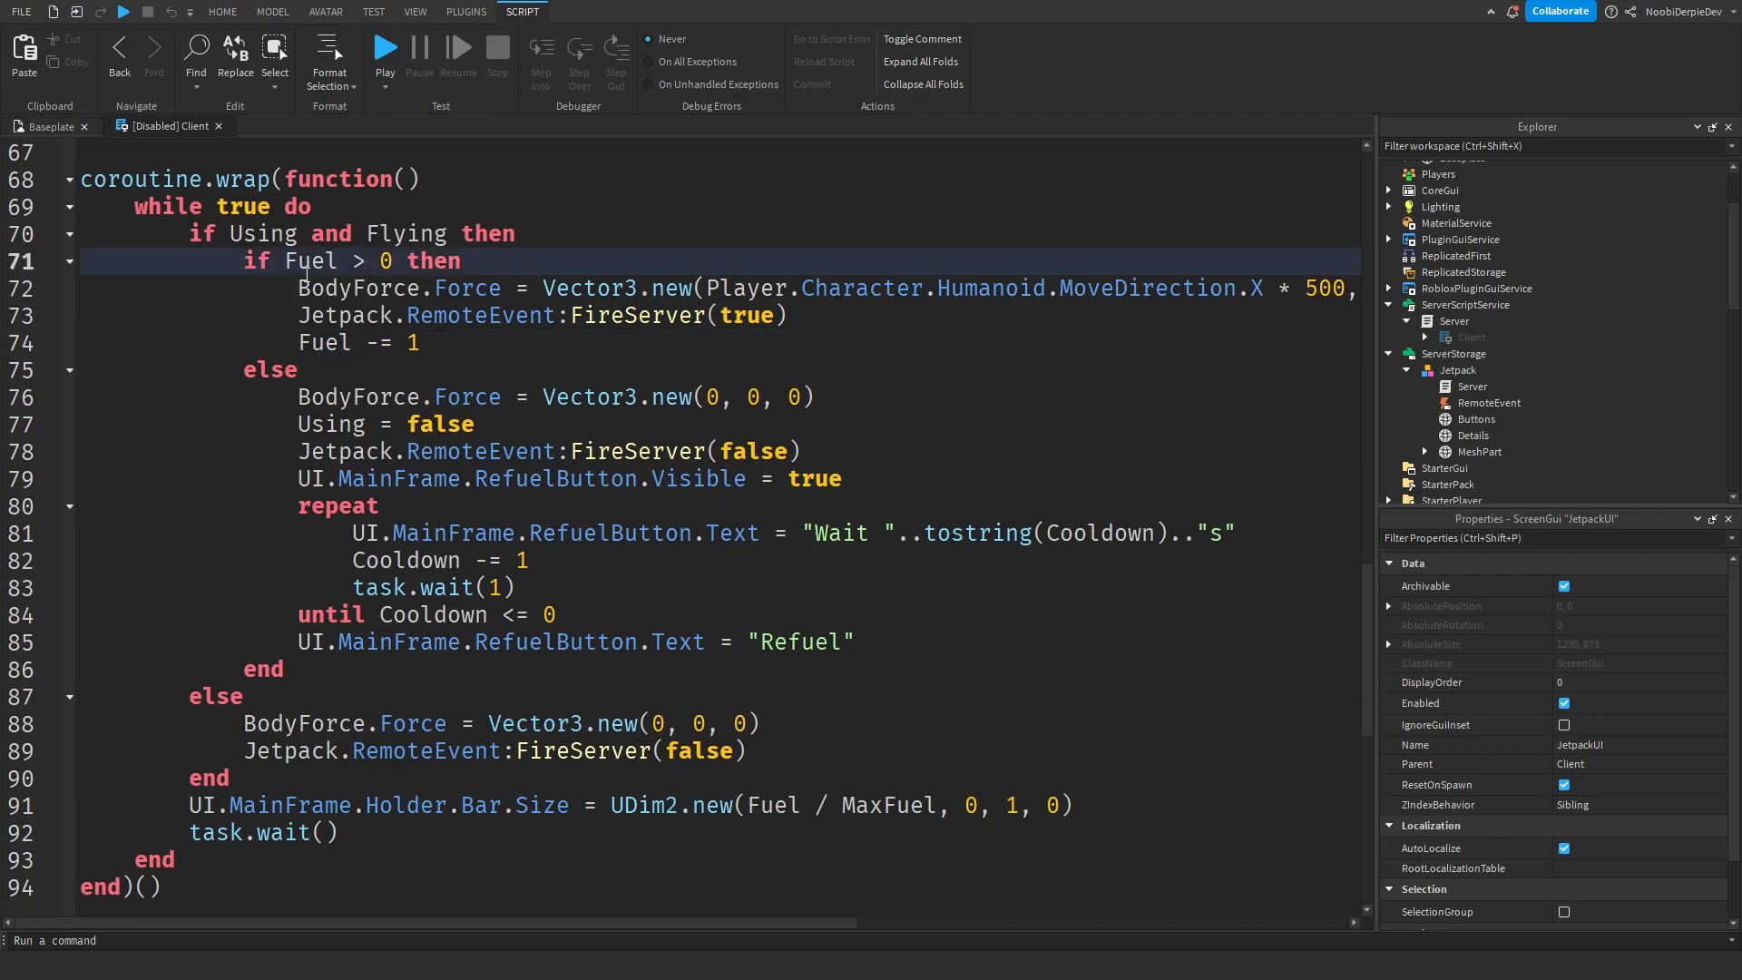
{"action": "left_click", "coordinate": [824, 396]}
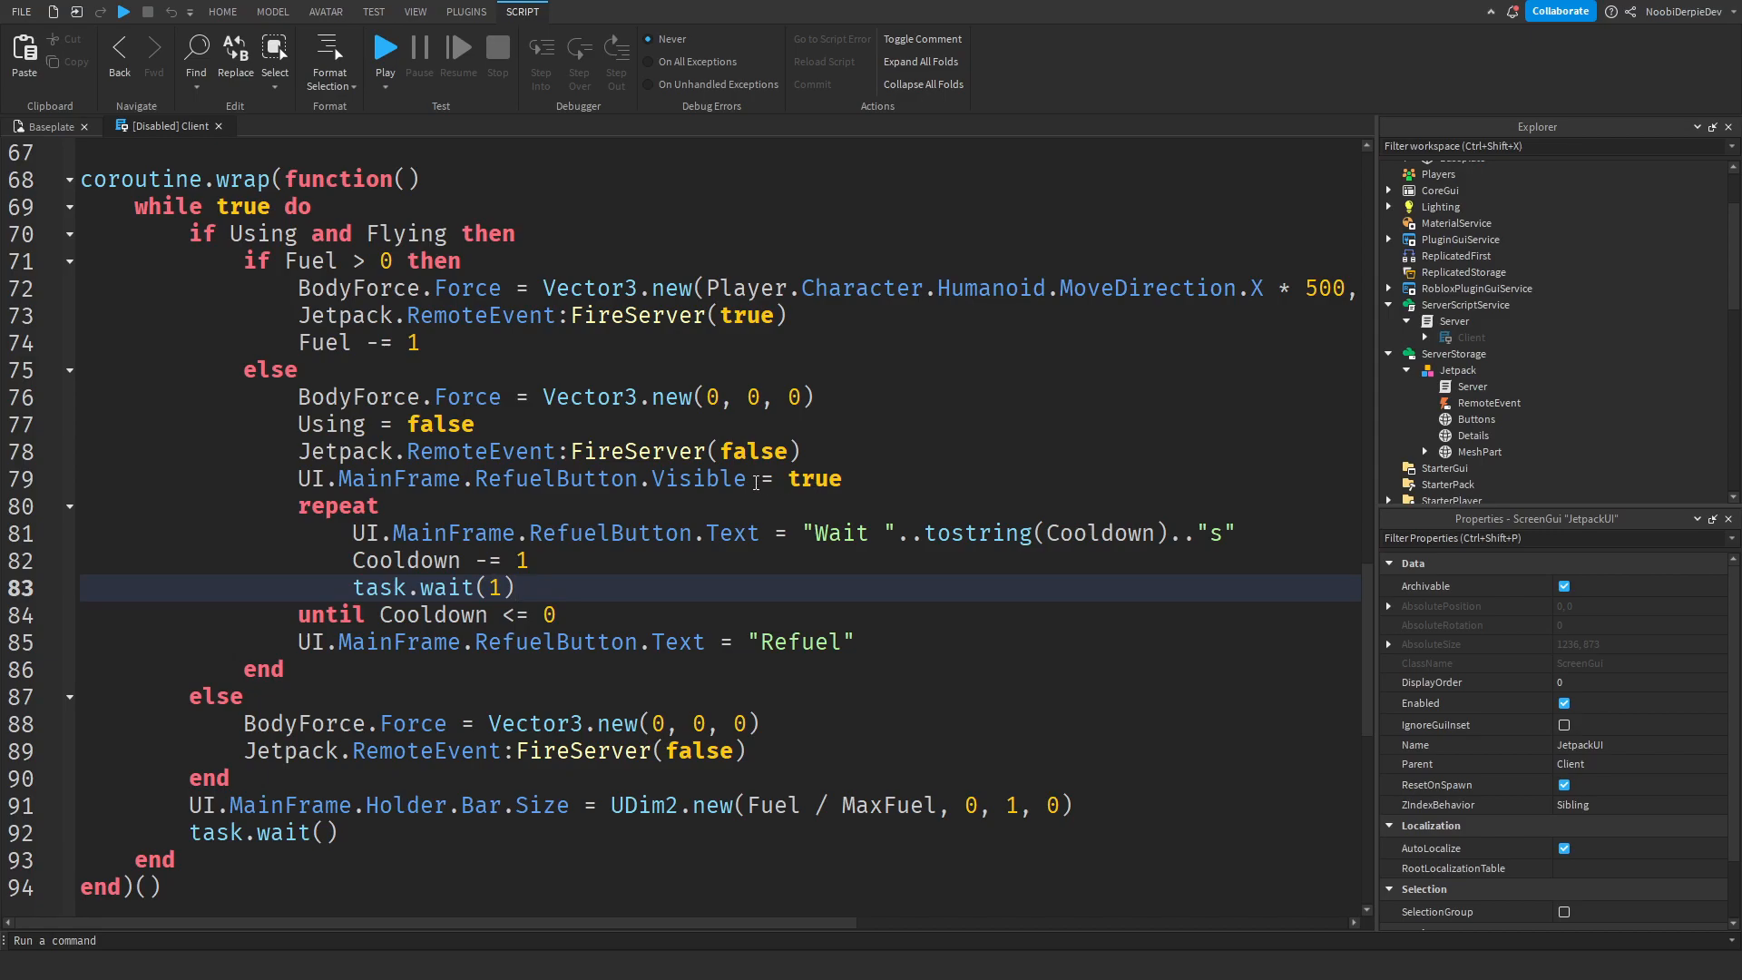
{"action": "scroll", "scroll_direction": "down", "scroll_amount": 3}
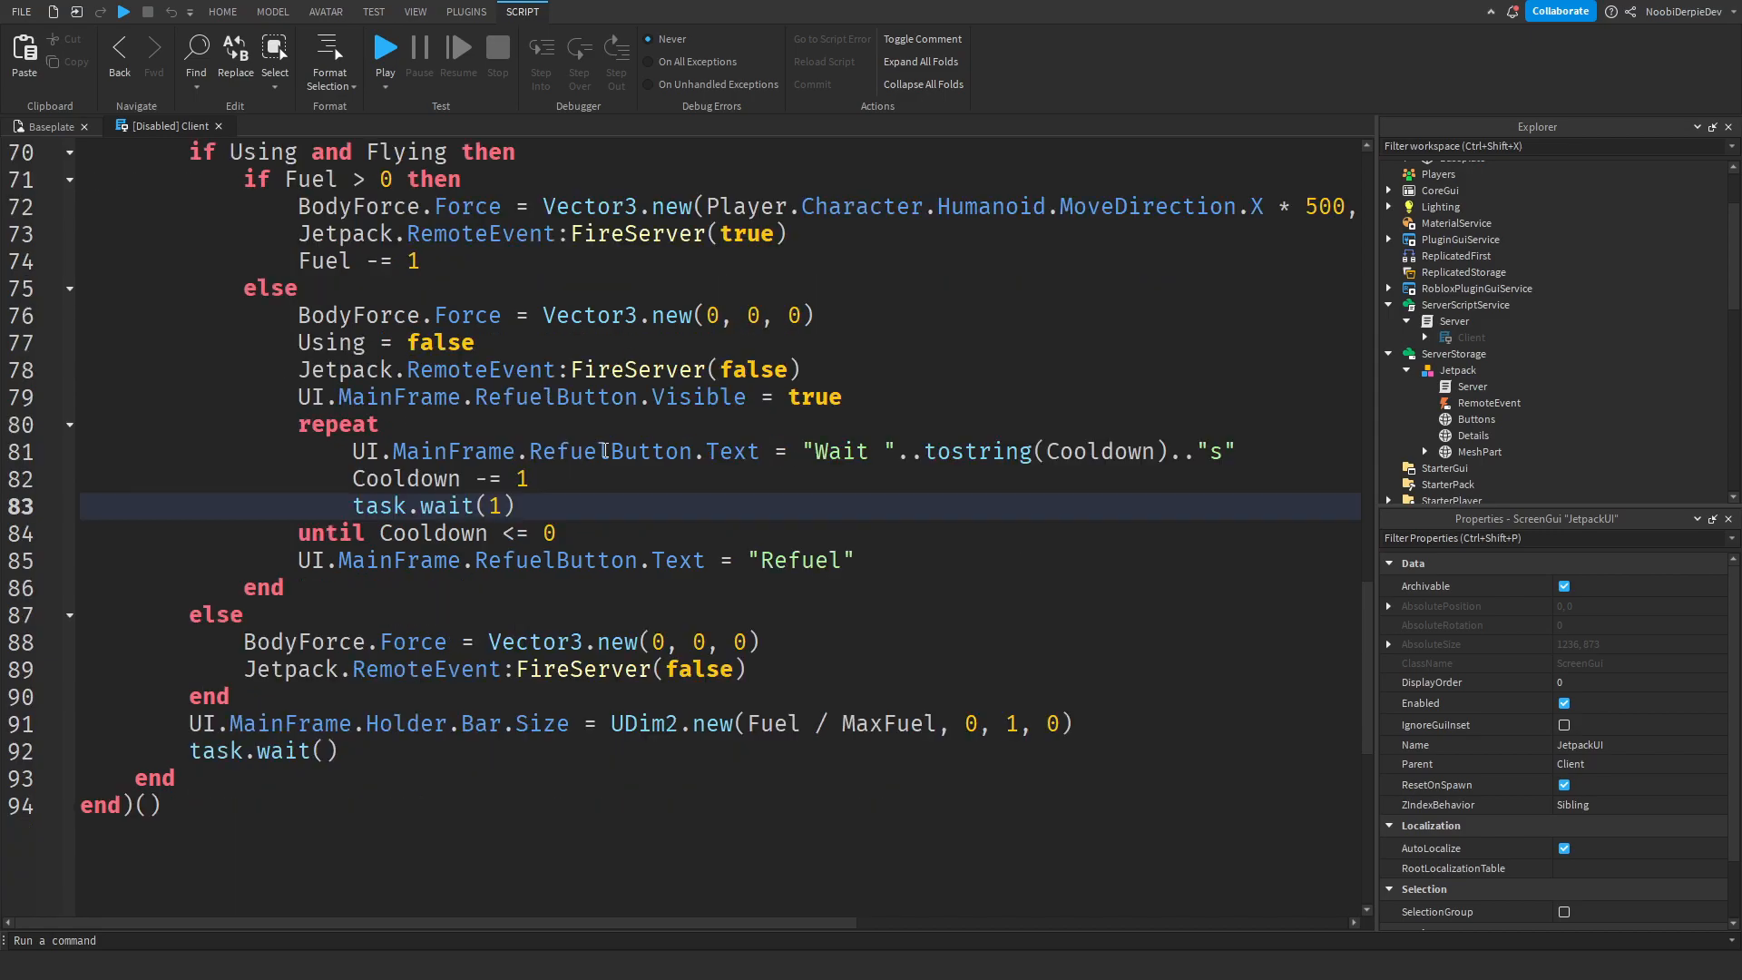
{"action": "left_click", "coordinate": [555, 534]}
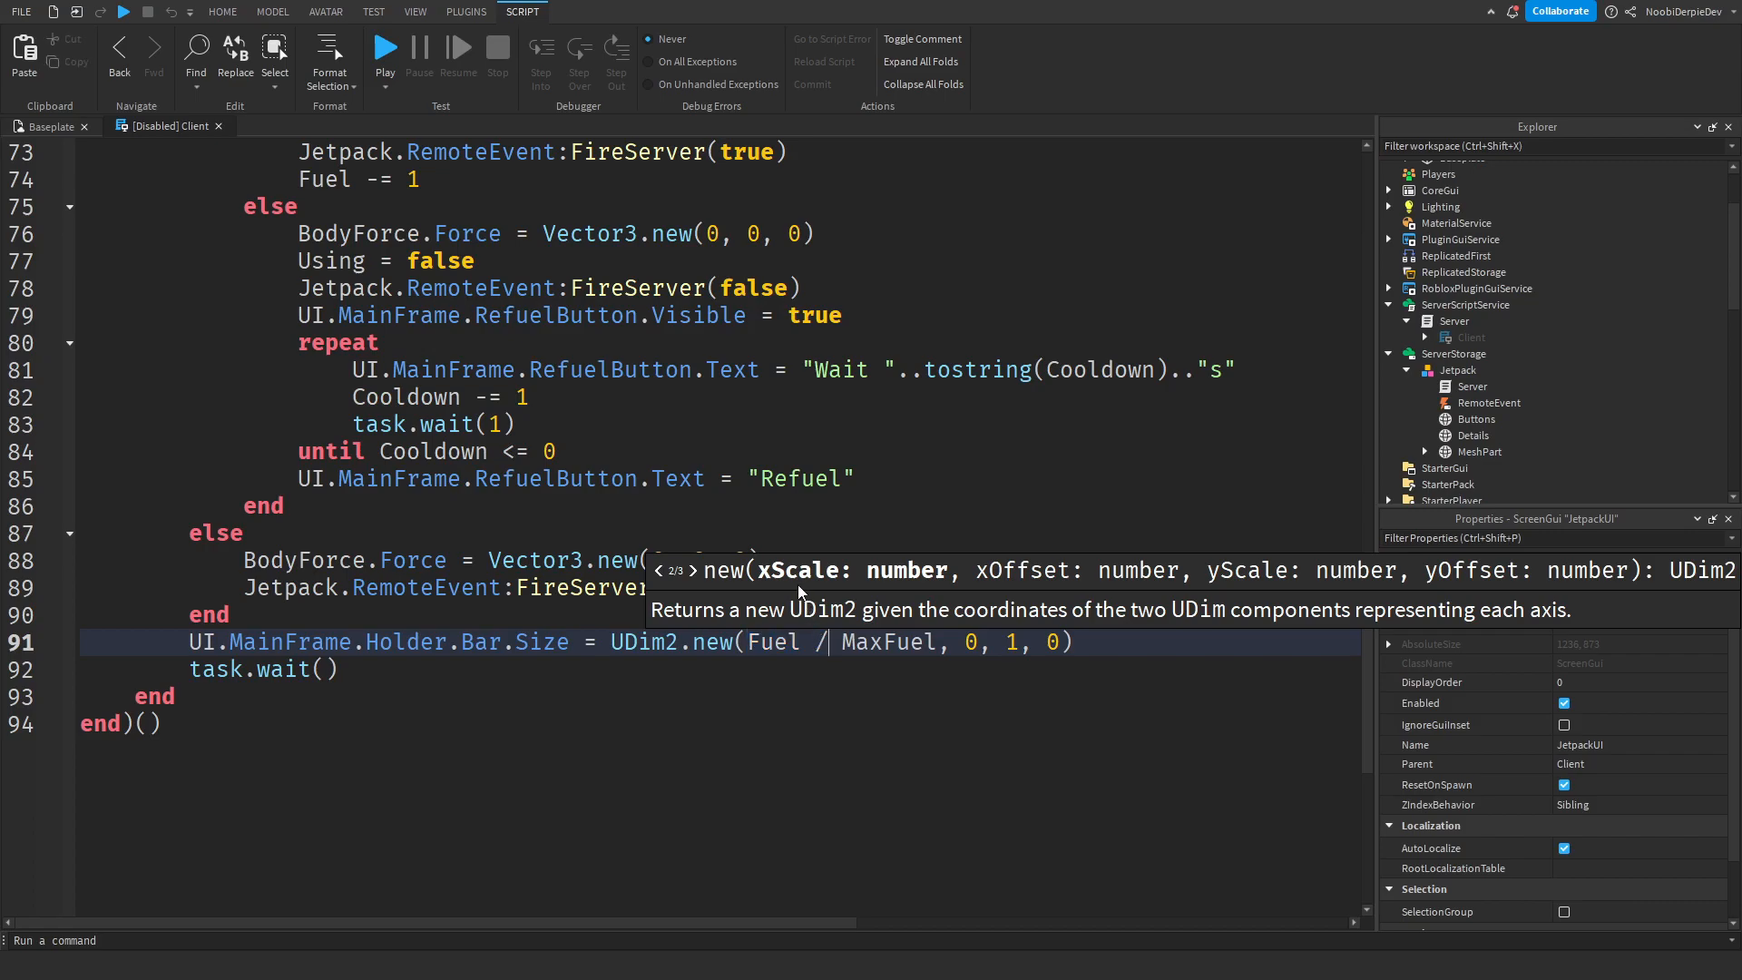
{"action": "double_click", "coordinate": [771, 642]}
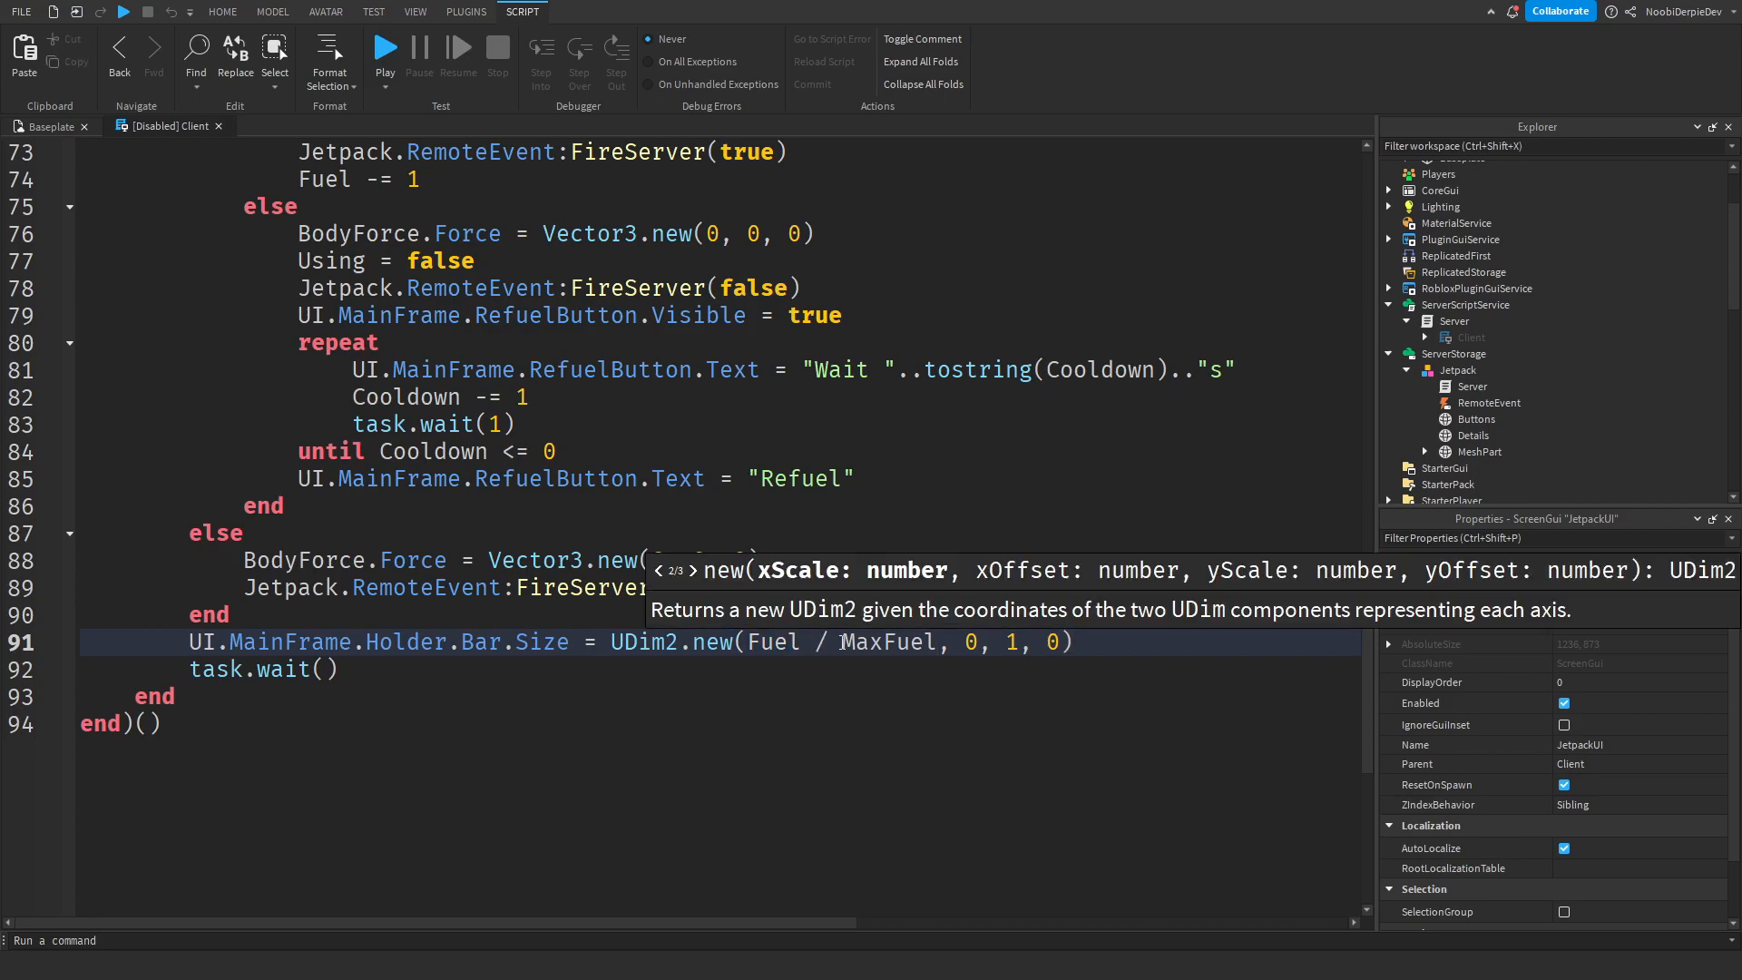
{"action": "mouse_move", "coordinate": [216, 127]}
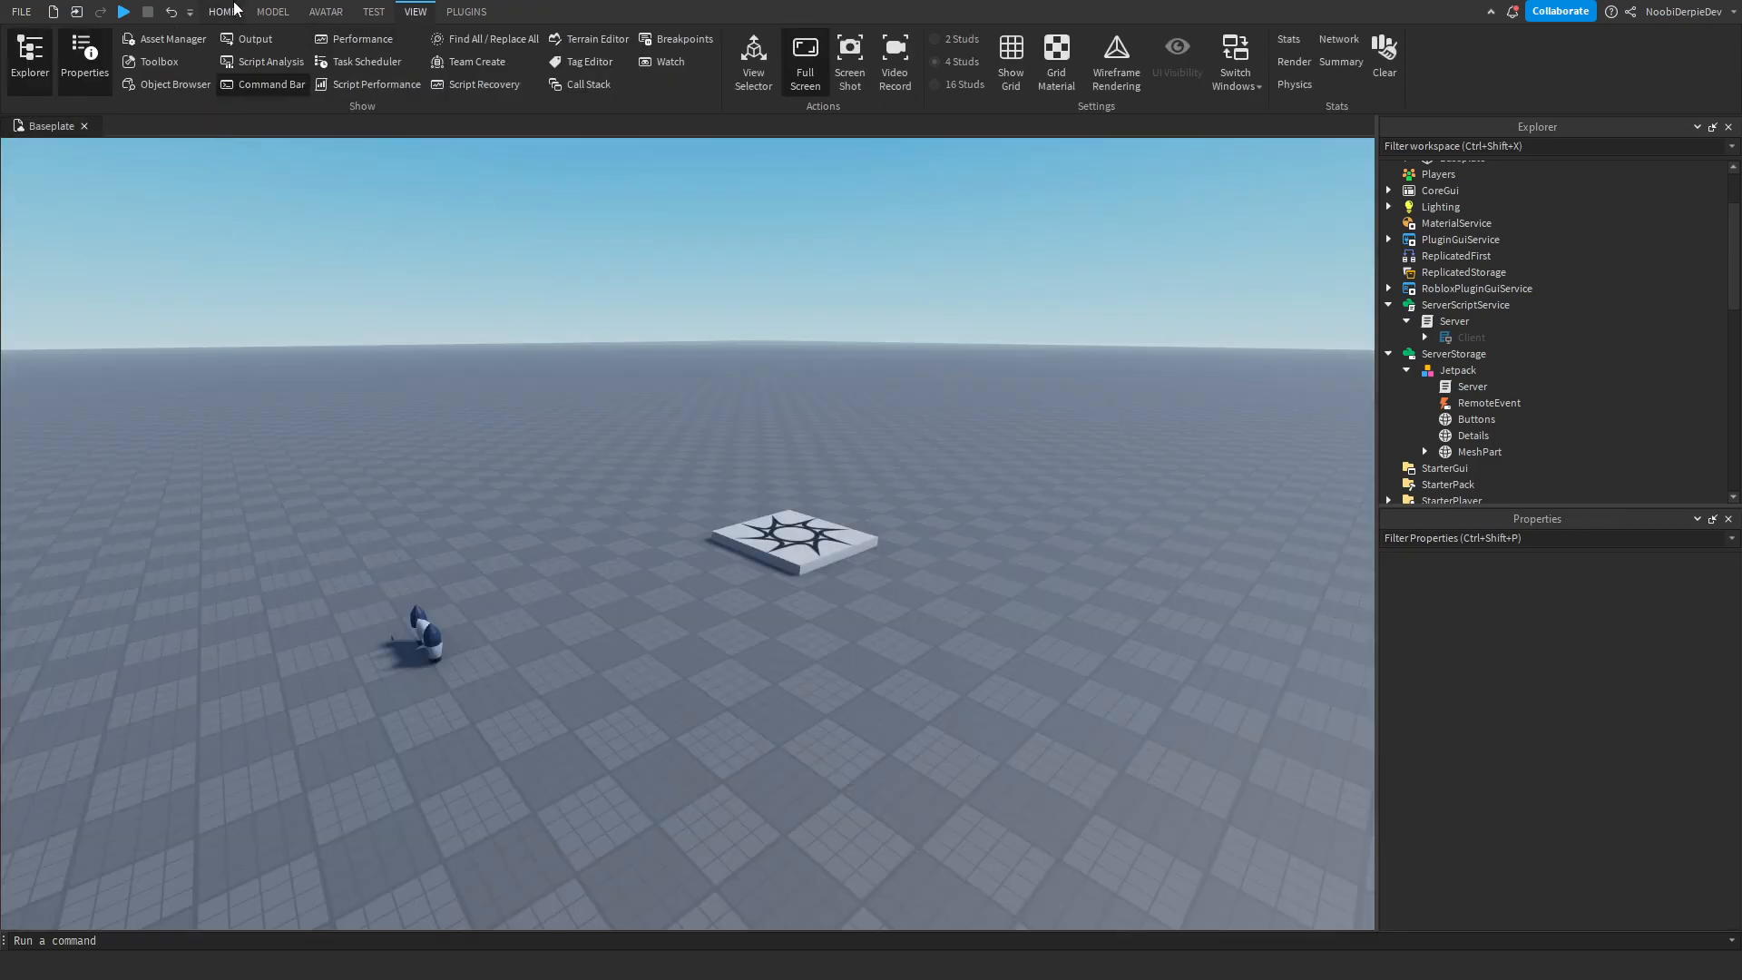
Start a Play test, fly until fuel runs out, then refuel after the cooldown
{"action": "left_click", "coordinate": [216, 11]}
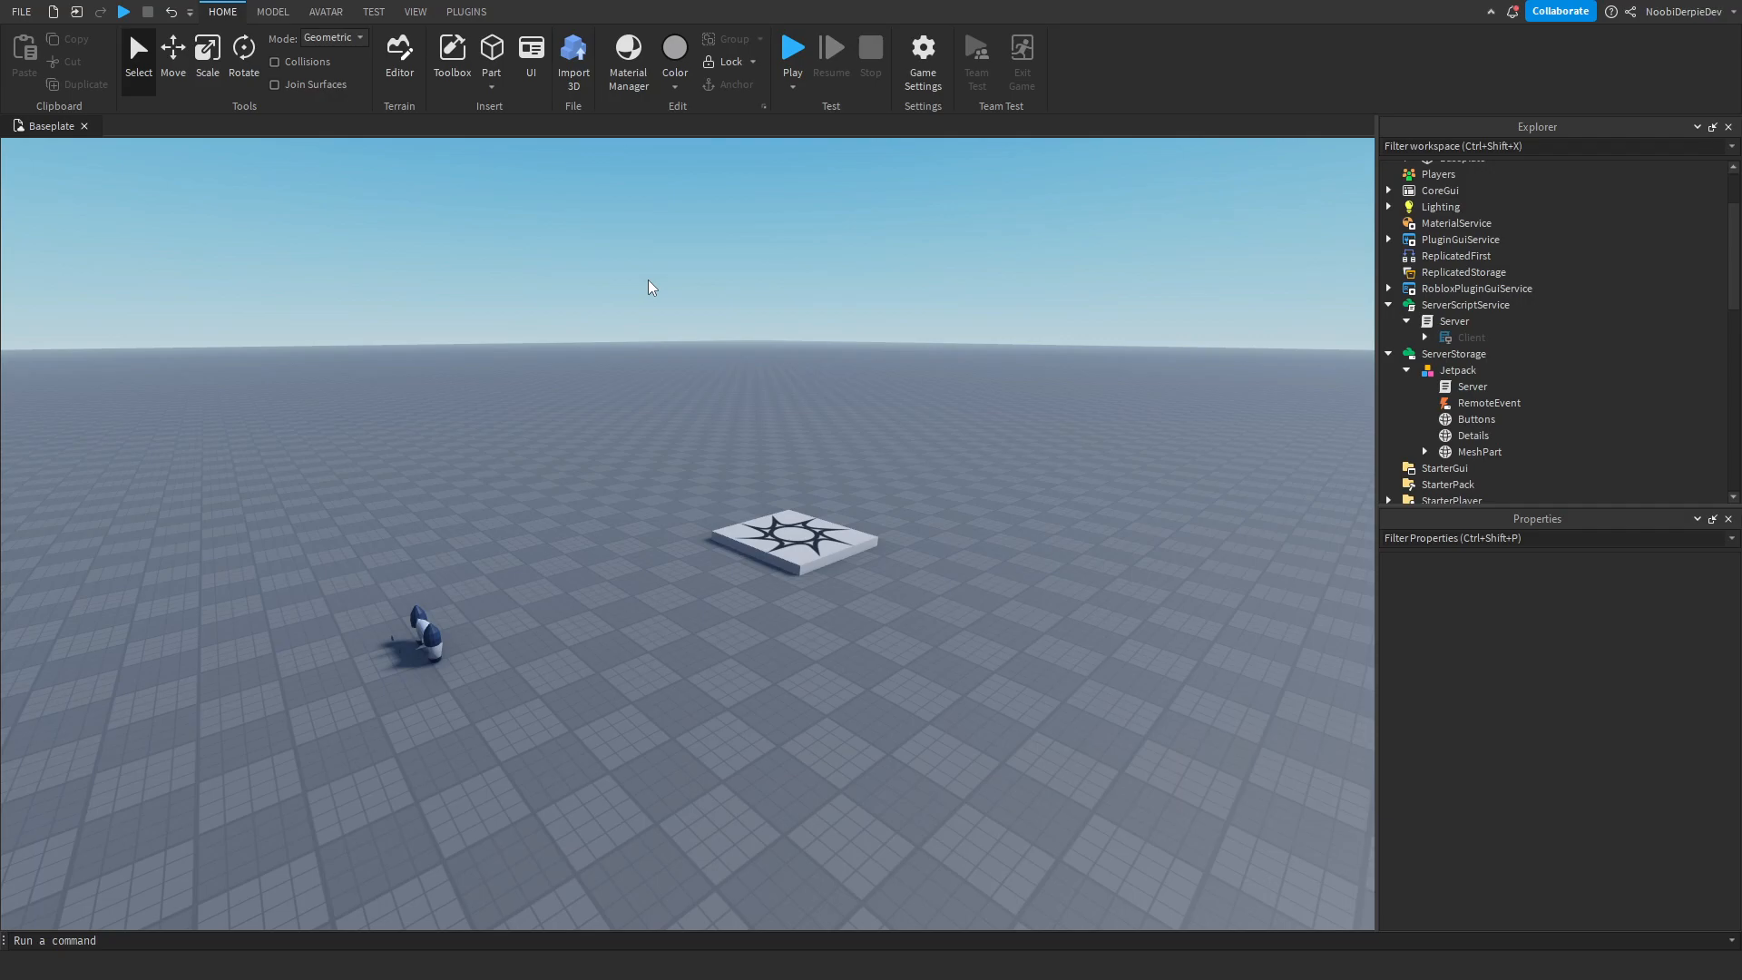
{"action": "mouse_move", "coordinate": [773, 193]}
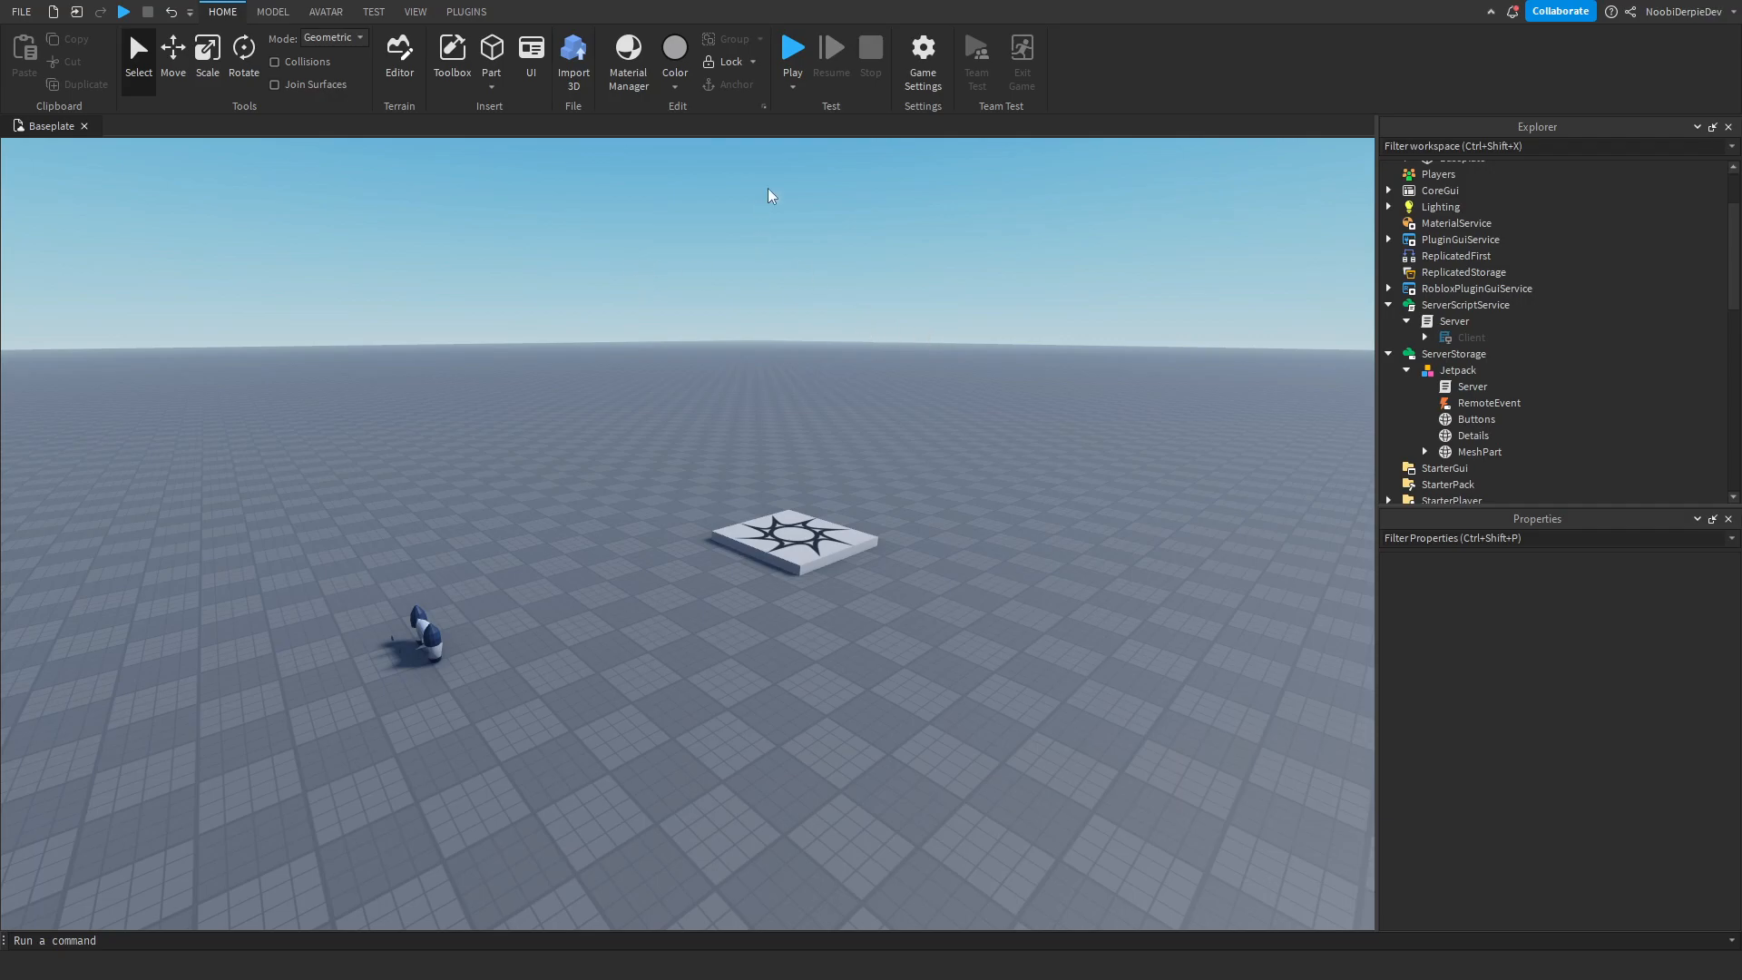
{"action": "left_click", "coordinate": [791, 47]}
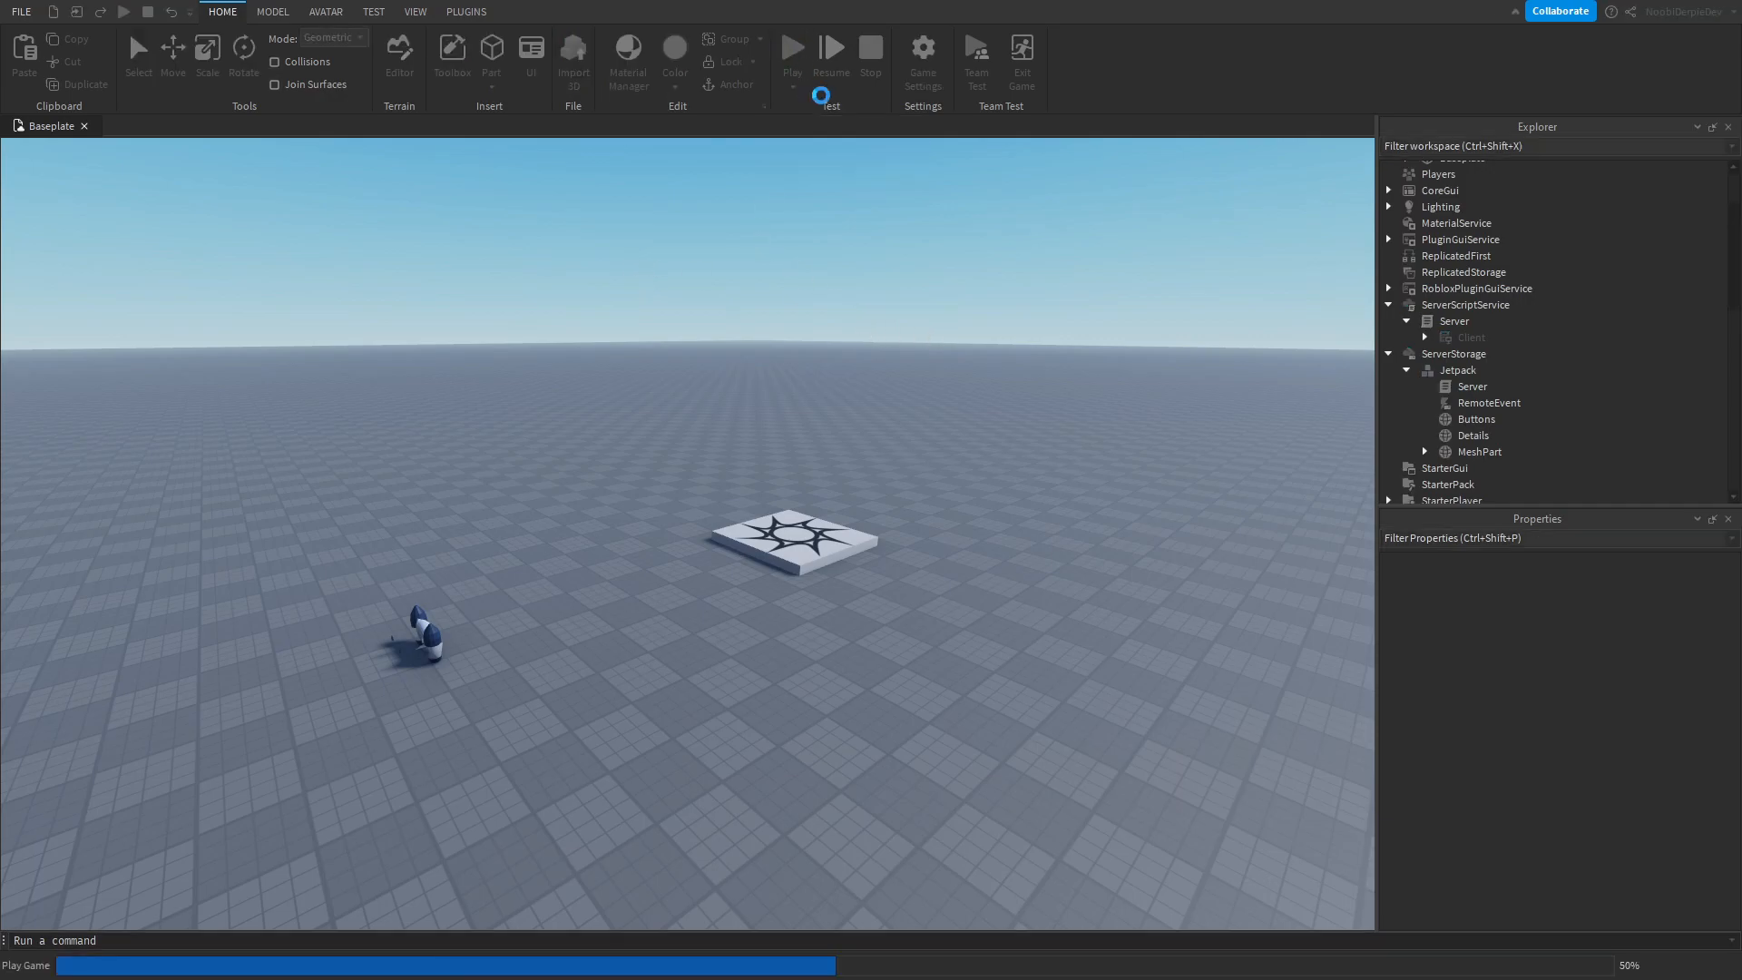
{"action": "left_click", "coordinate": [791, 48]}
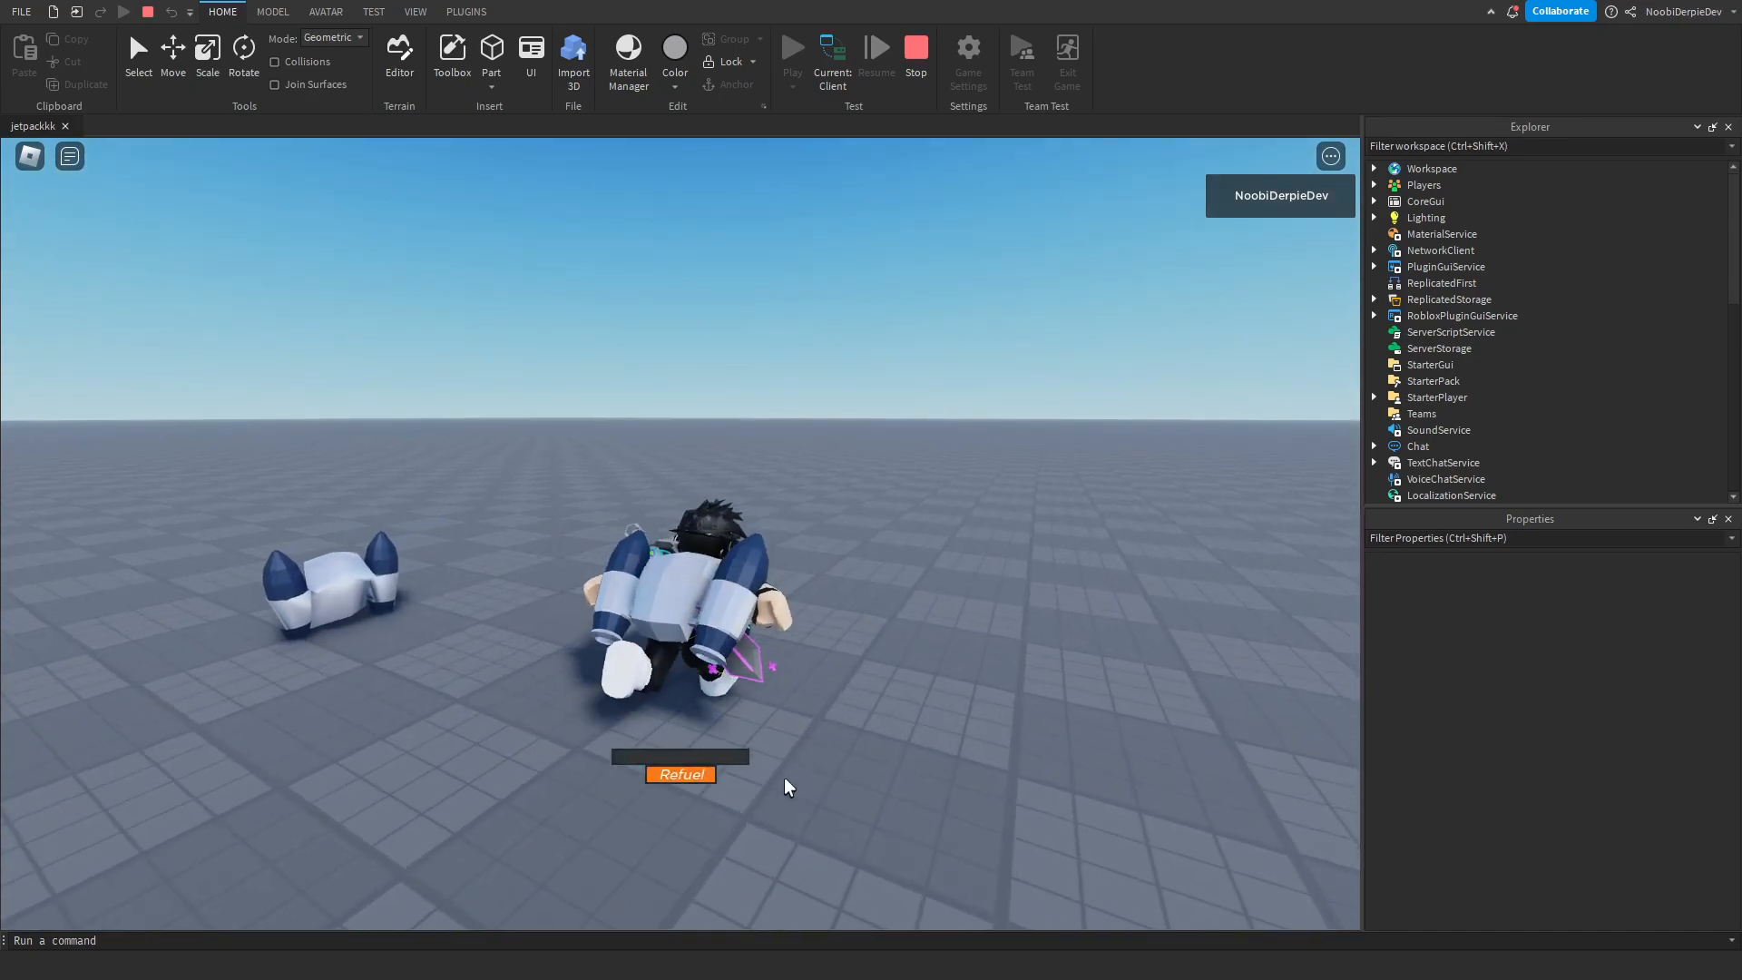
{"action": "left_click", "coordinate": [679, 773]}
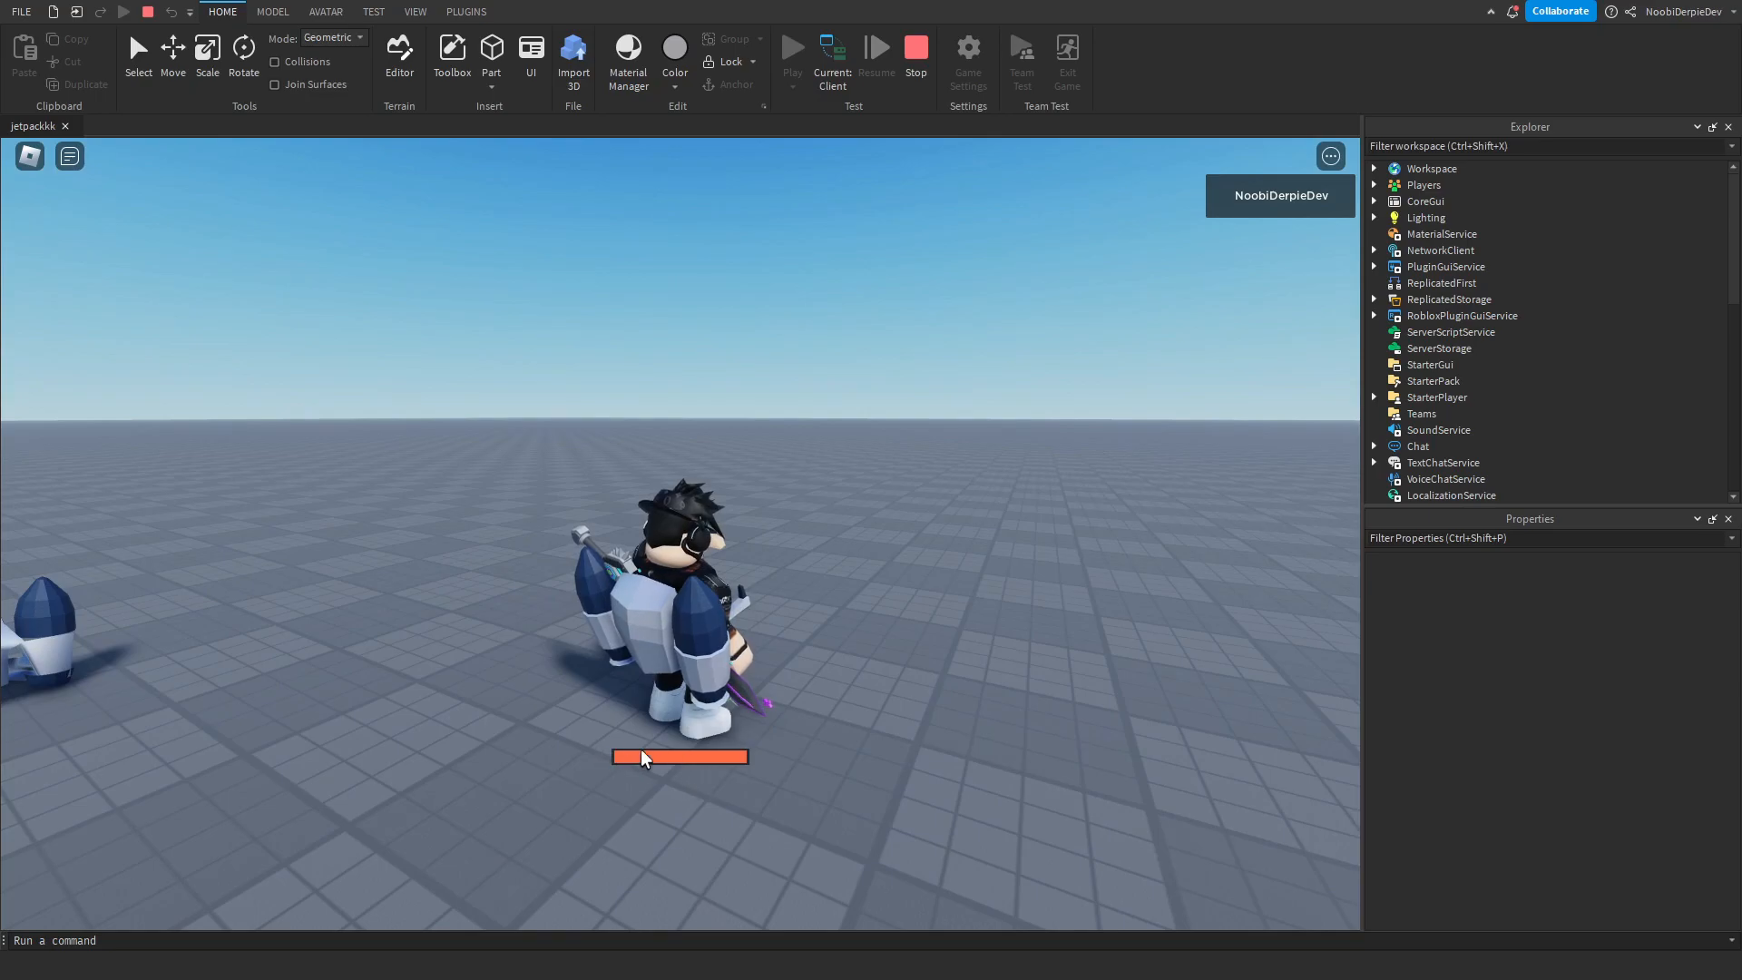